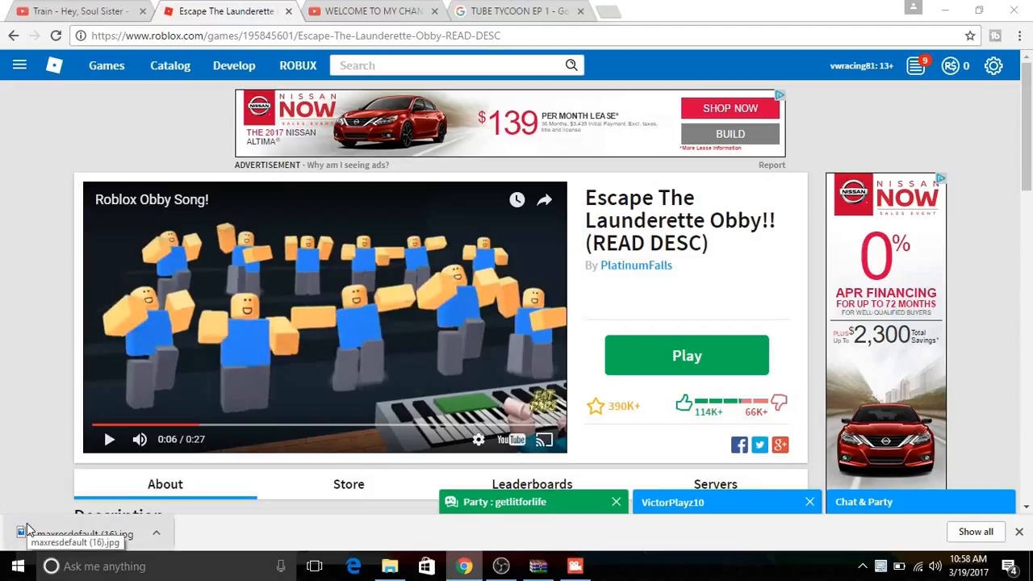
mouse_move(12, 85)
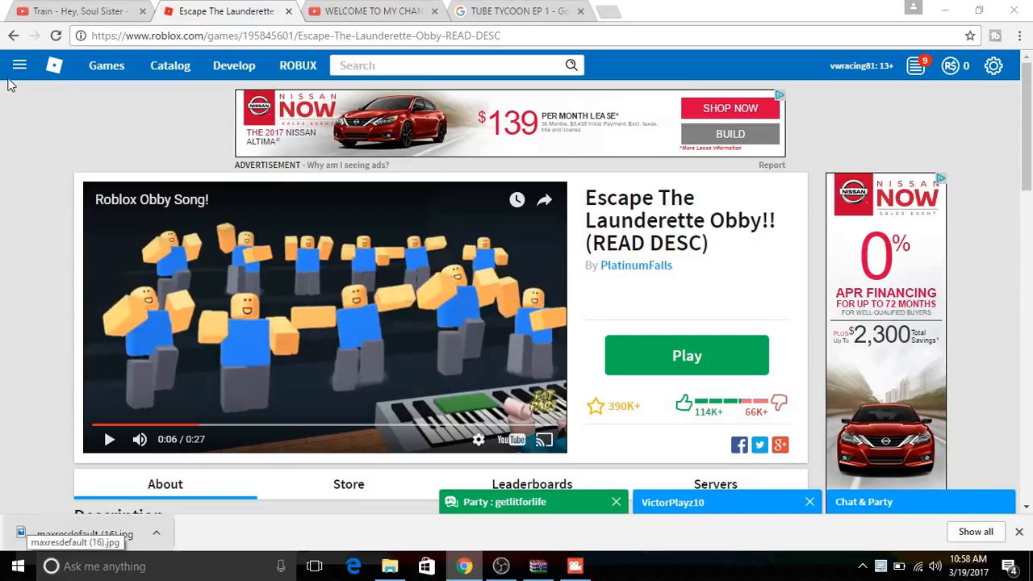
Scroll to the welcome video's comments and open the pinned commenter's channel page
click(371, 10)
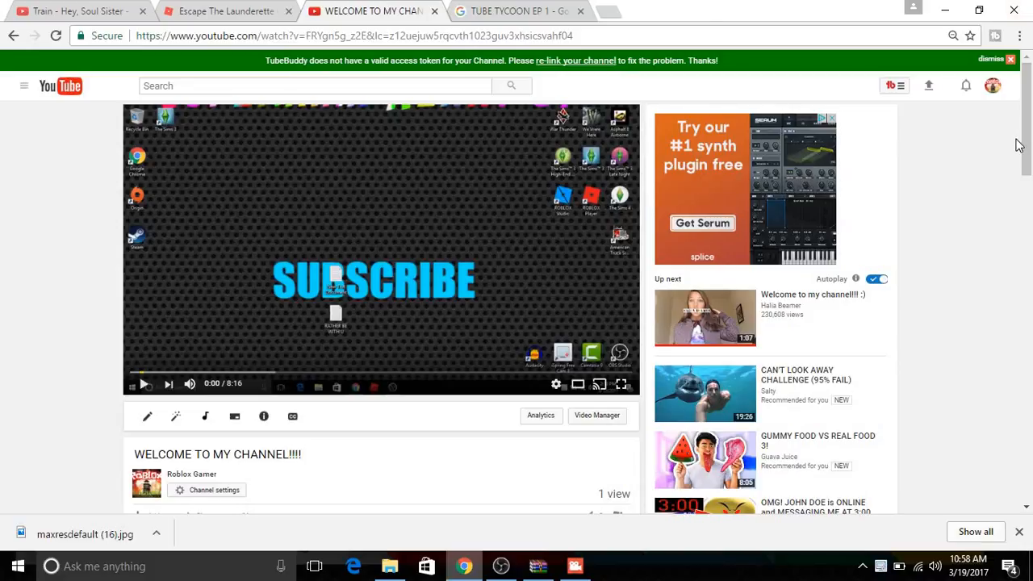
scroll(down, 3)
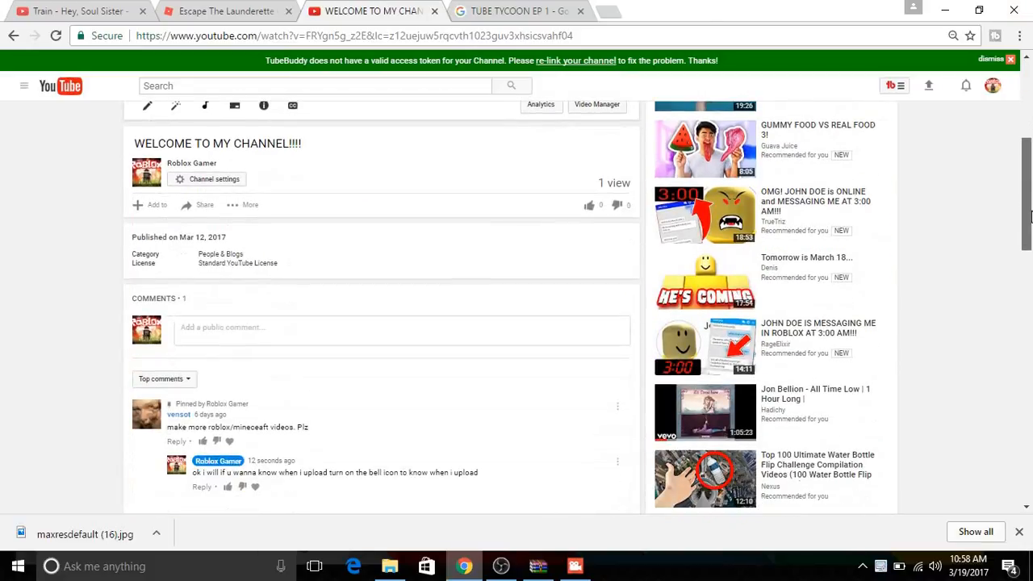
scroll(down, 3)
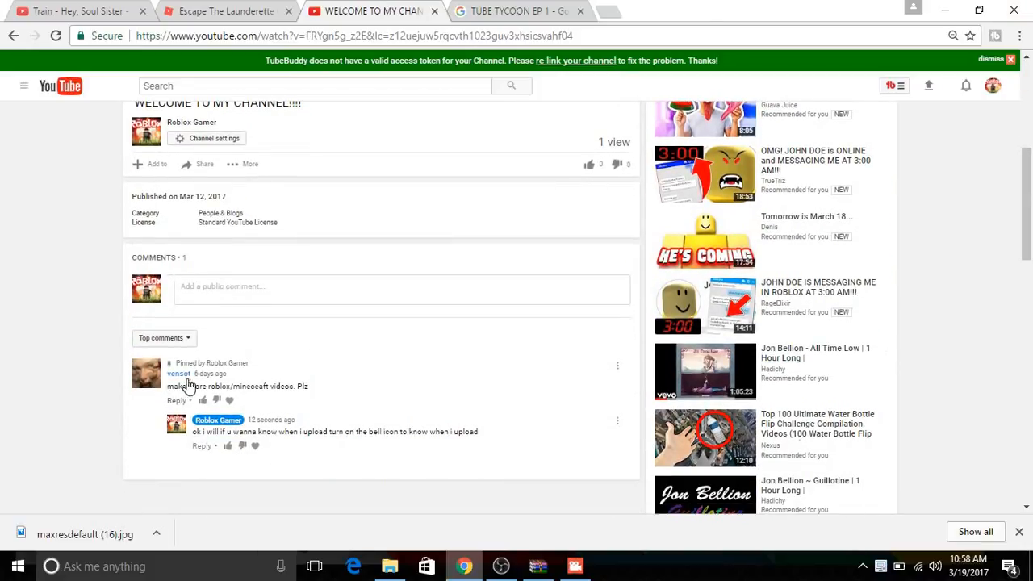
click(178, 373)
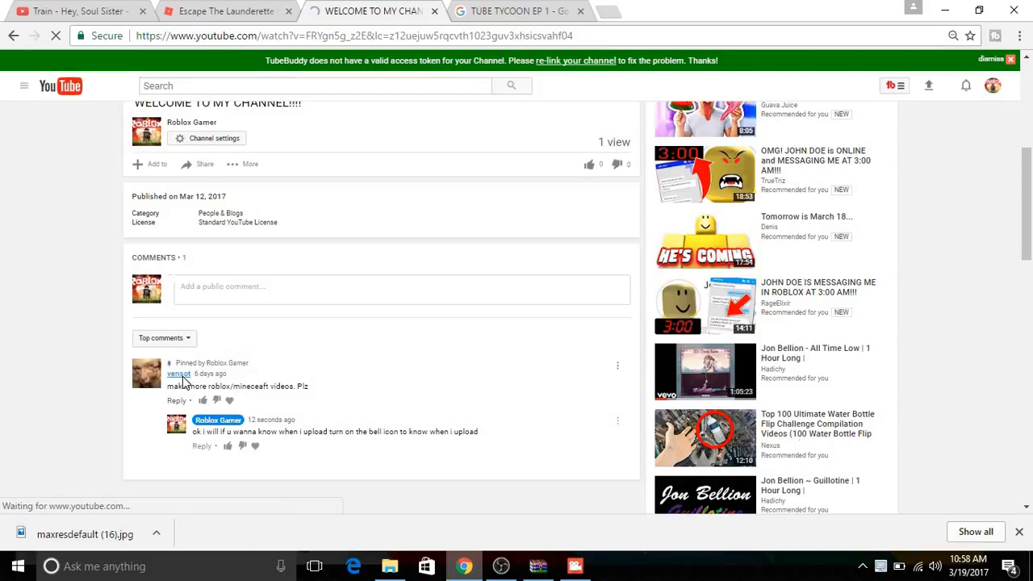
click(178, 374)
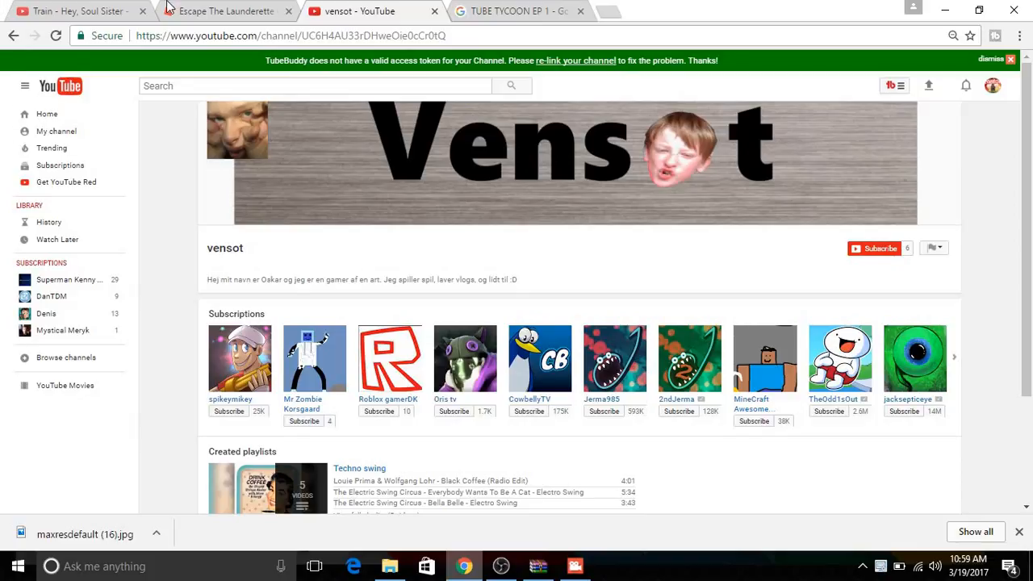
Open the Roblox Games catalogue and page right along the Featured games row
click(226, 10)
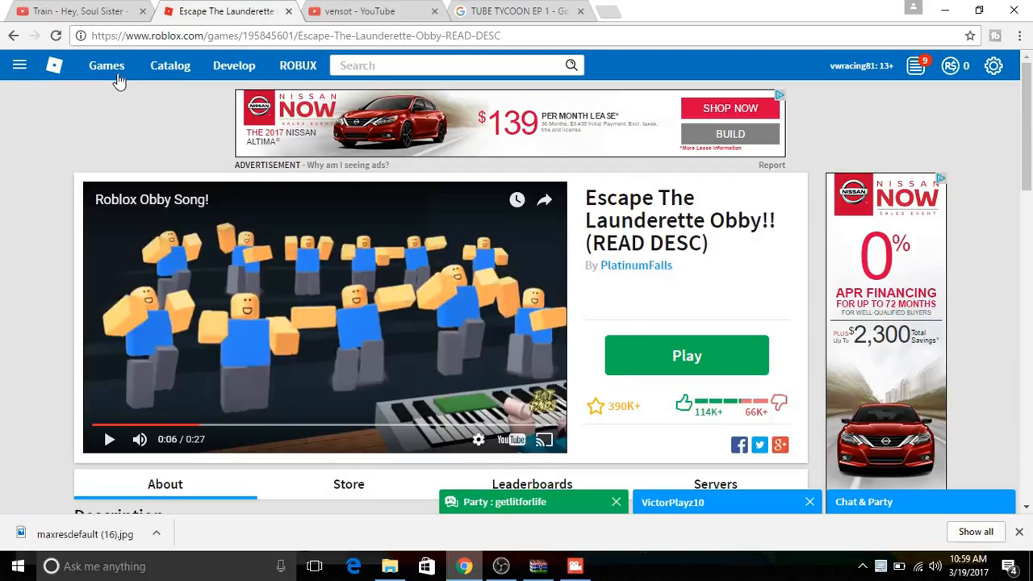
click(106, 66)
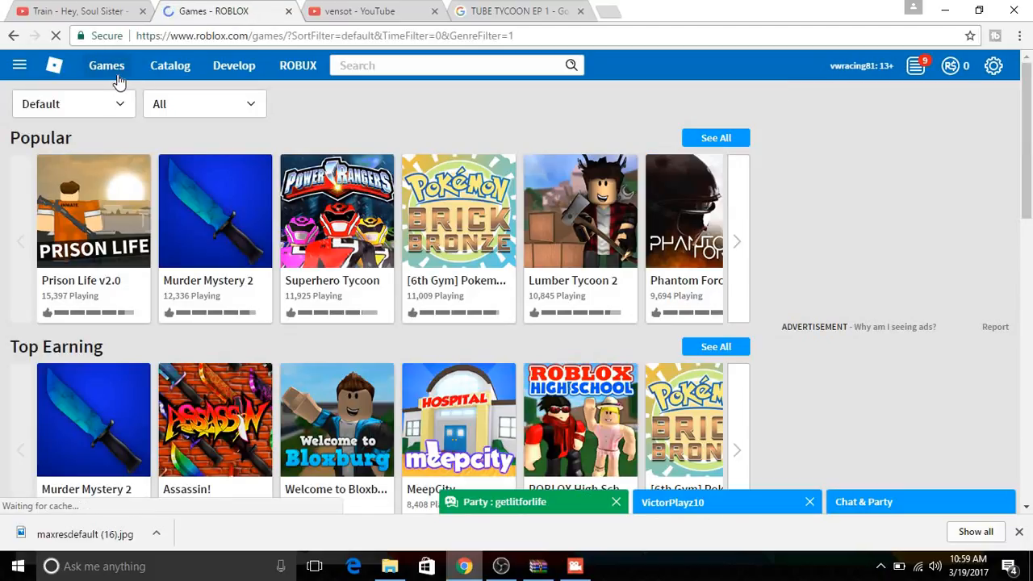
scroll(down, 3)
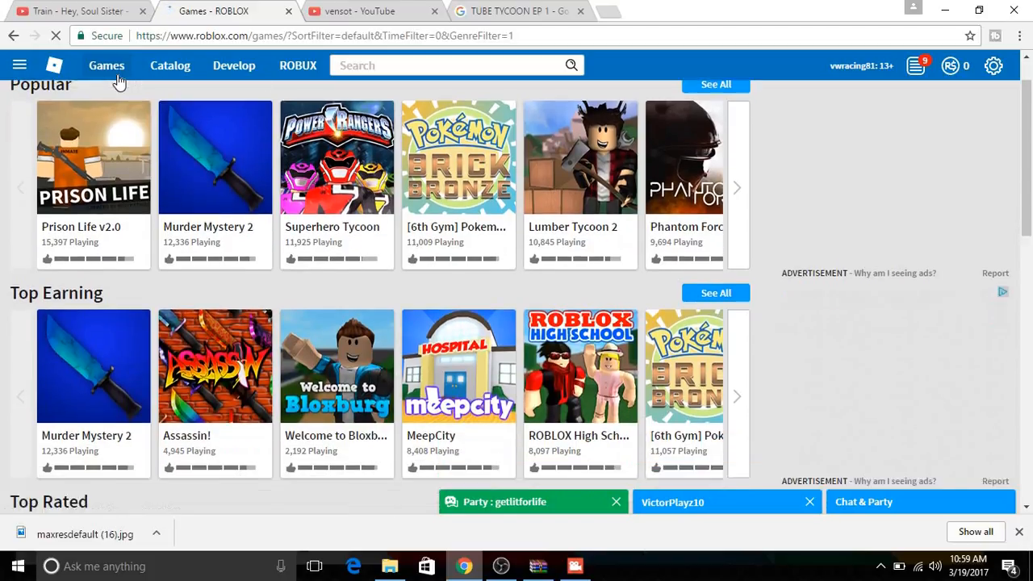
scroll(down, 3)
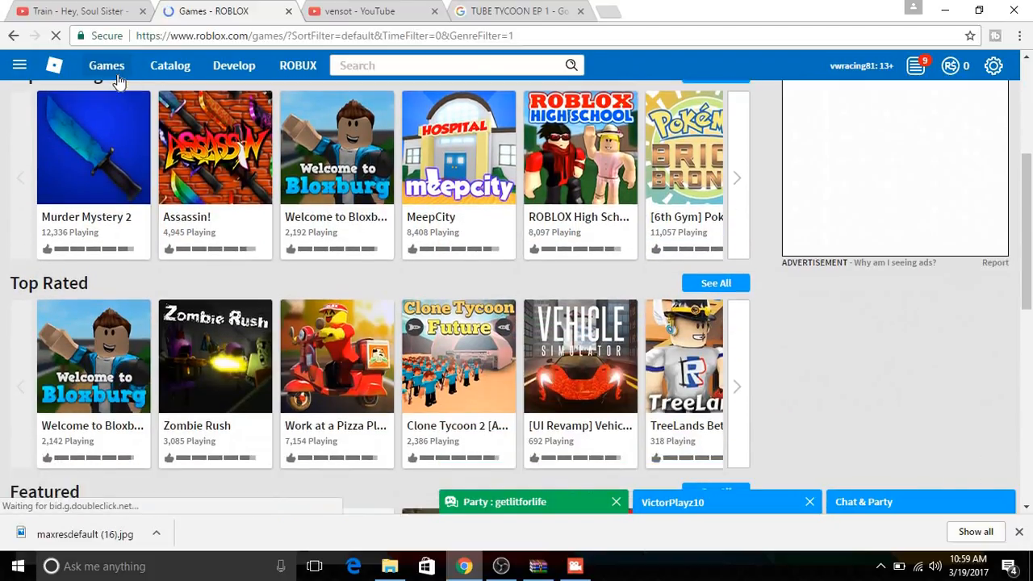
scroll(down, 3)
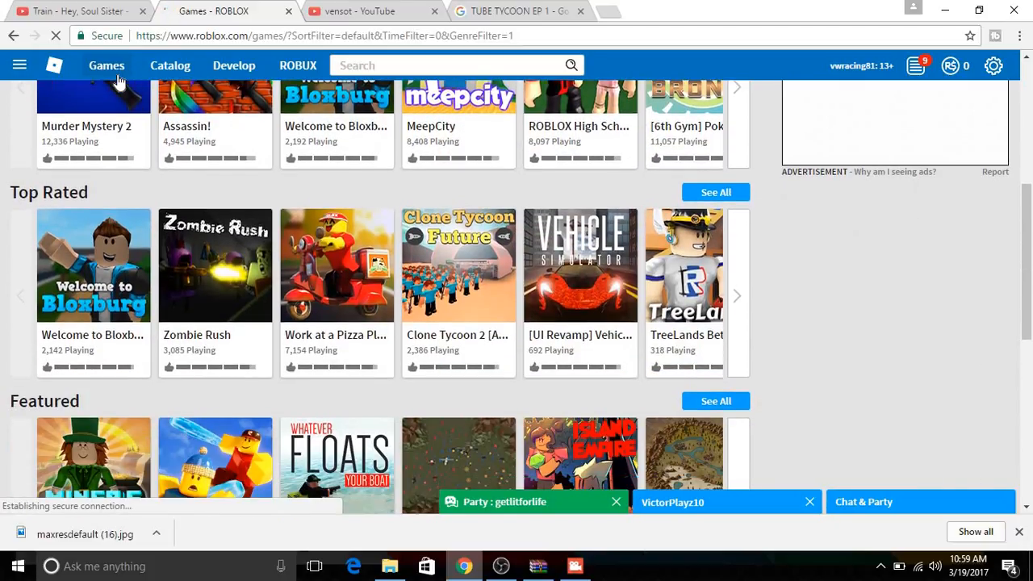
scroll(down, 3)
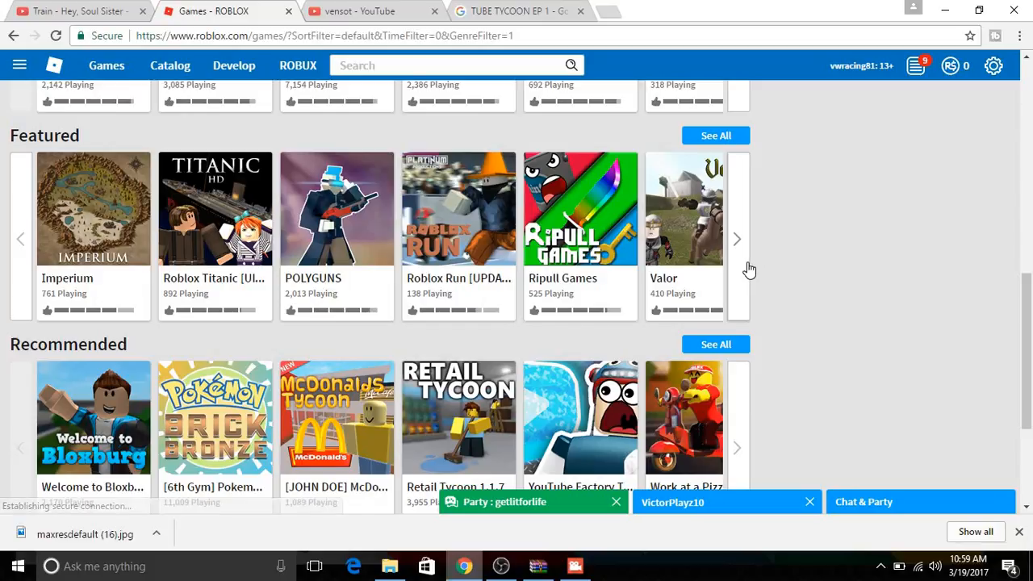
click(737, 238)
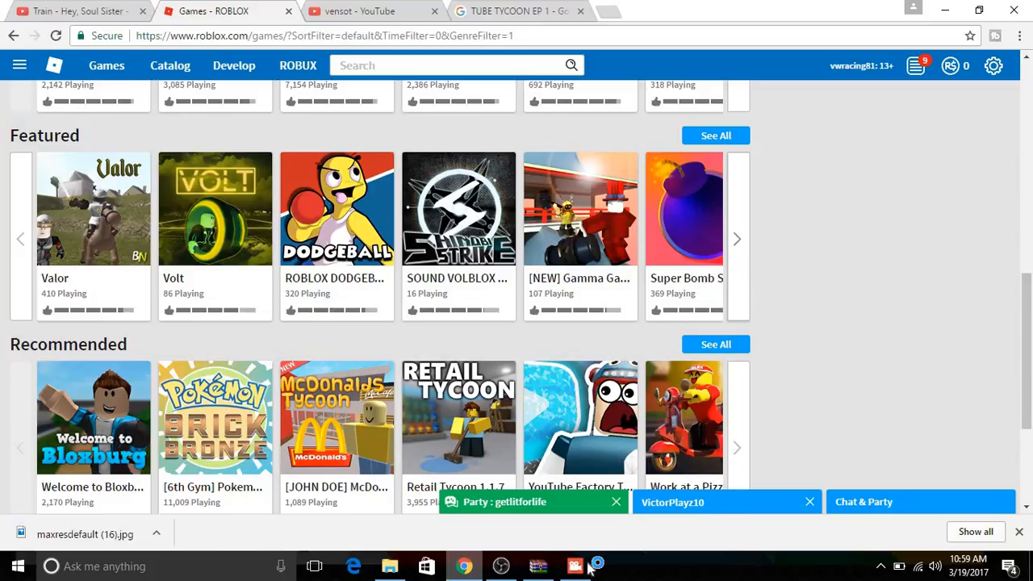
click(575, 566)
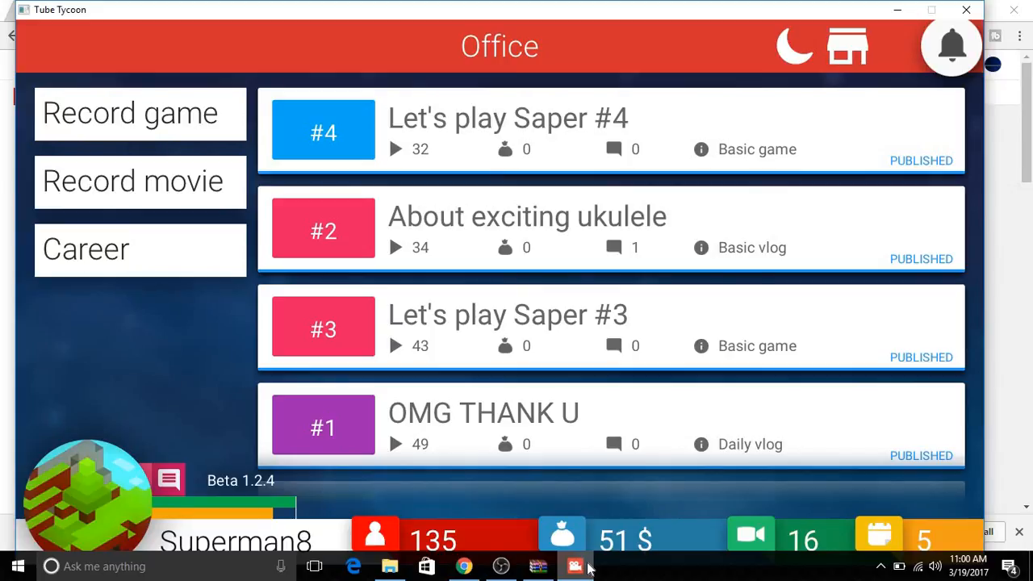
mouse_move(589, 568)
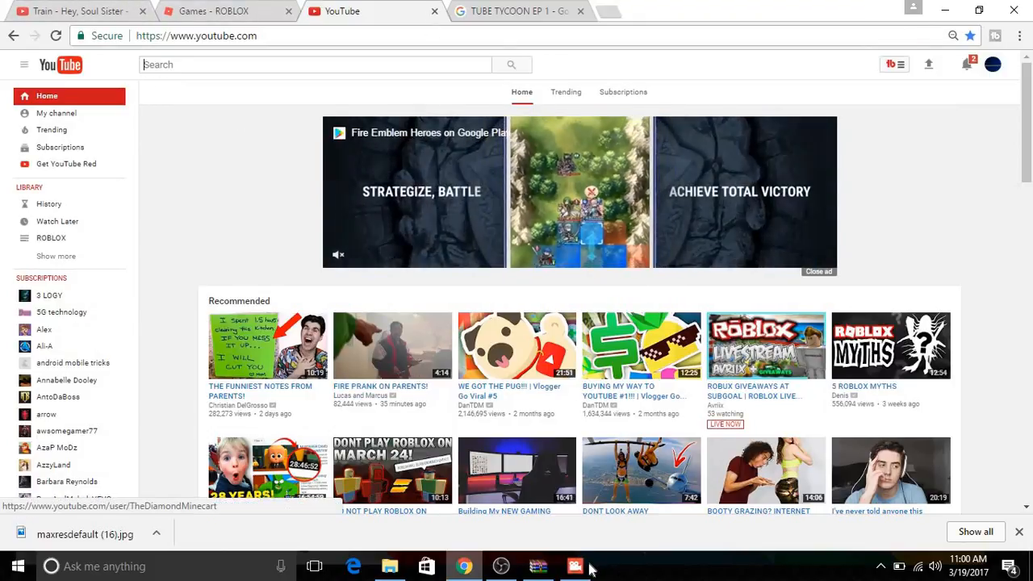
click(575, 565)
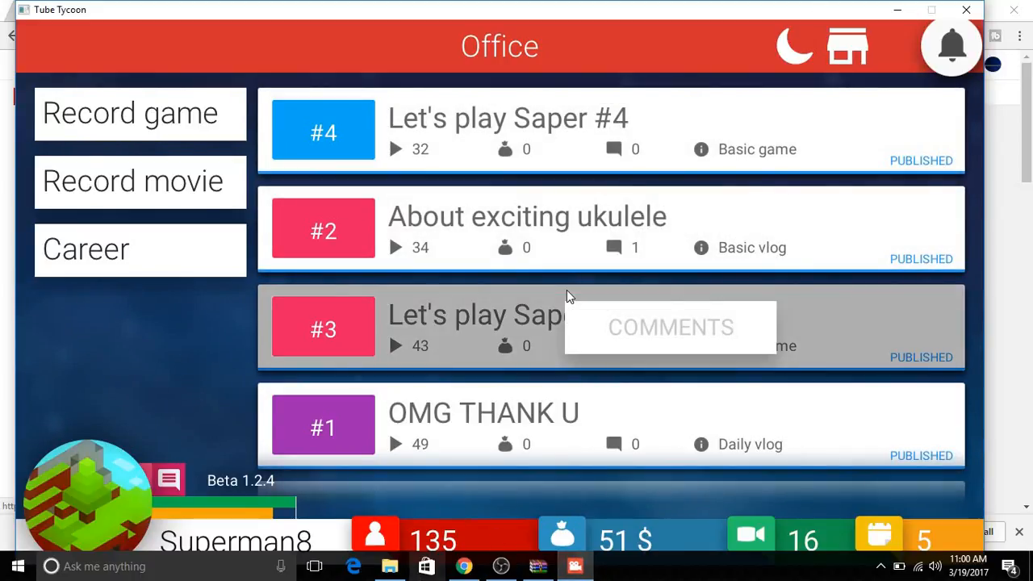
mouse_move(232, 159)
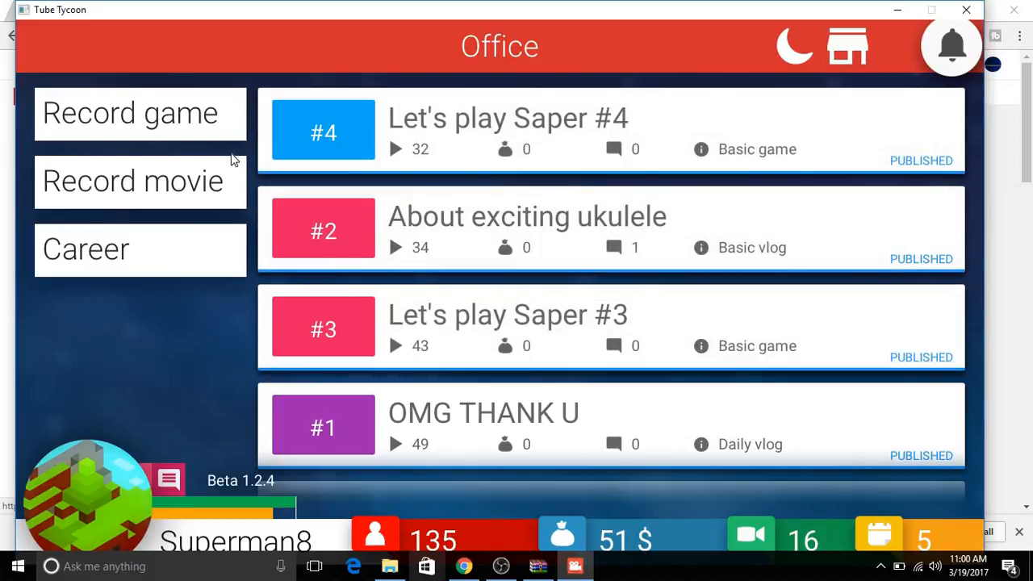
Record a Daily Vlog titled 'NEW CAR!' and send it to editing
click(132, 180)
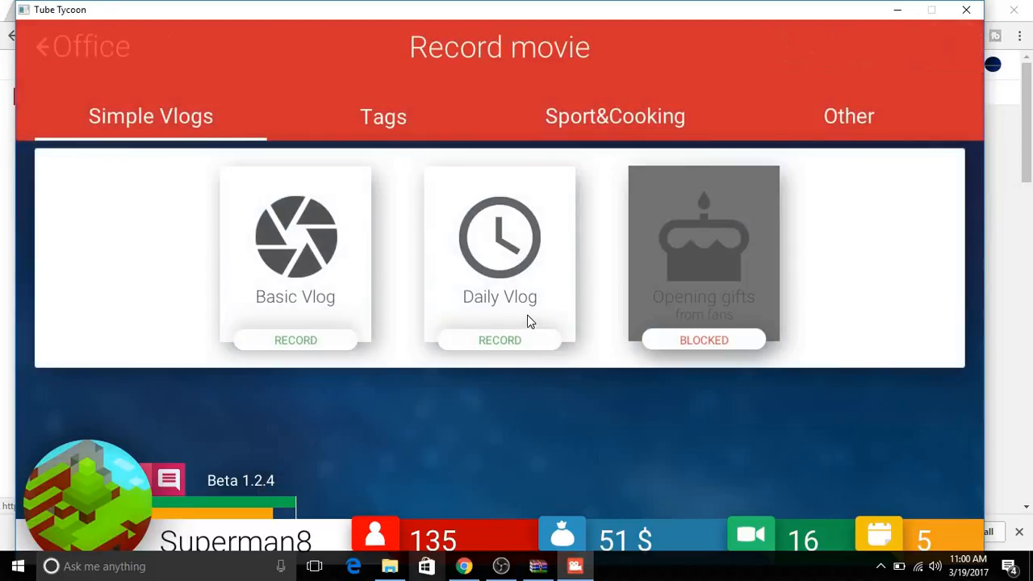
click(499, 340)
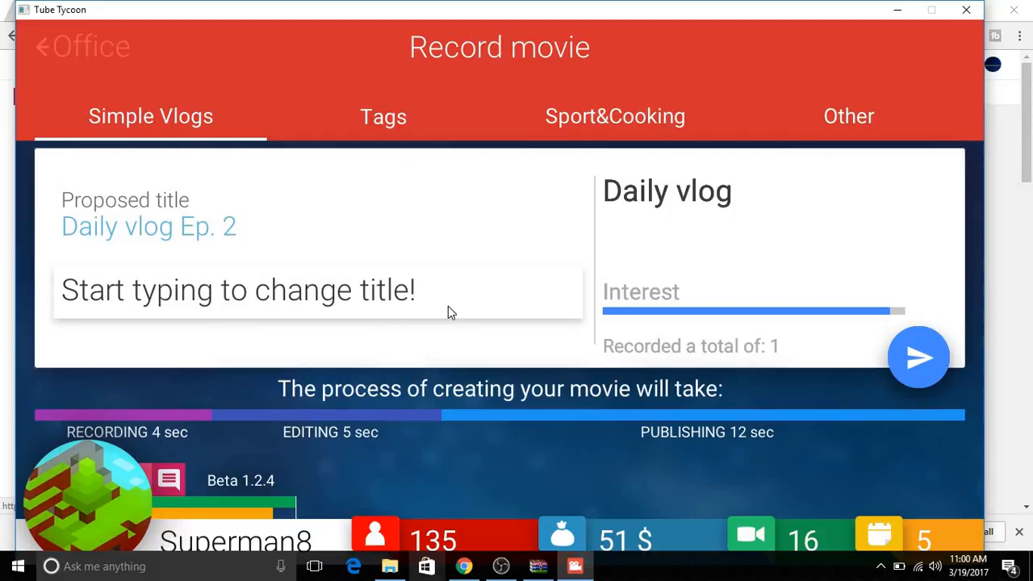
text(NEW CAR)
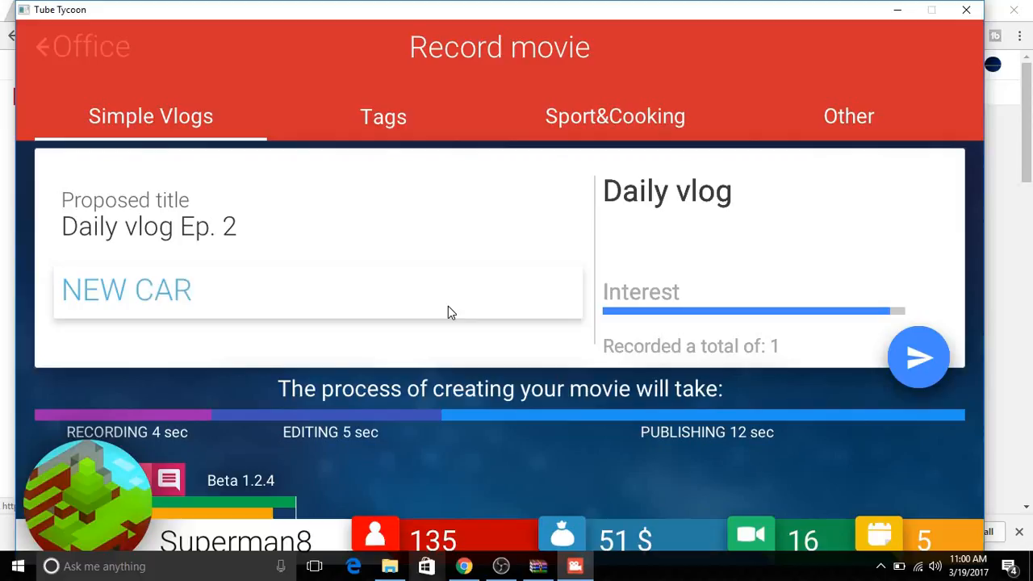
text(!)
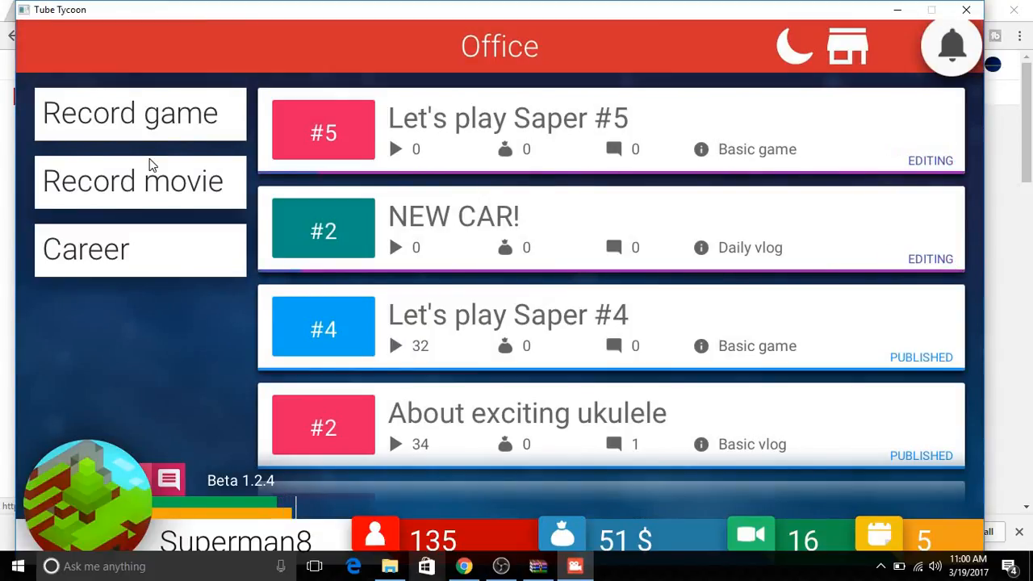
Record a Basic Vlog on the topic 'About lively glitter'
click(131, 180)
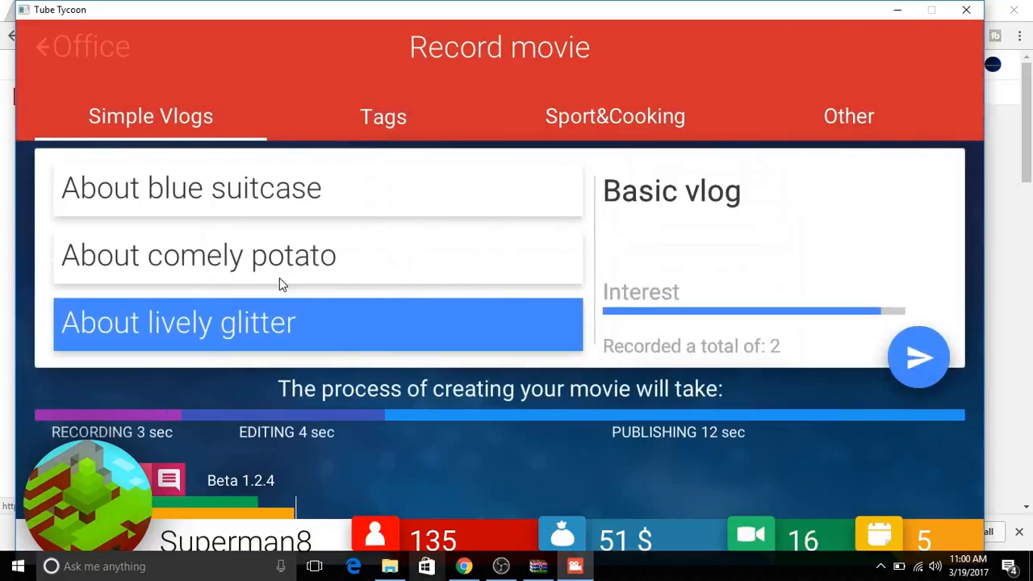
click(918, 357)
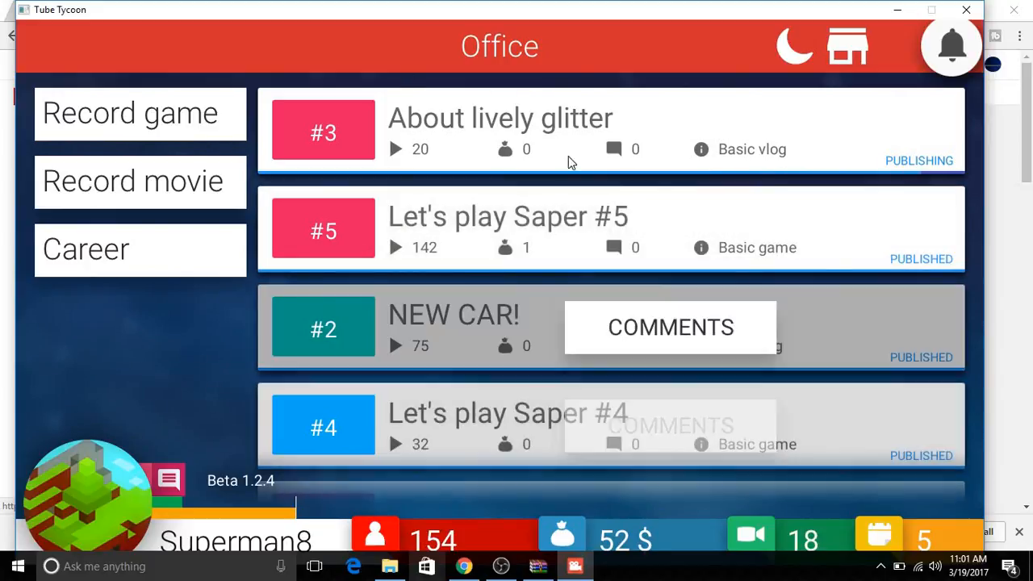
View the NEW CAR! comments, then send the next episode, 'Let's play Saper #6'
click(670, 327)
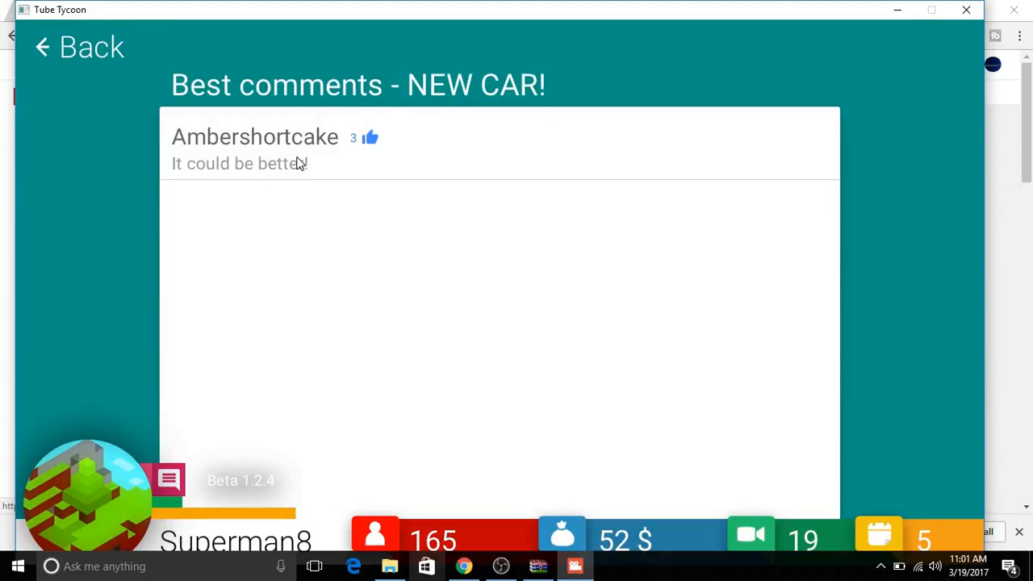
mouse_move(248, 120)
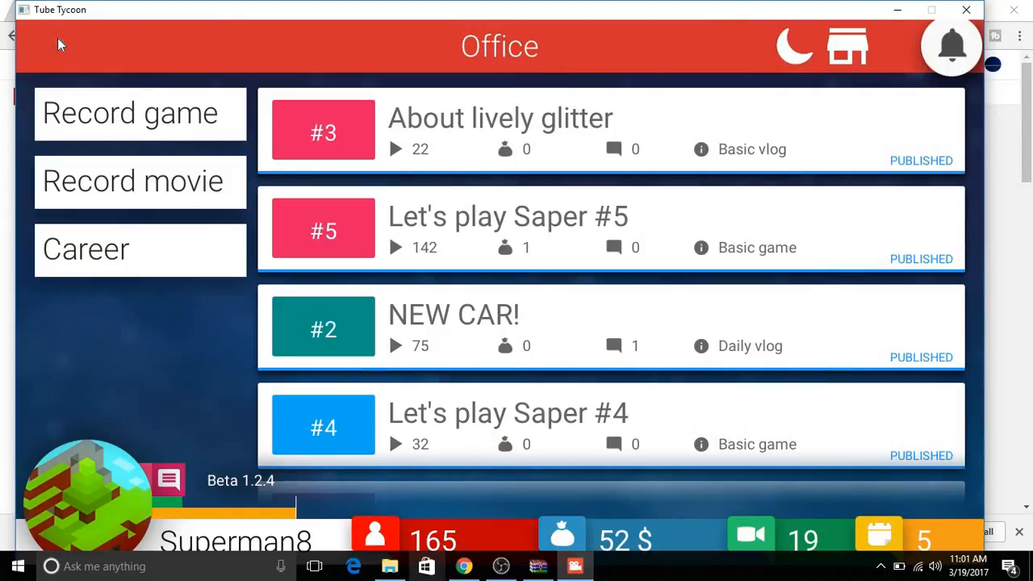
mouse_move(200, 205)
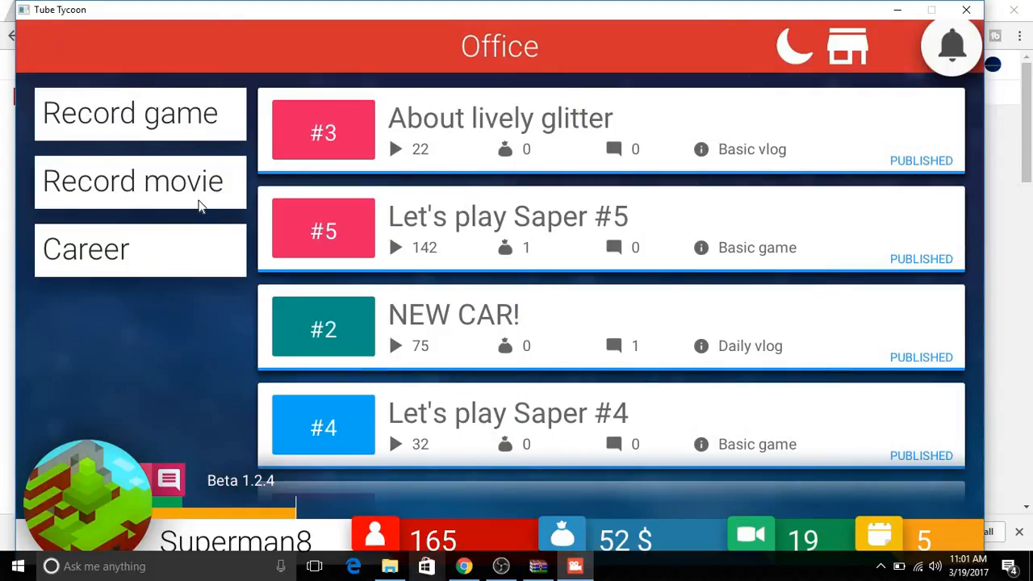
mouse_move(185, 131)
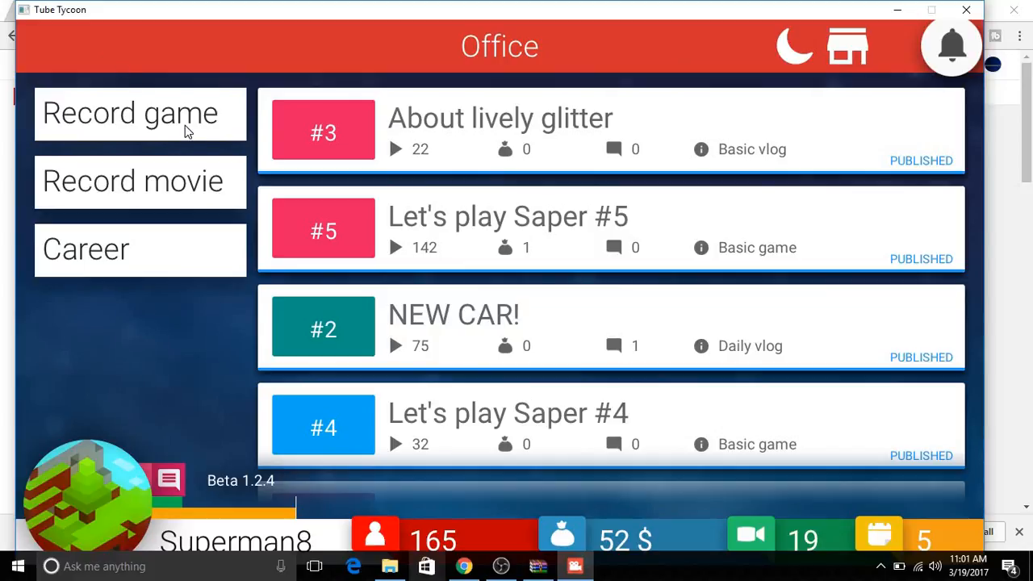
click(130, 113)
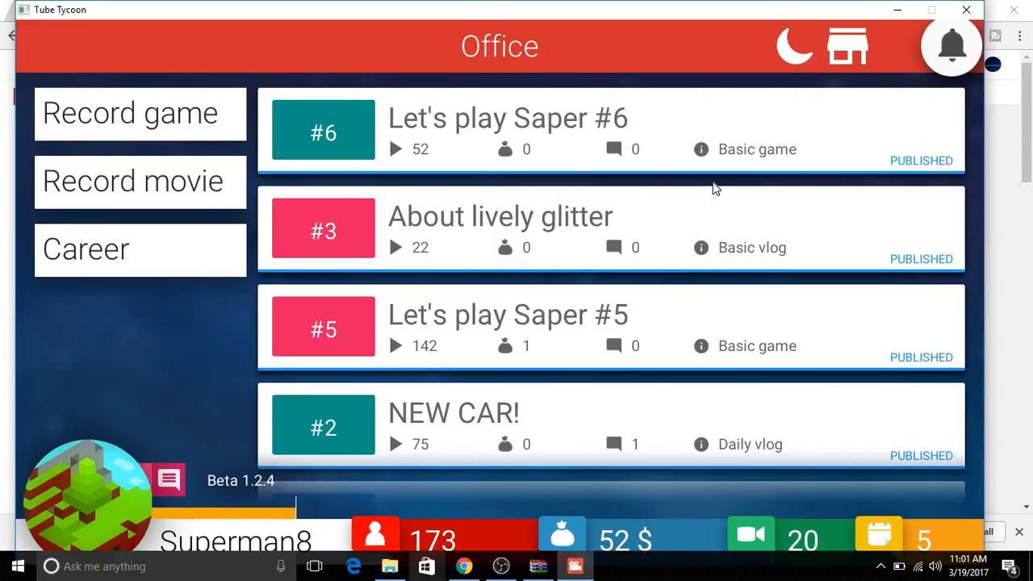
click(795, 46)
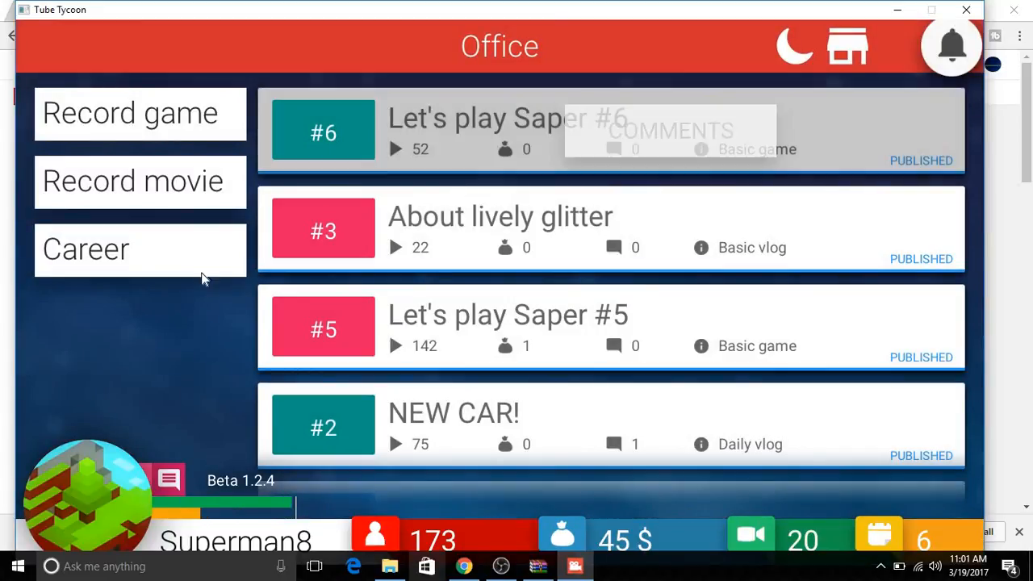
Inspect the Basic vlogs and Record tags career nodes, then leave the tree
click(86, 249)
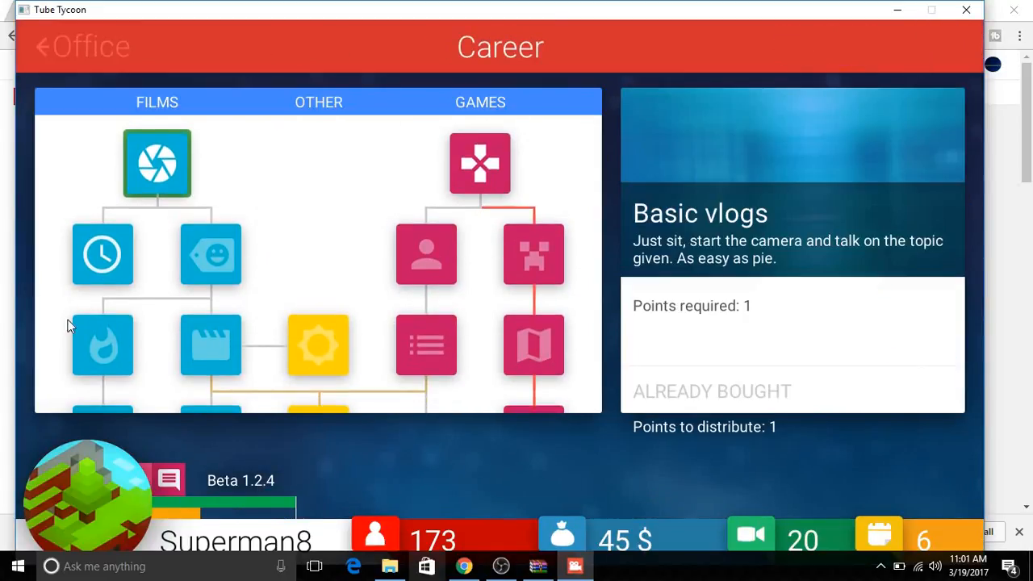
click(210, 254)
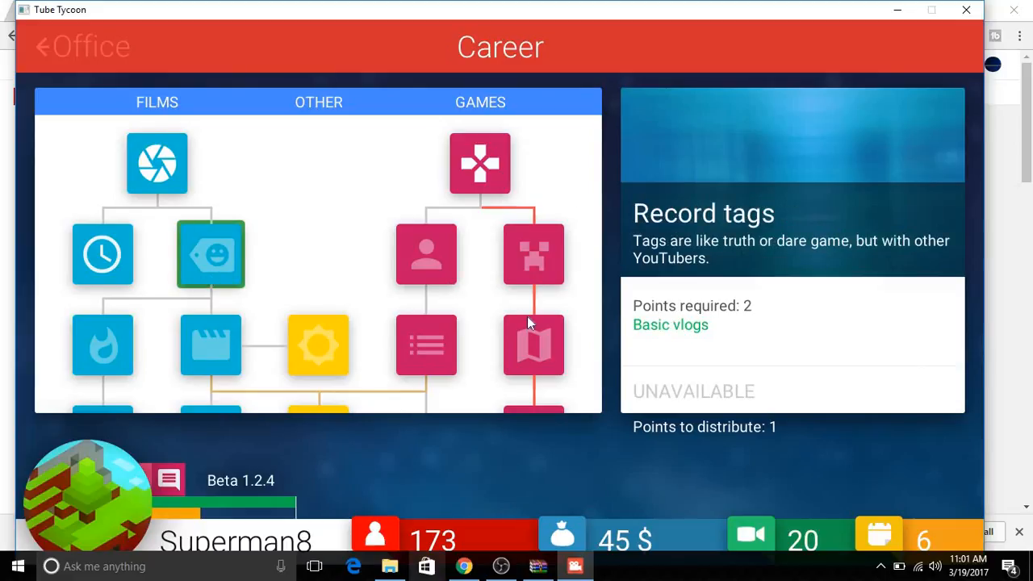
mouse_move(362, 295)
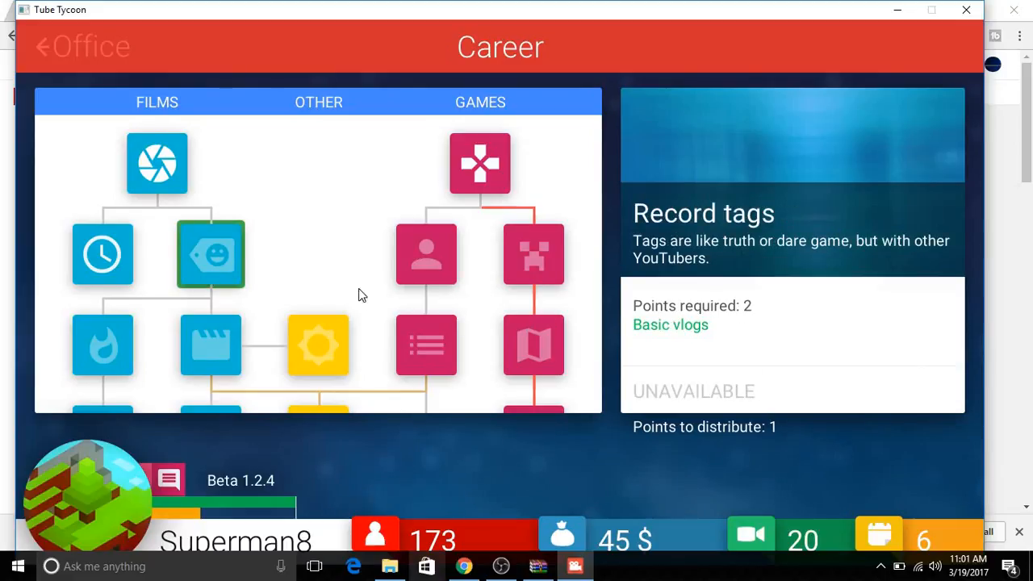
click(426, 254)
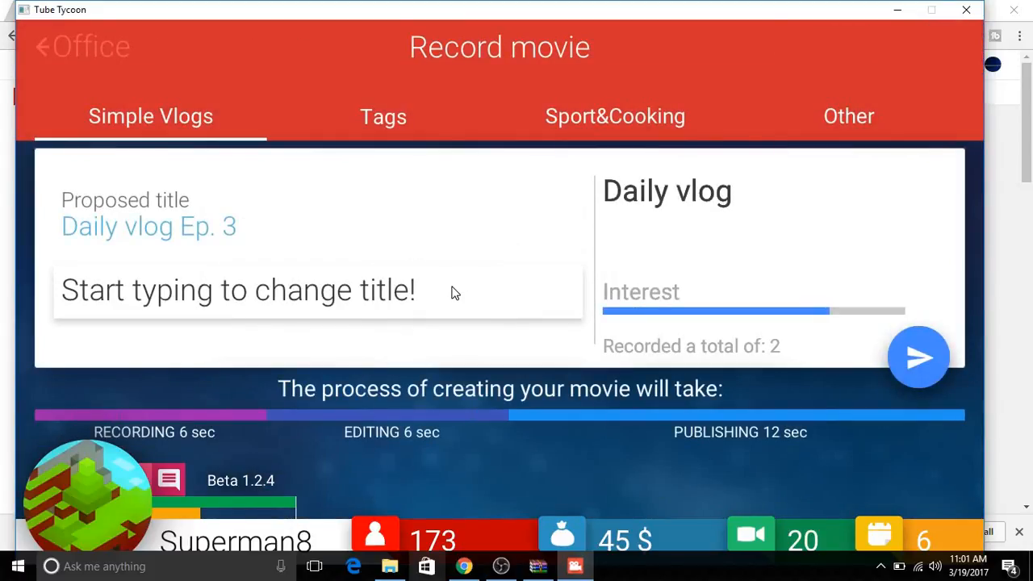
Publish a daily vlog titled 'DAY IN THE LIFE!', removing stray title characters
text(DAY IN TH)
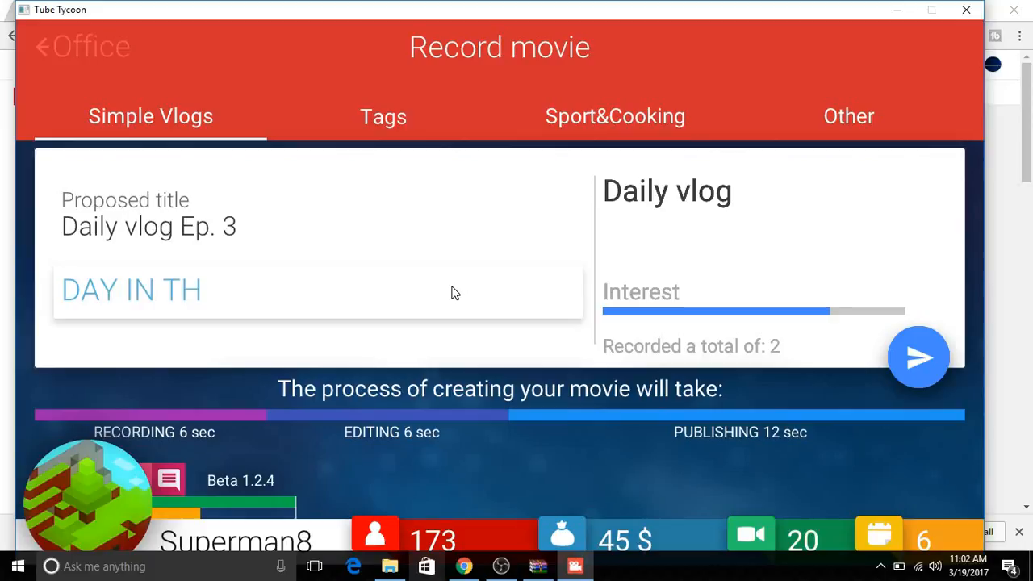
text(E LIFE)
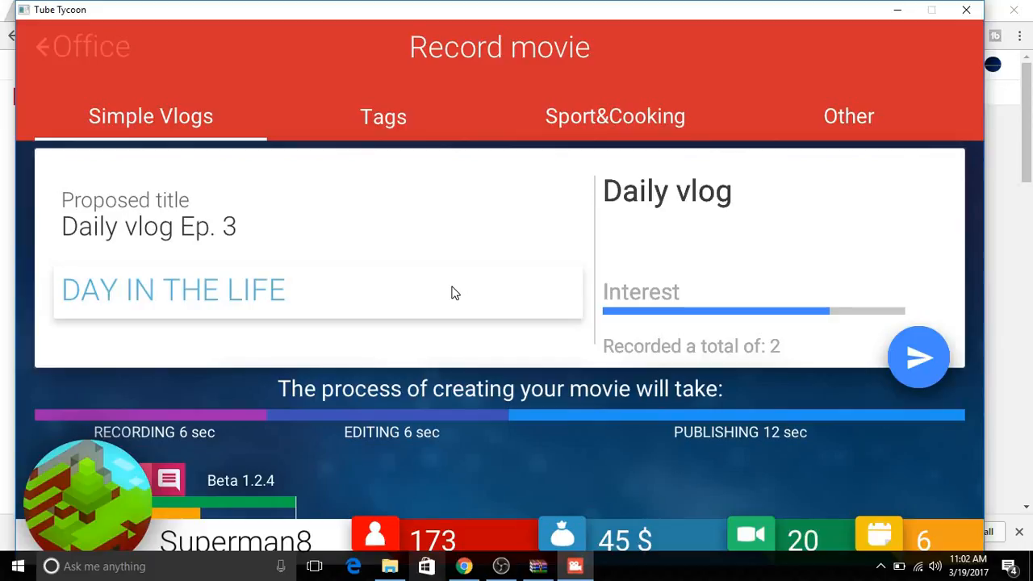
text(!)
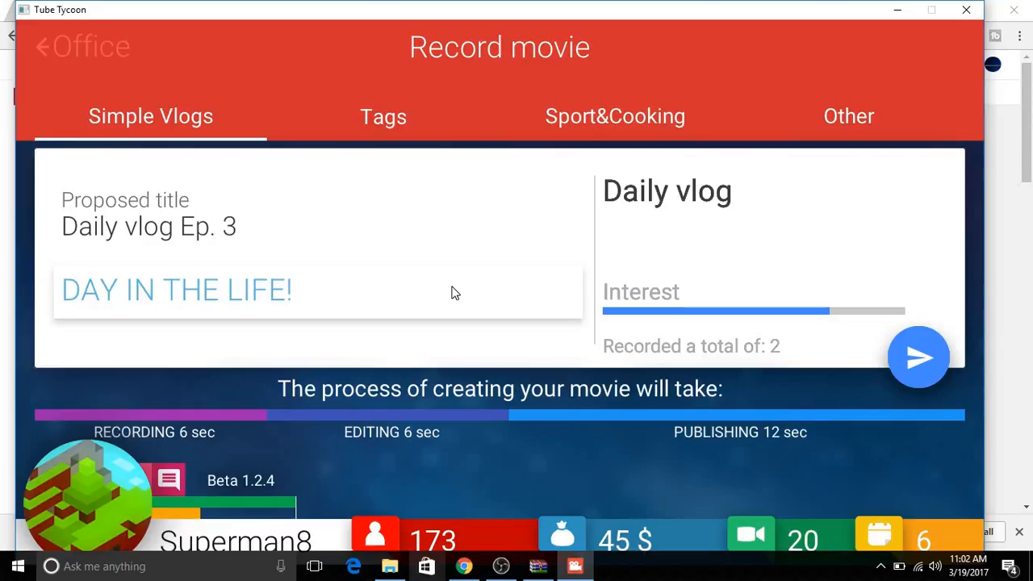
click(315, 291)
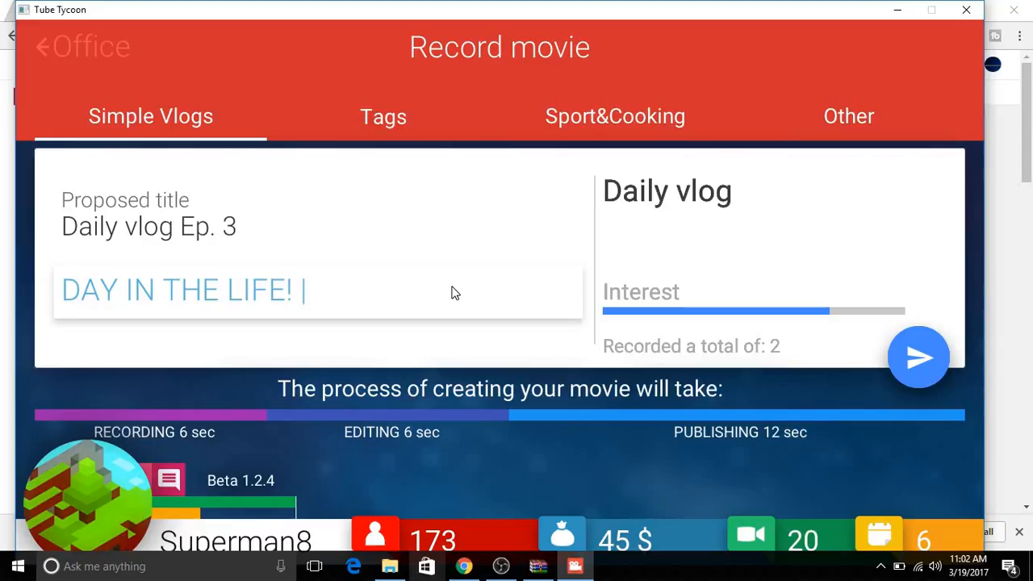
text(00)
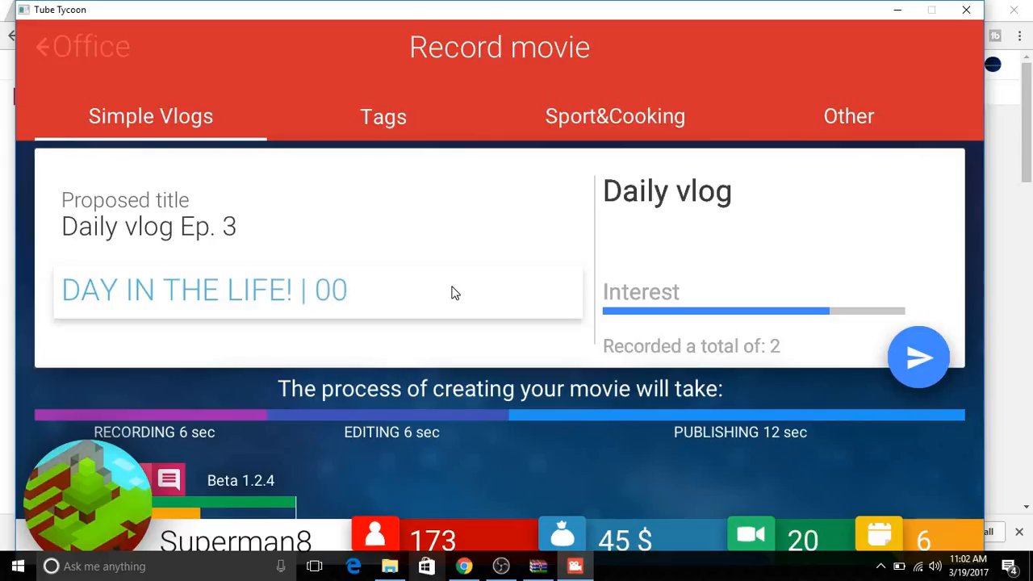
key(backspace)
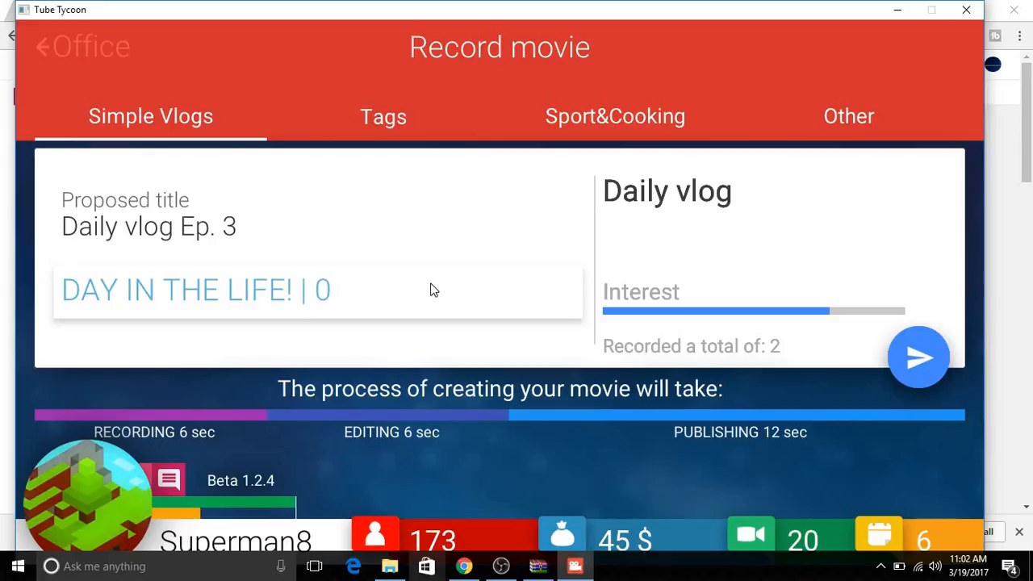
key(Backspace)
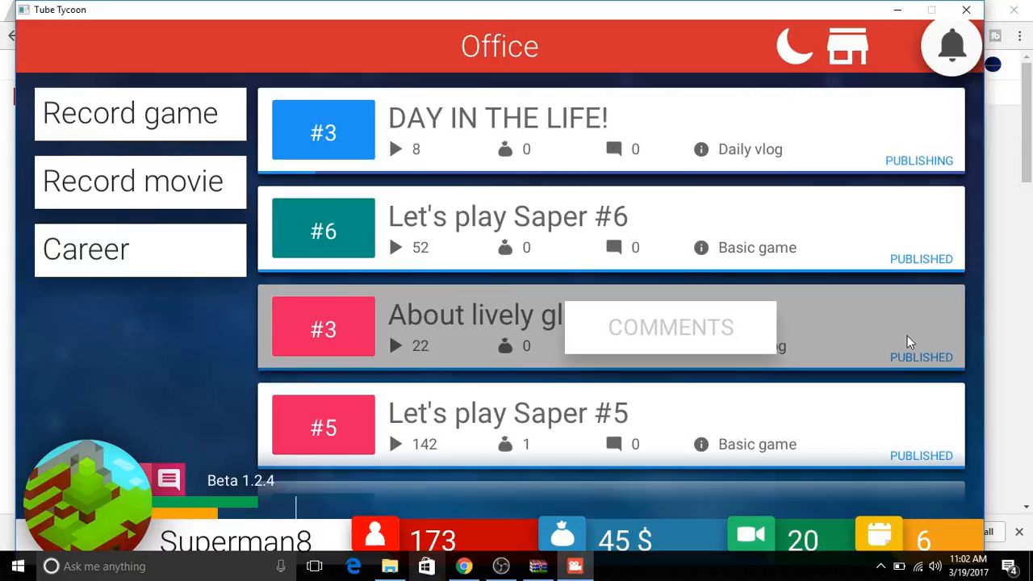
click(140, 113)
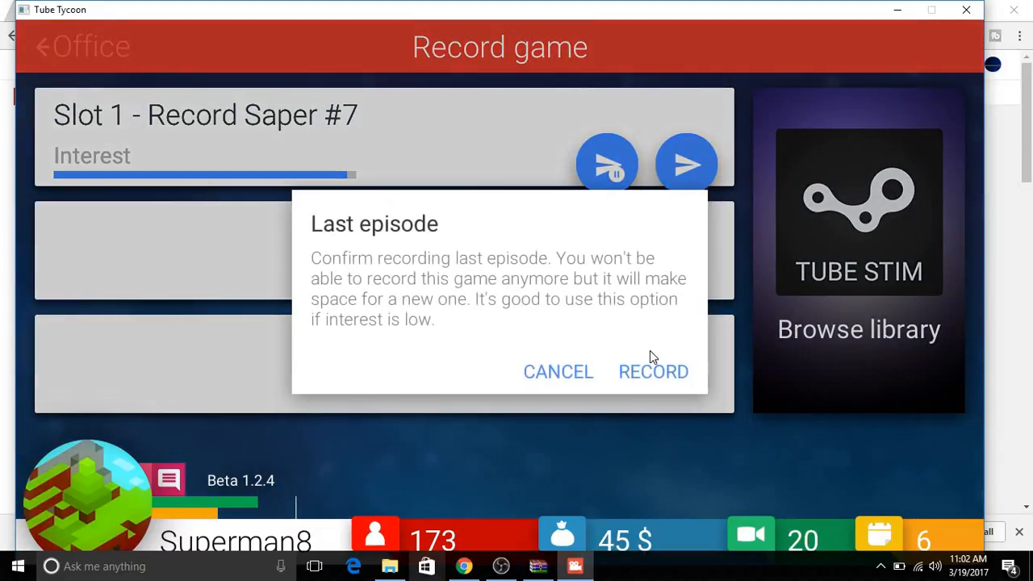
Record the last Saper episode (#7) and a Basic Vlog 'About apotropaic Jack'
click(653, 371)
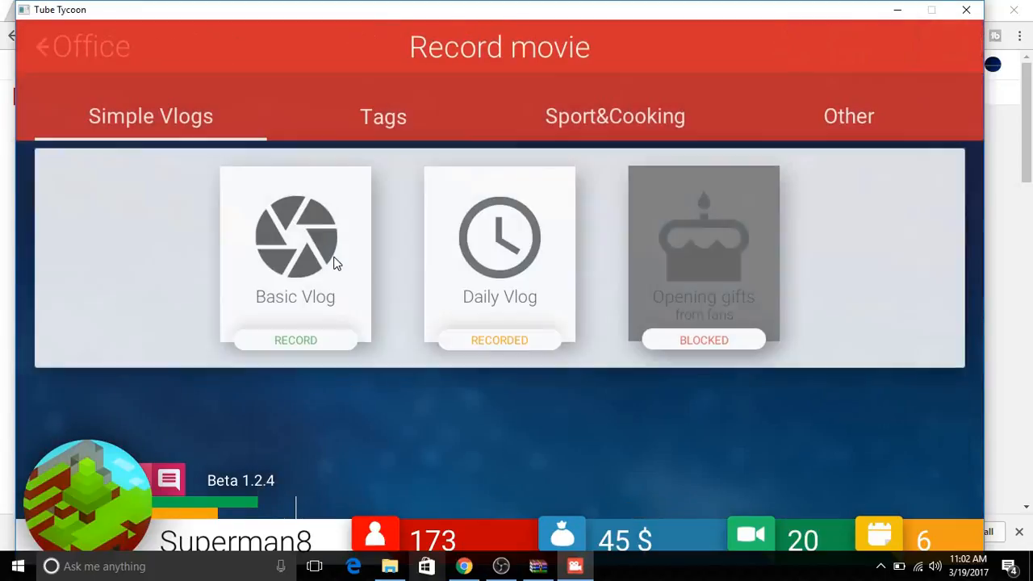
click(296, 339)
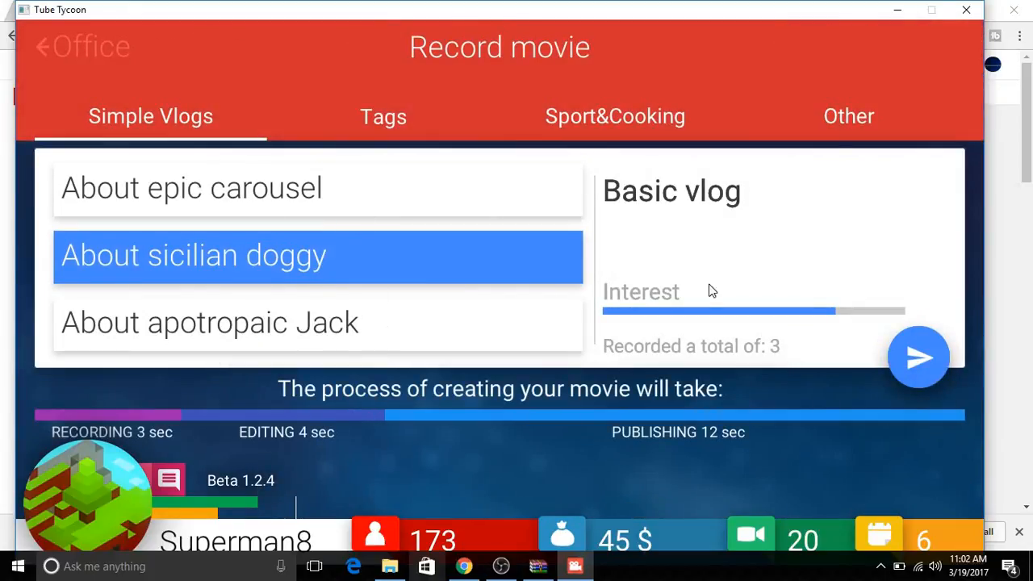
click(918, 358)
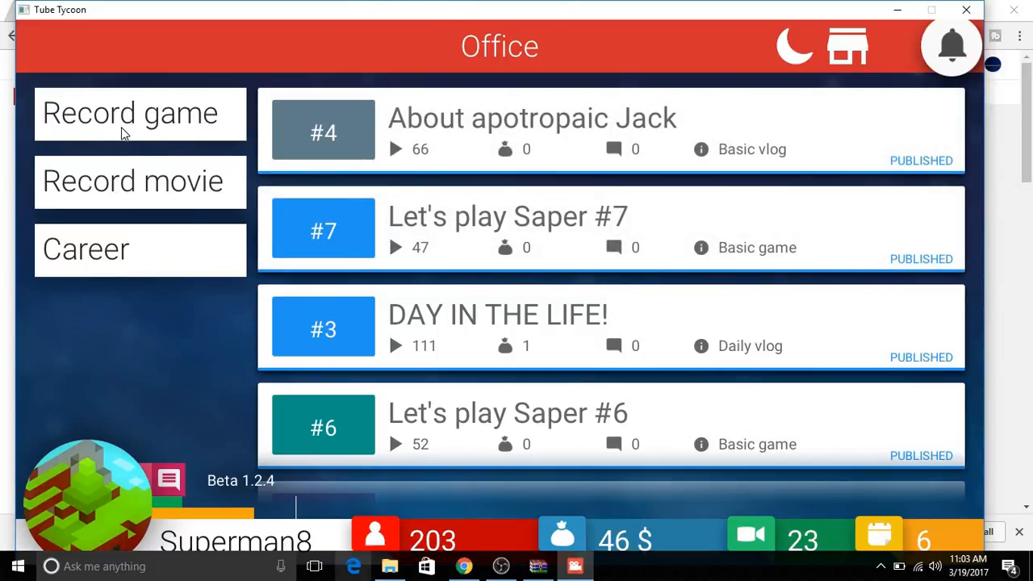
mouse_move(109, 238)
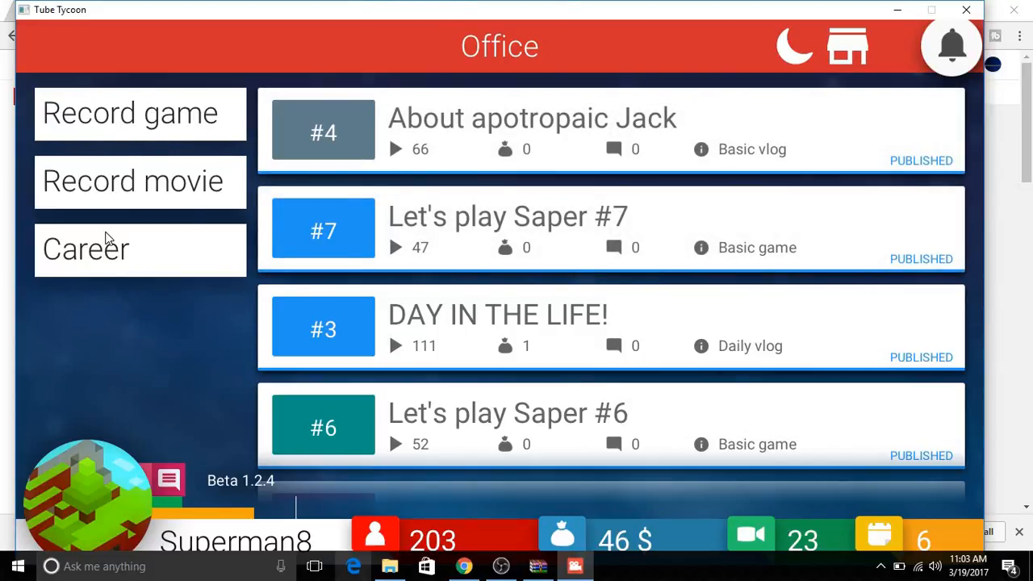
click(86, 249)
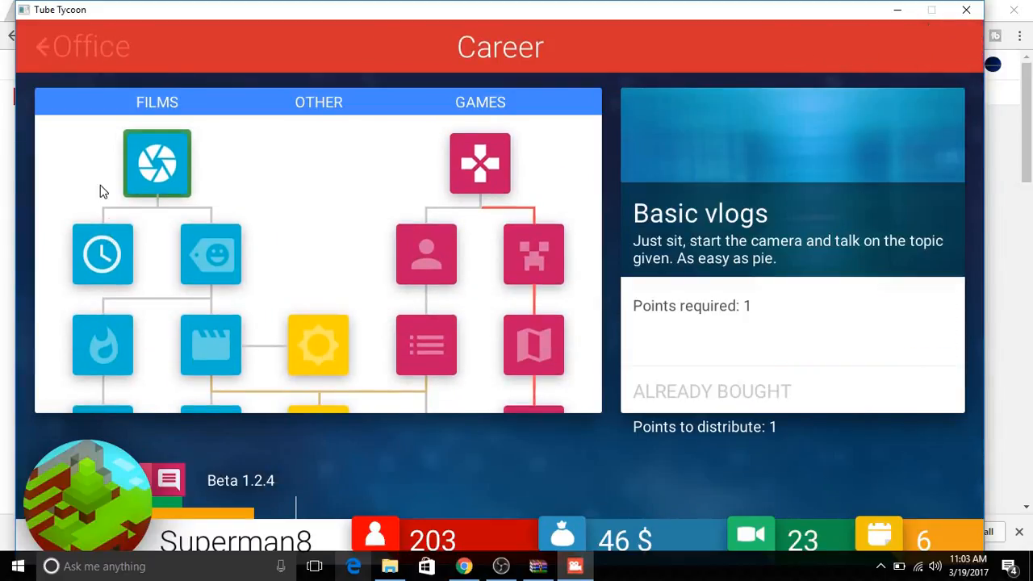
click(42, 46)
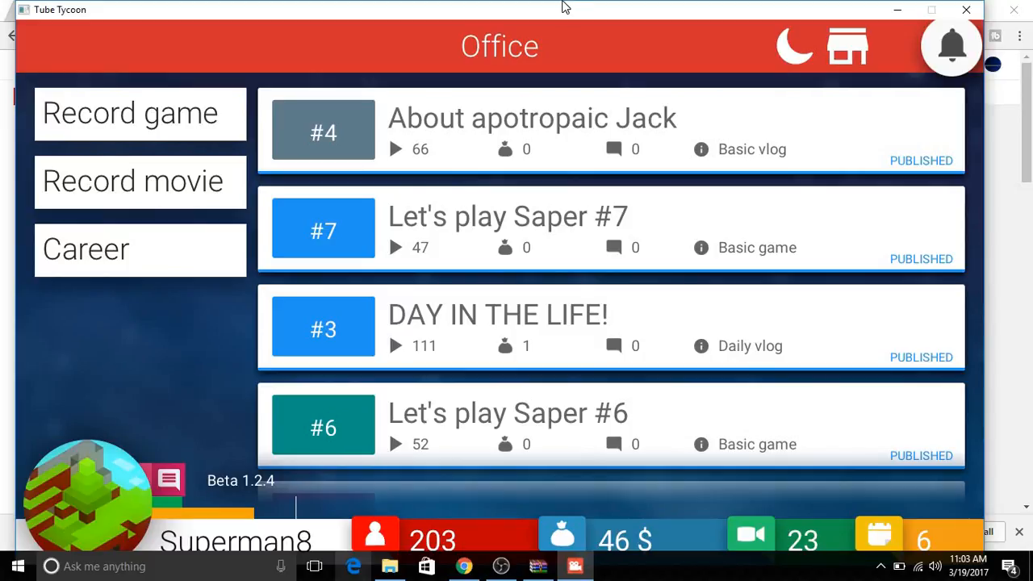
Buy Floppy Bird for 26$ and record 'Let's play Floppy Bird #1'
click(139, 113)
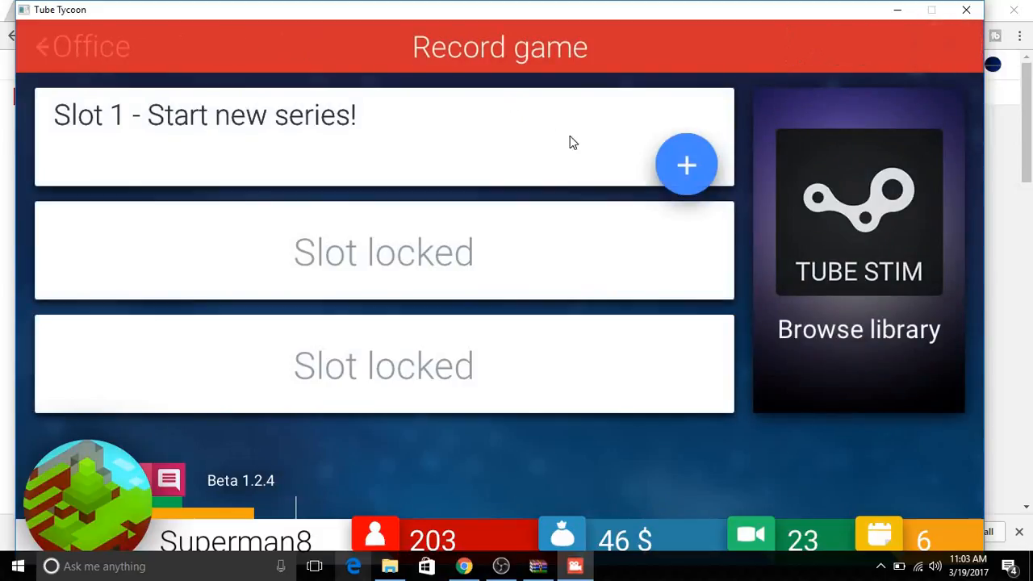
click(42, 46)
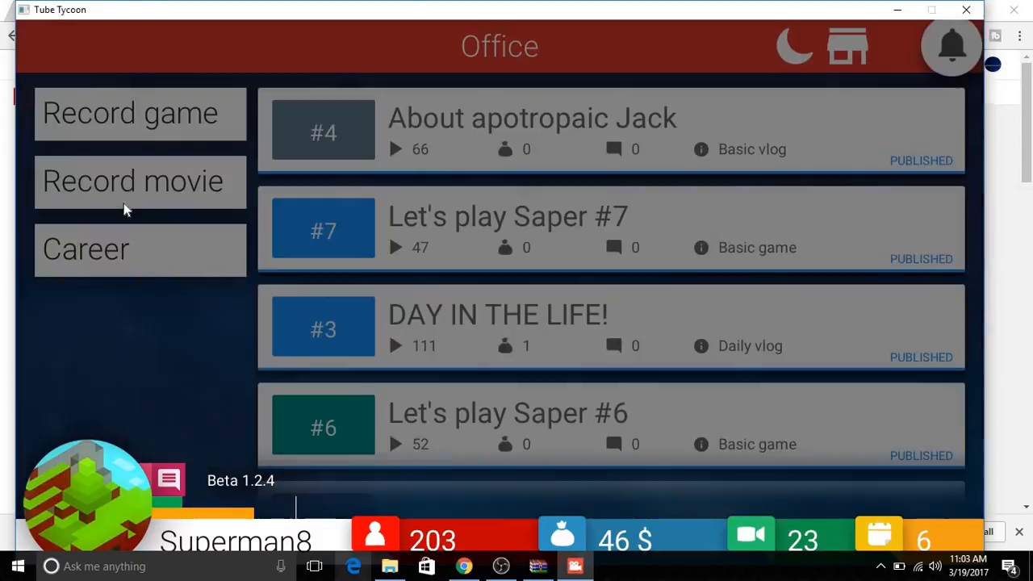
click(129, 113)
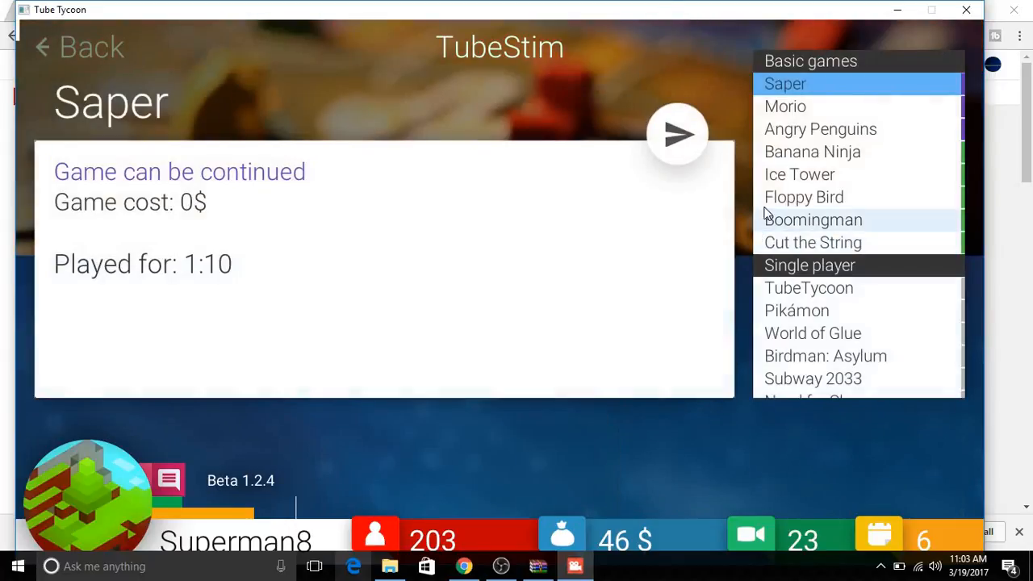
click(804, 197)
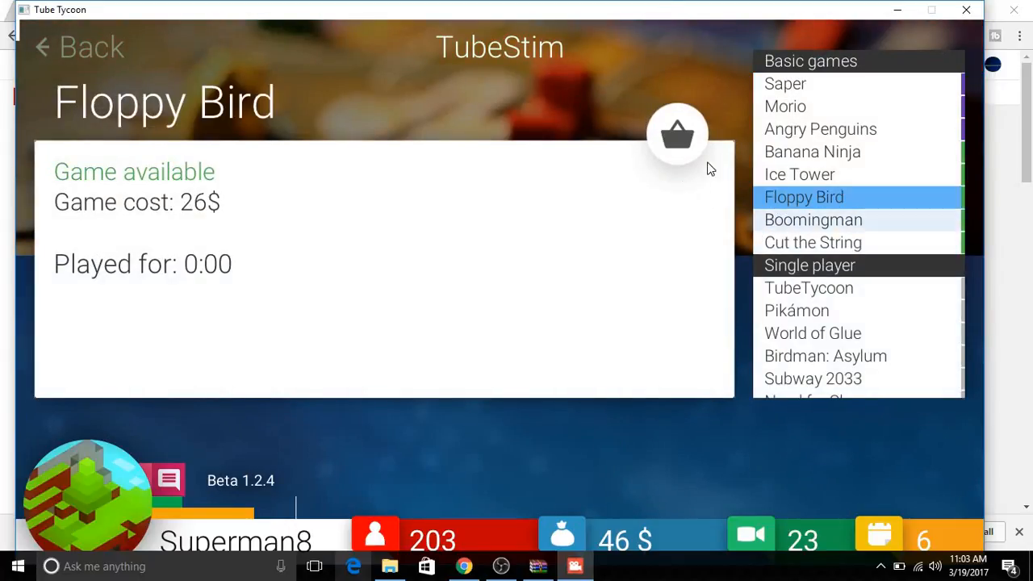
click(678, 134)
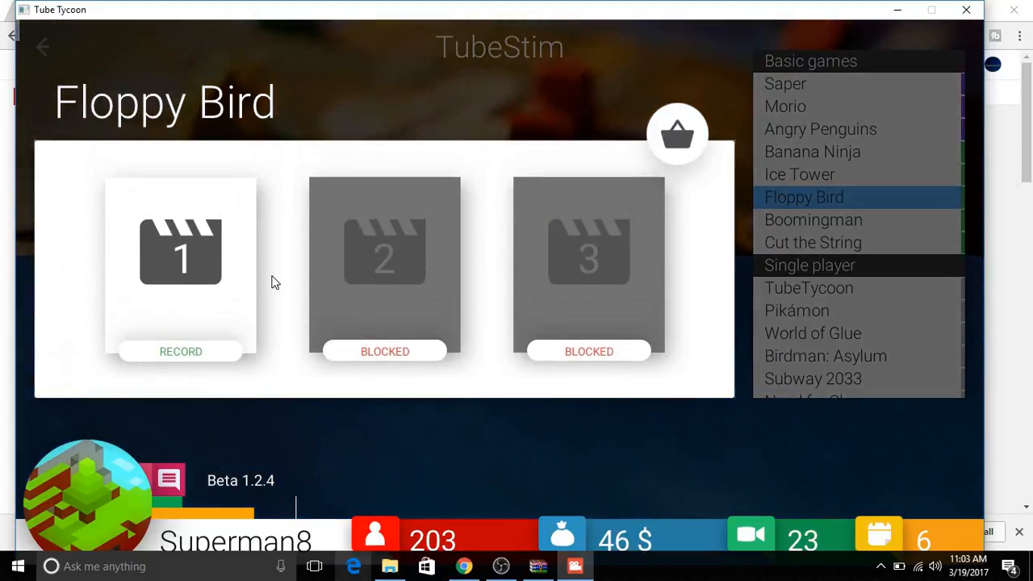
click(180, 351)
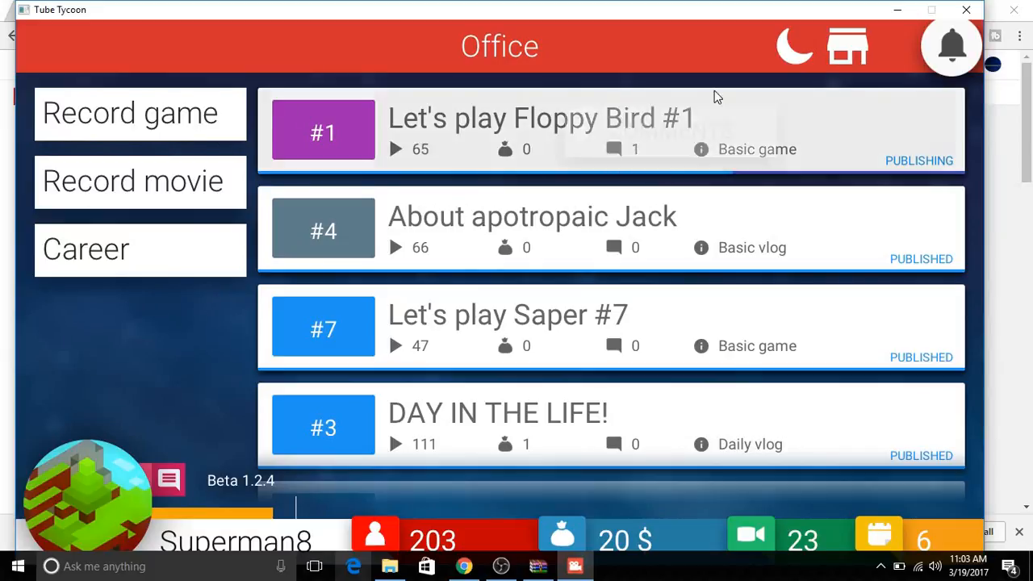
mouse_move(170, 309)
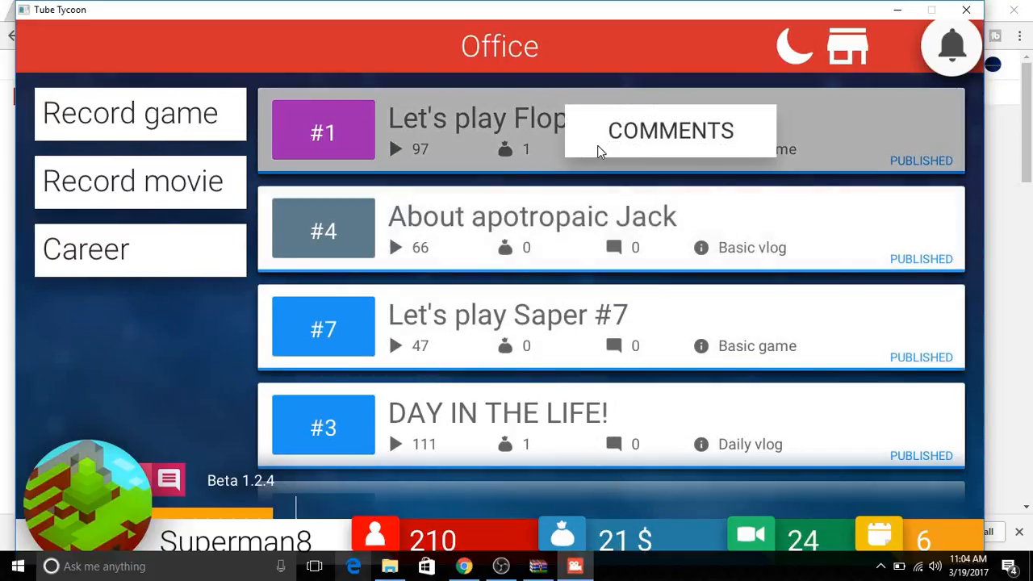
Open the best comments on 'Let's play Floppy Bird #1'
click(670, 131)
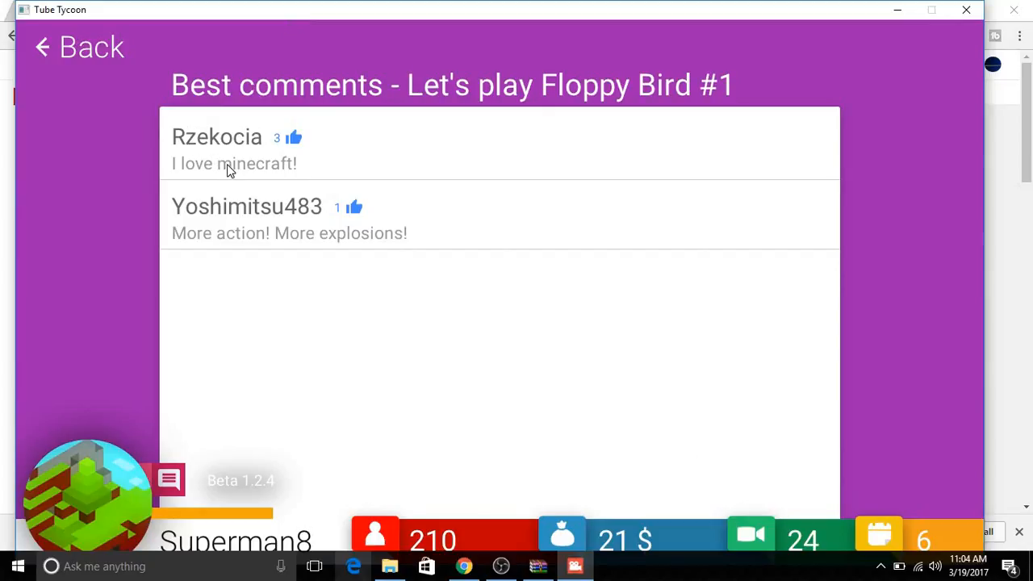
mouse_move(338, 272)
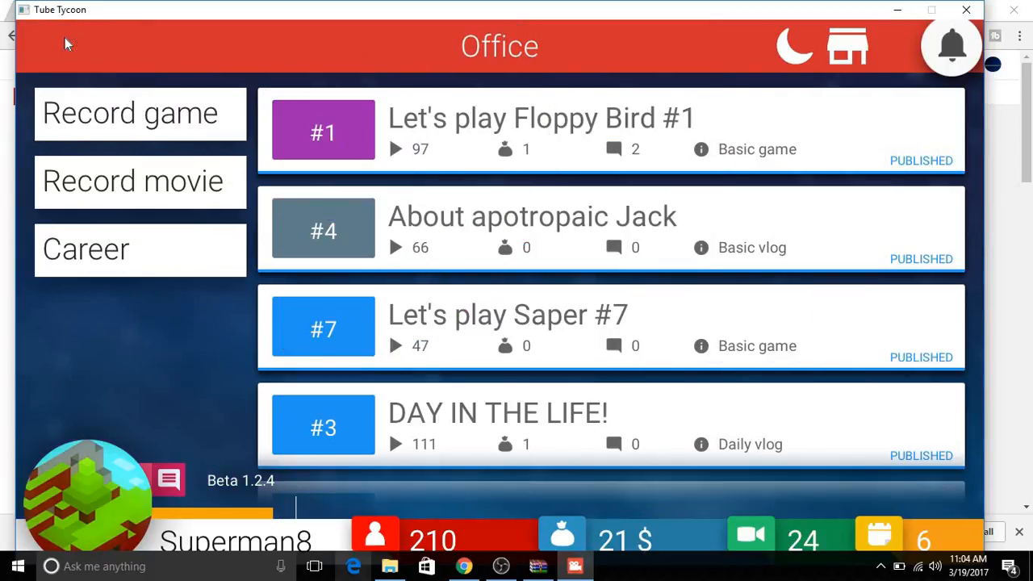
mouse_move(779, 53)
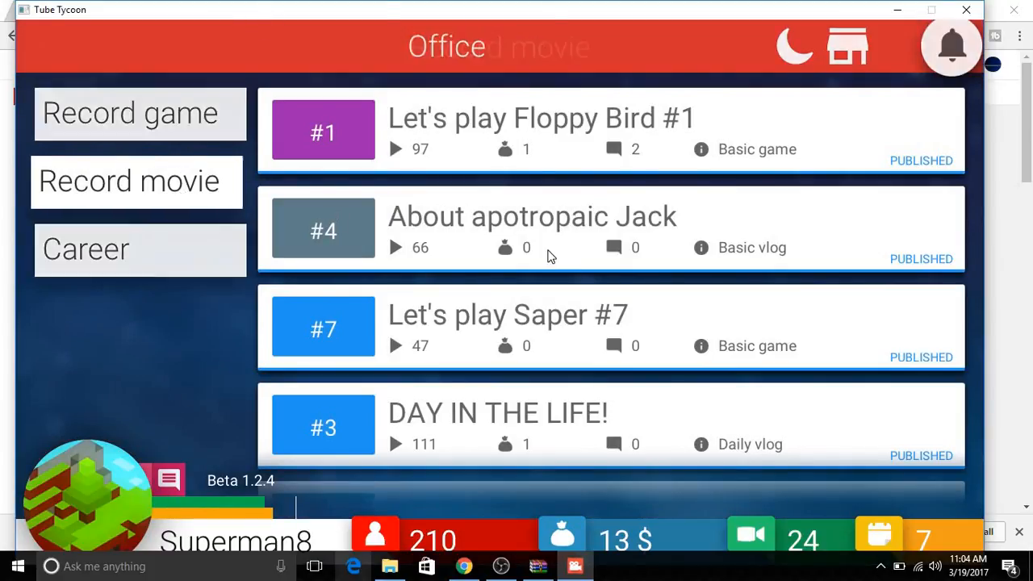
Record the Basic Vlog 'About gargantuic cookies' from the movie recording options
click(136, 180)
text(I CRASH)
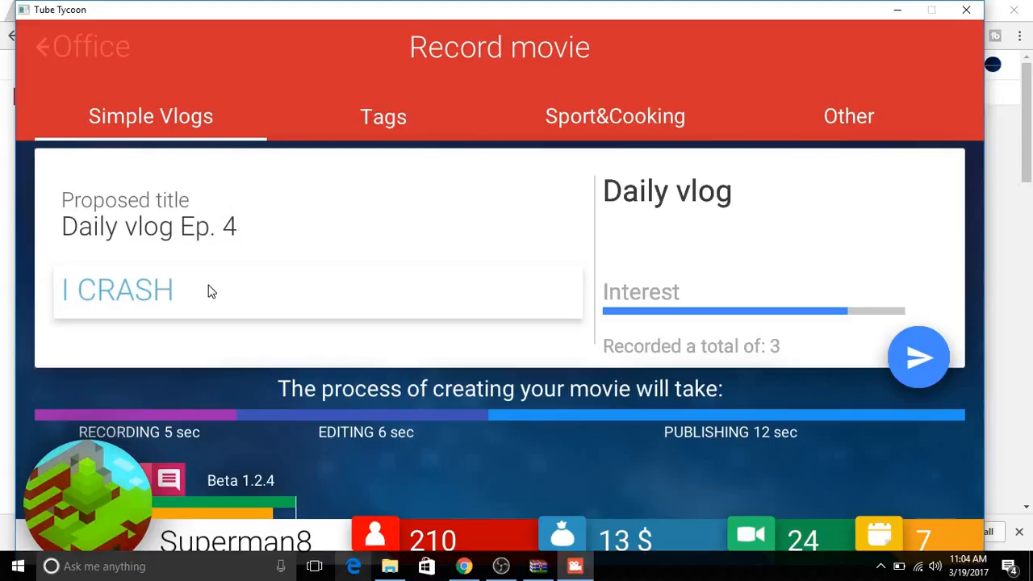
text(ED!)
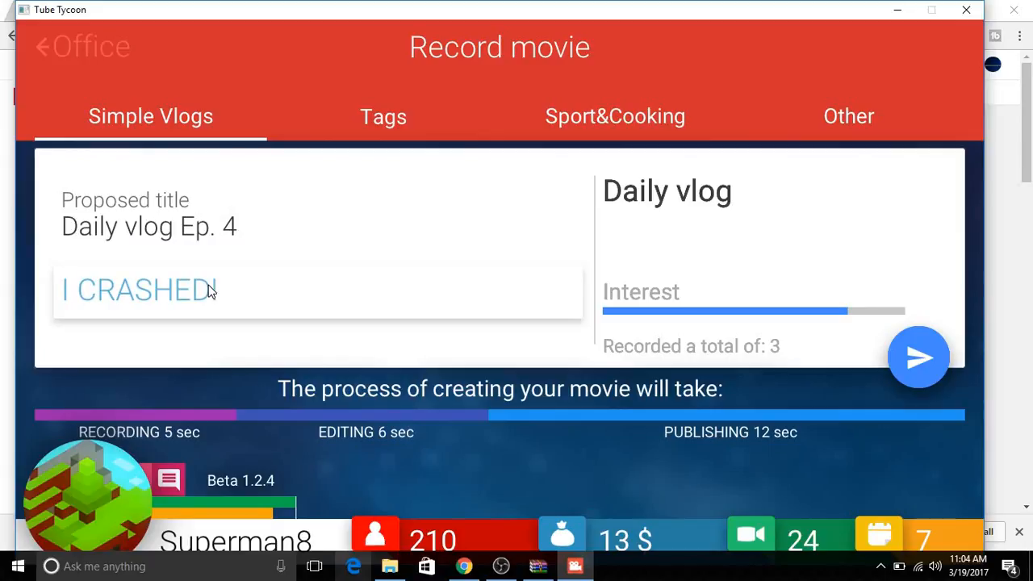
click(919, 356)
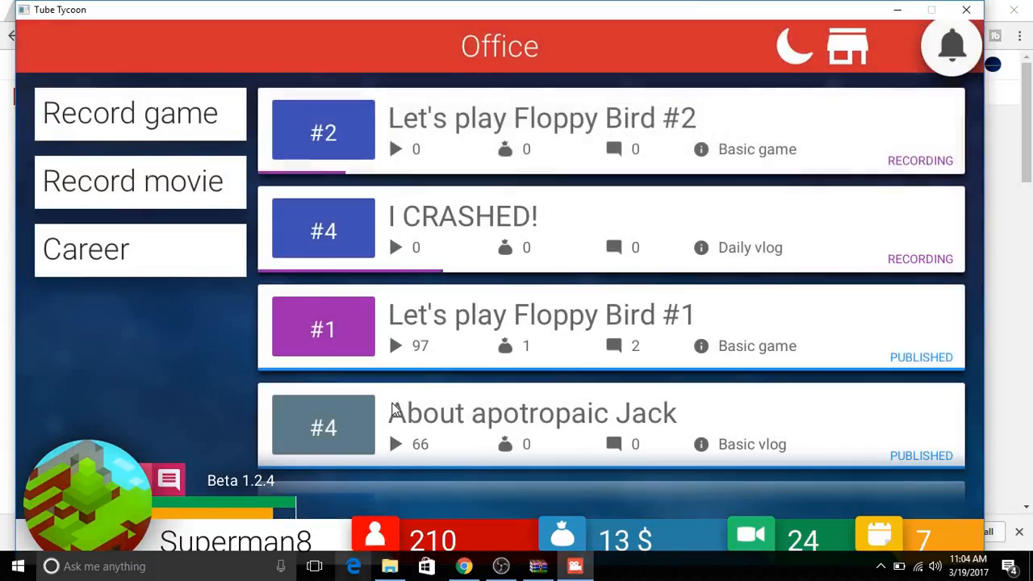
click(132, 181)
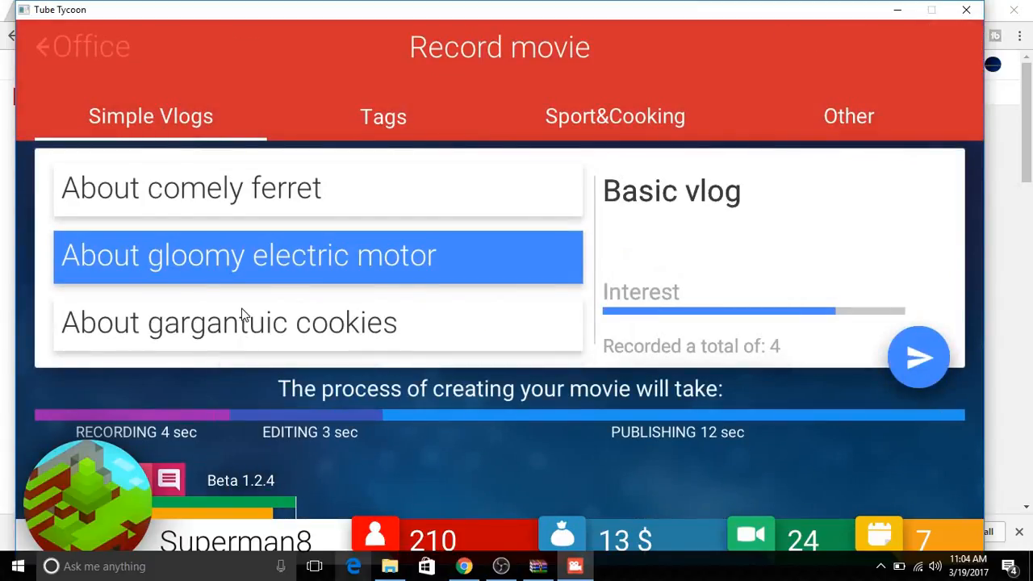
click(919, 358)
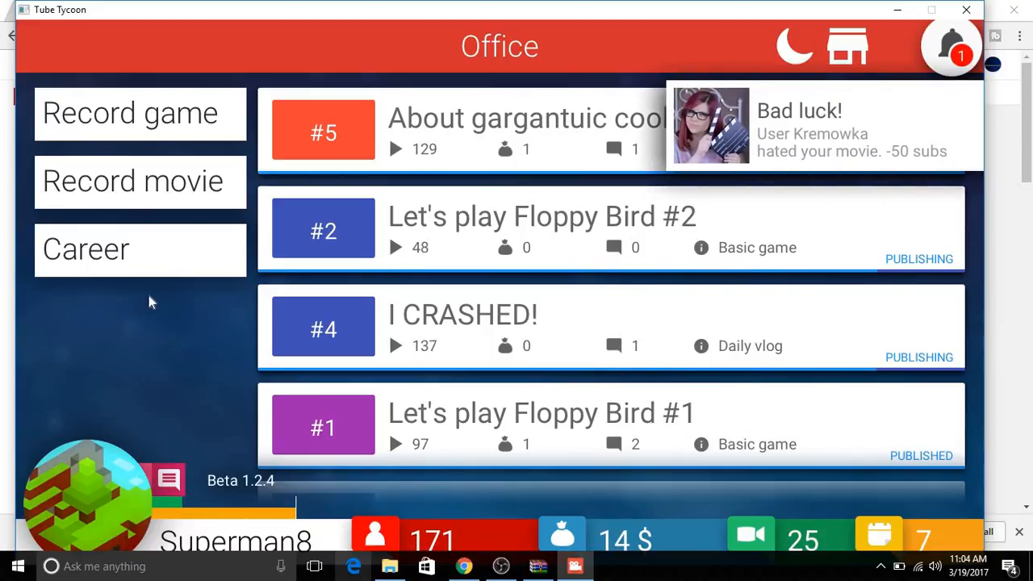
click(951, 46)
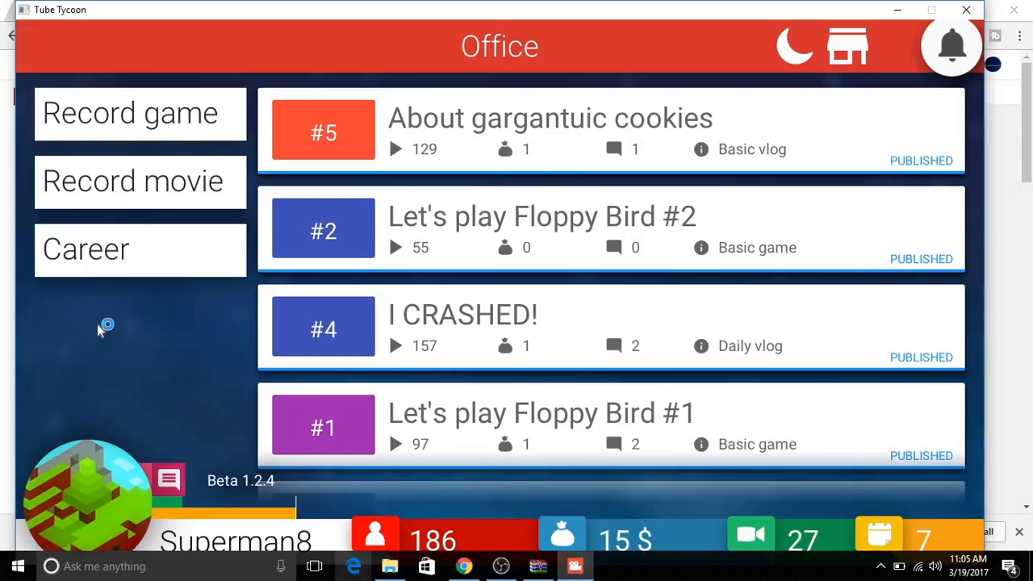
mouse_move(101, 331)
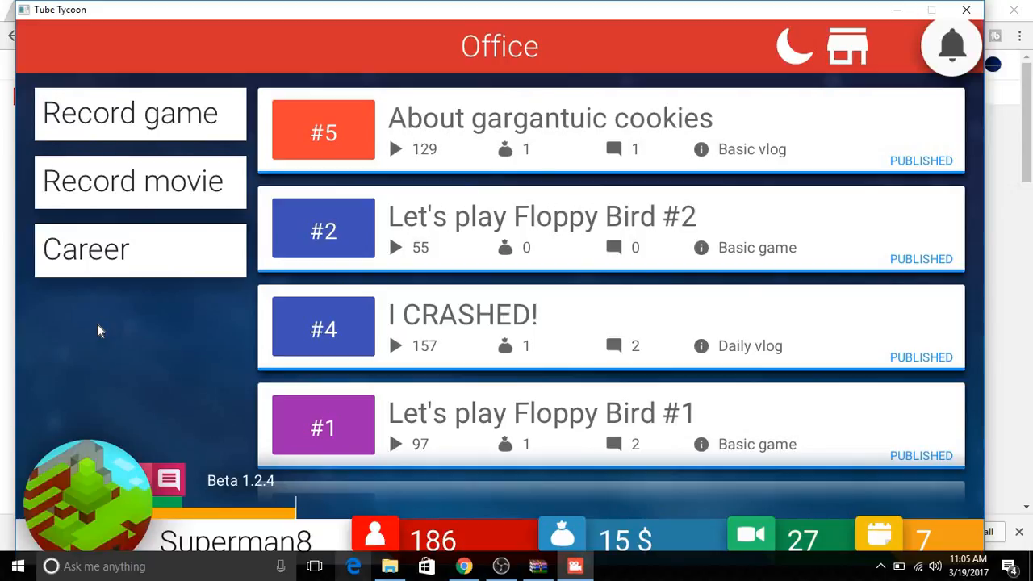
mouse_move(525, 81)
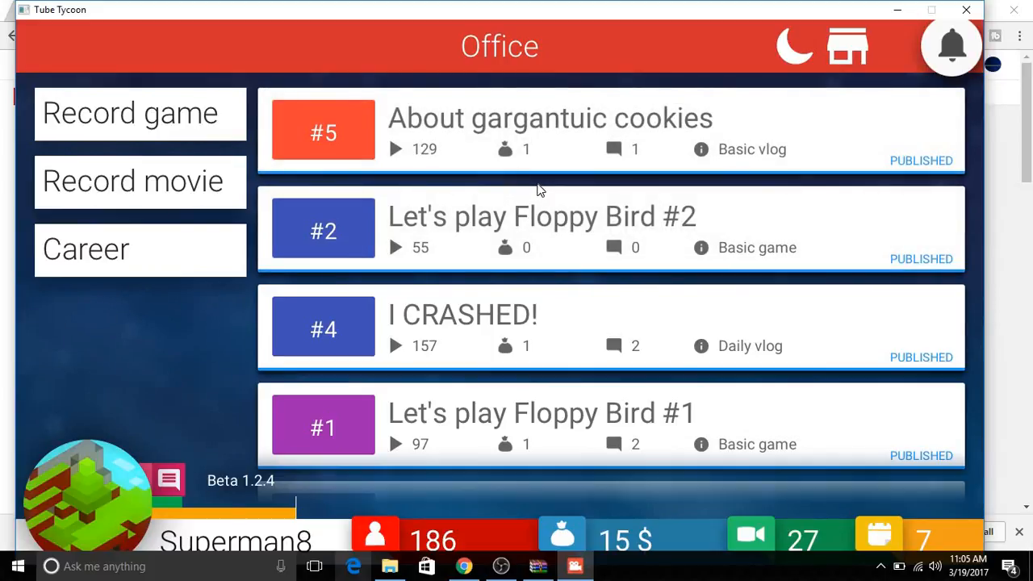
click(952, 46)
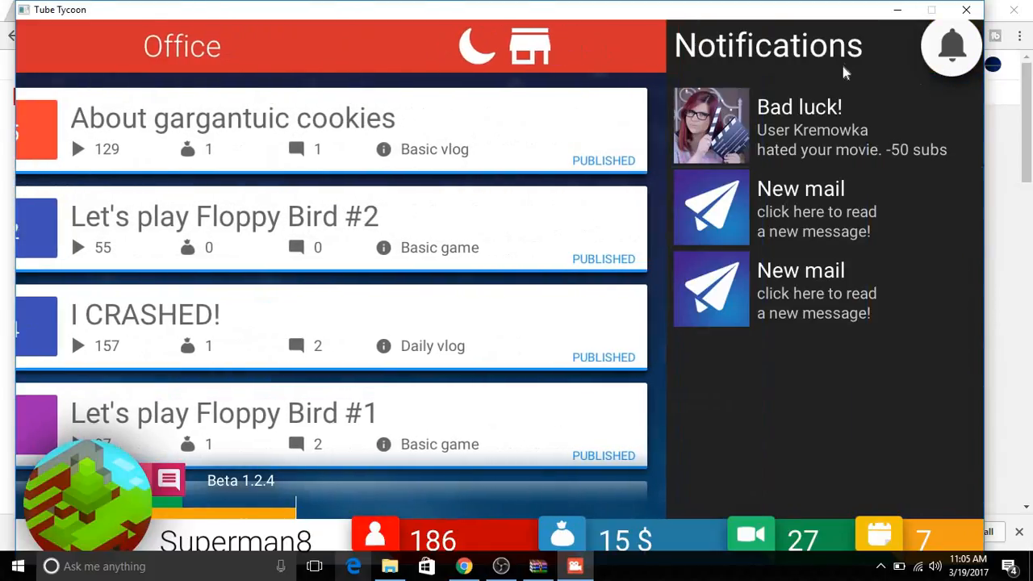
click(952, 46)
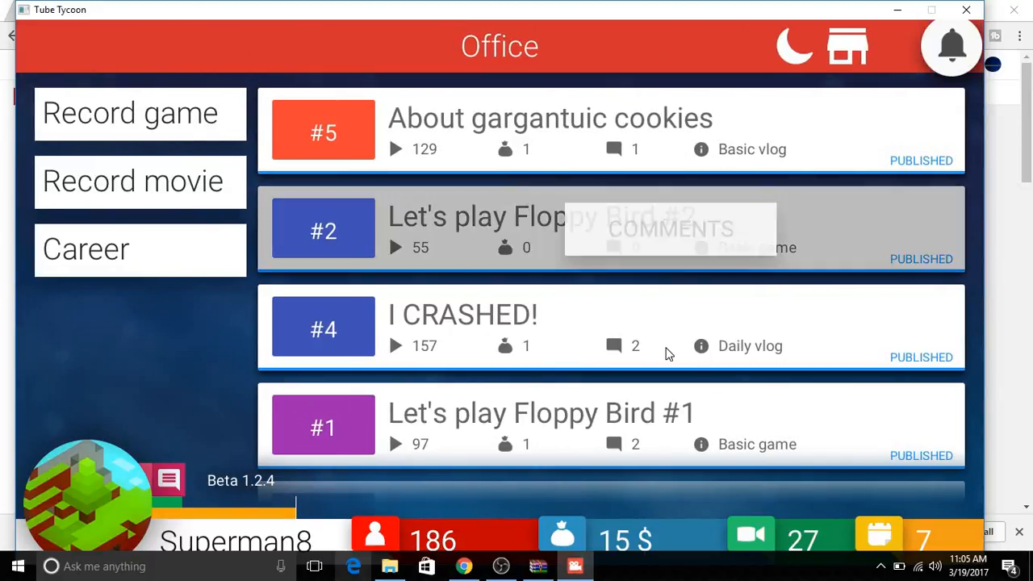
Open the best comments on the I CRASHED! video card
click(614, 345)
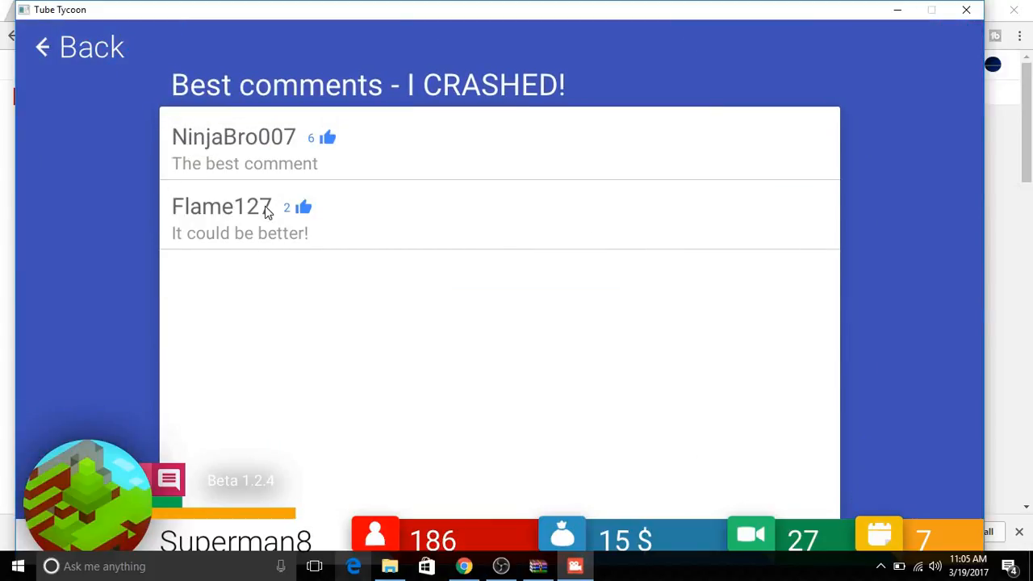
mouse_move(4, 47)
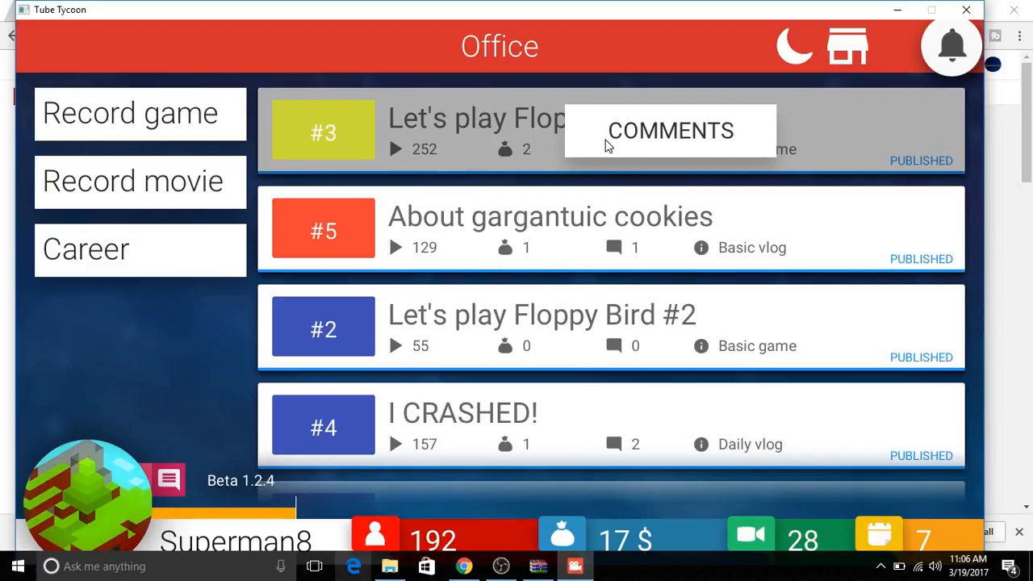
Read the Let's play Floppy Bird #3 comments, then sleep to reach day 8
click(670, 130)
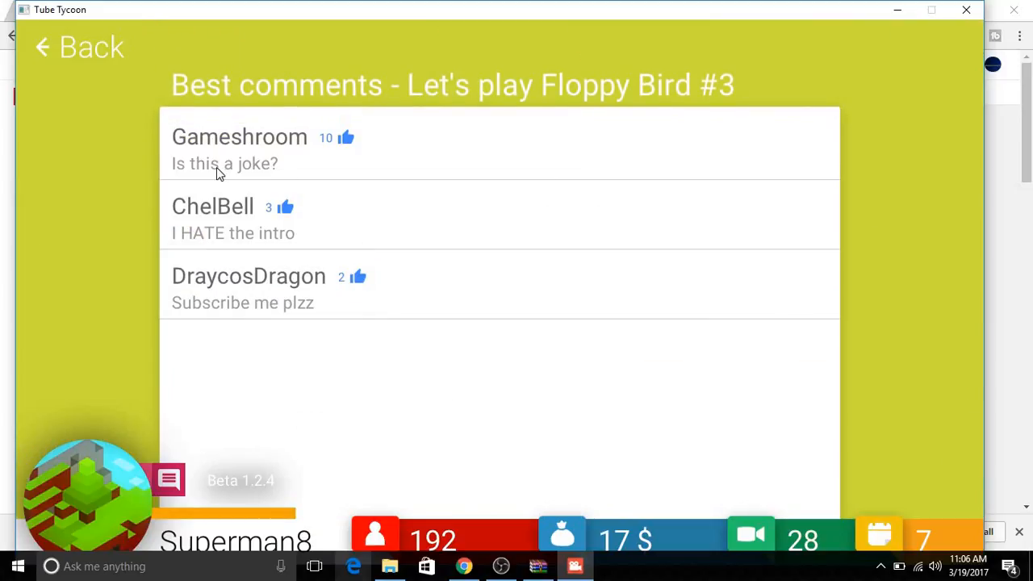
mouse_move(249, 254)
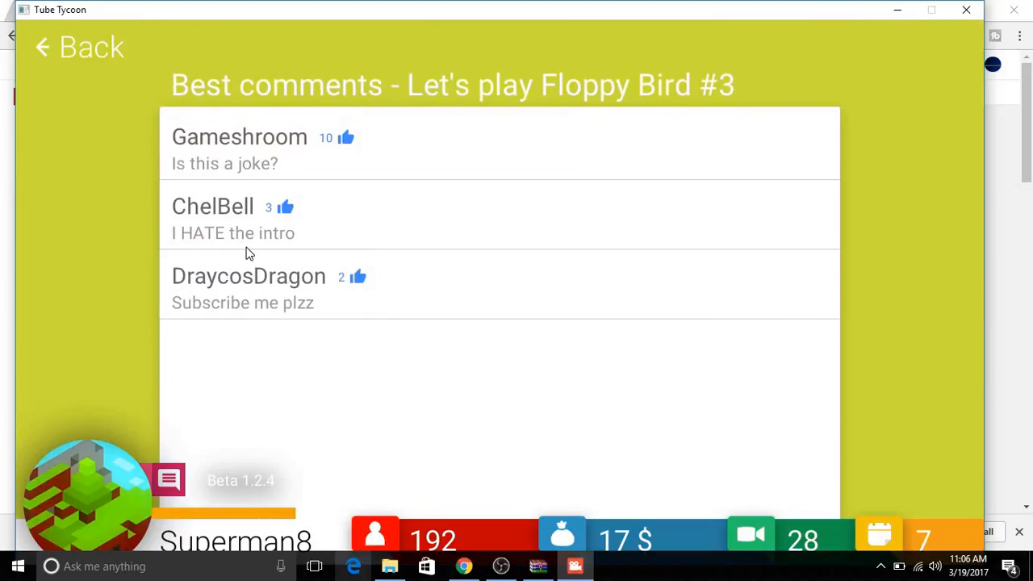
mouse_move(305, 313)
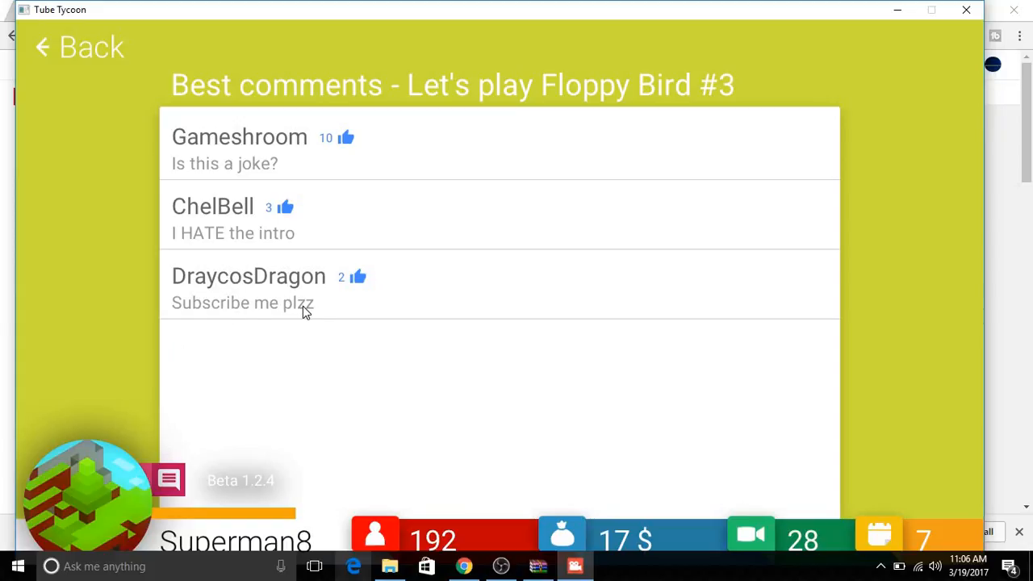
mouse_move(300, 301)
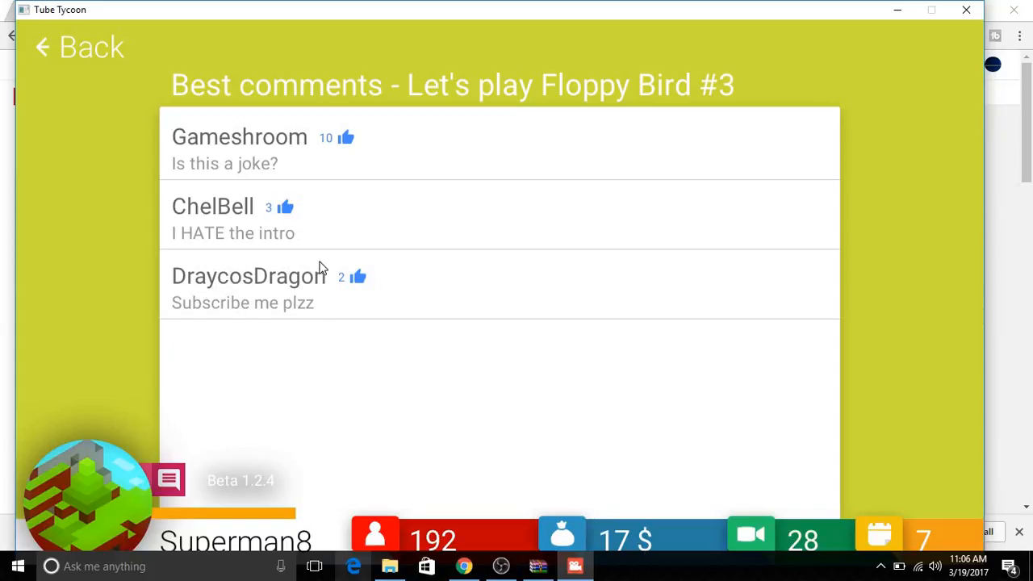
mouse_move(374, 205)
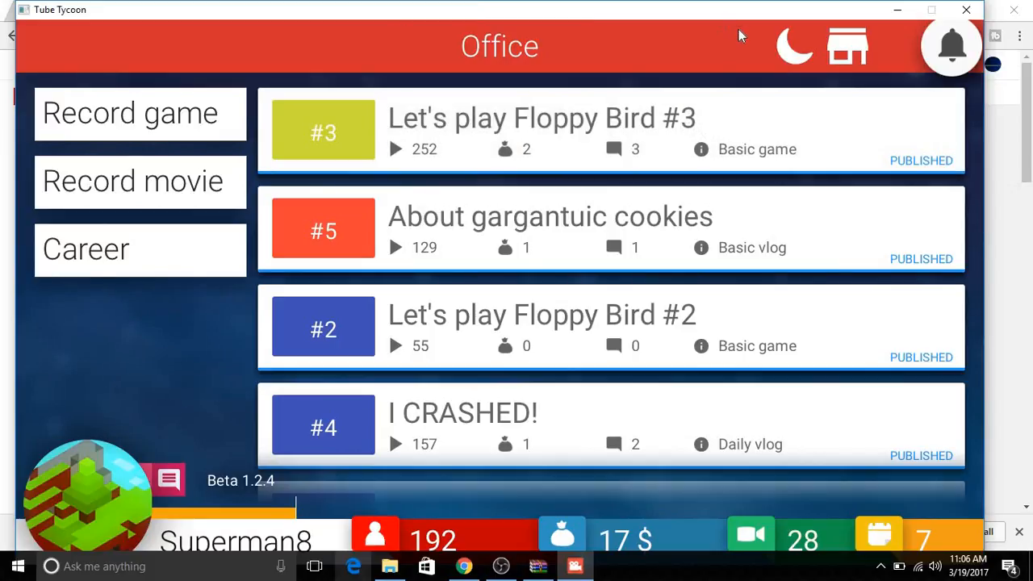
click(795, 46)
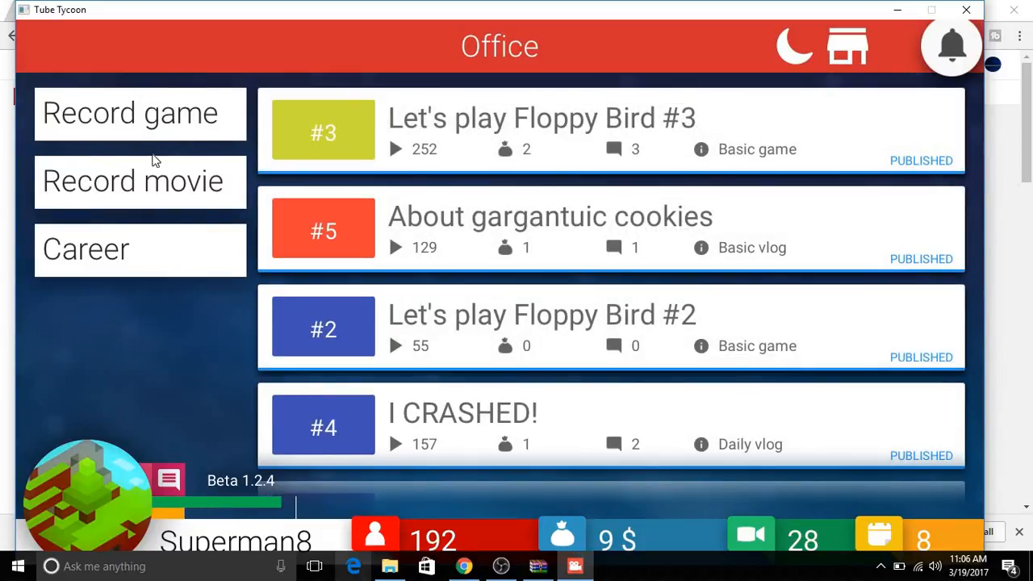
Start a Daily Vlog and retitle 'Daily vlog Ep. 5' to 'METTING DANTDM!'
click(133, 181)
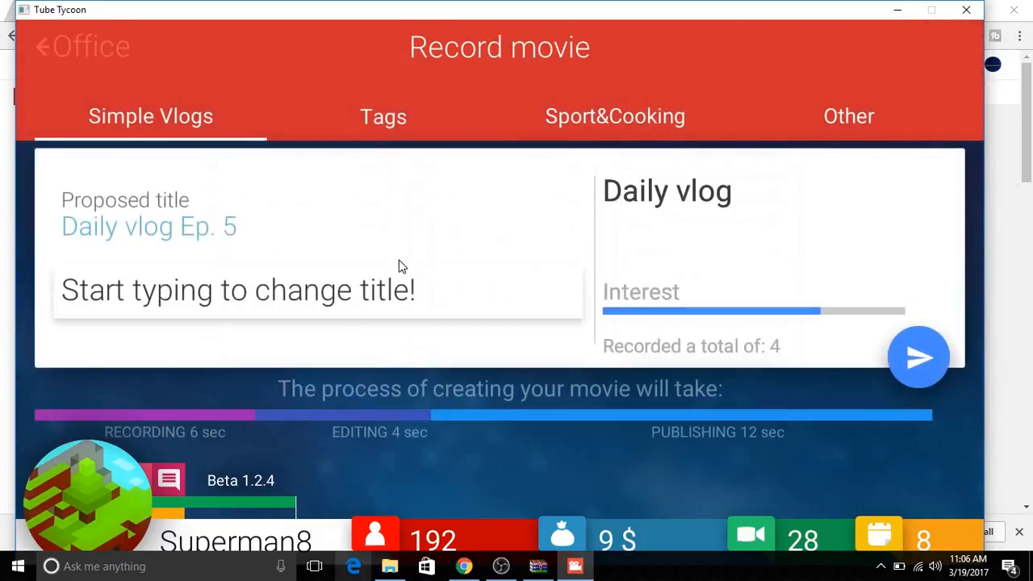
text(METTING DA)
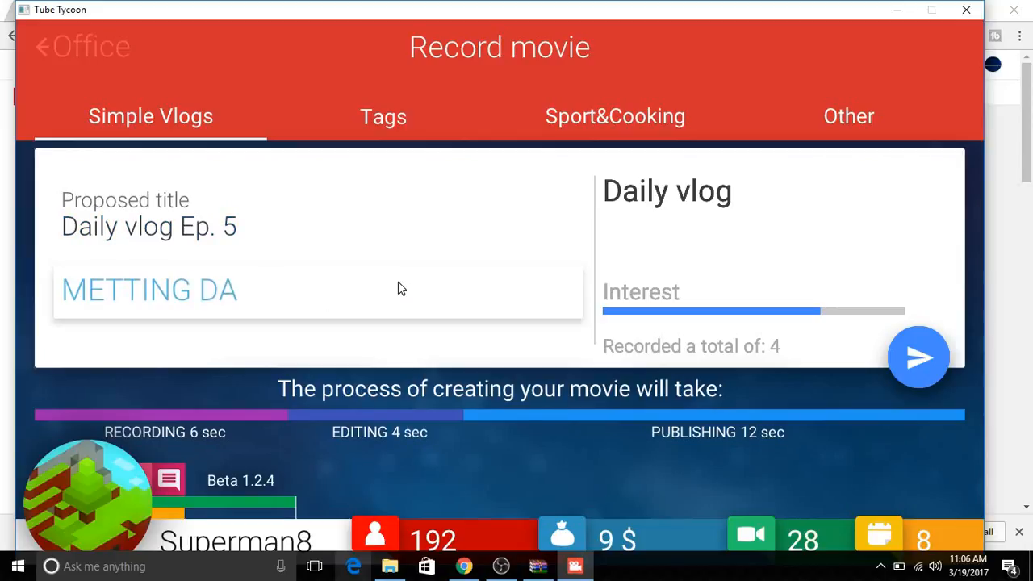
text(NTDM)
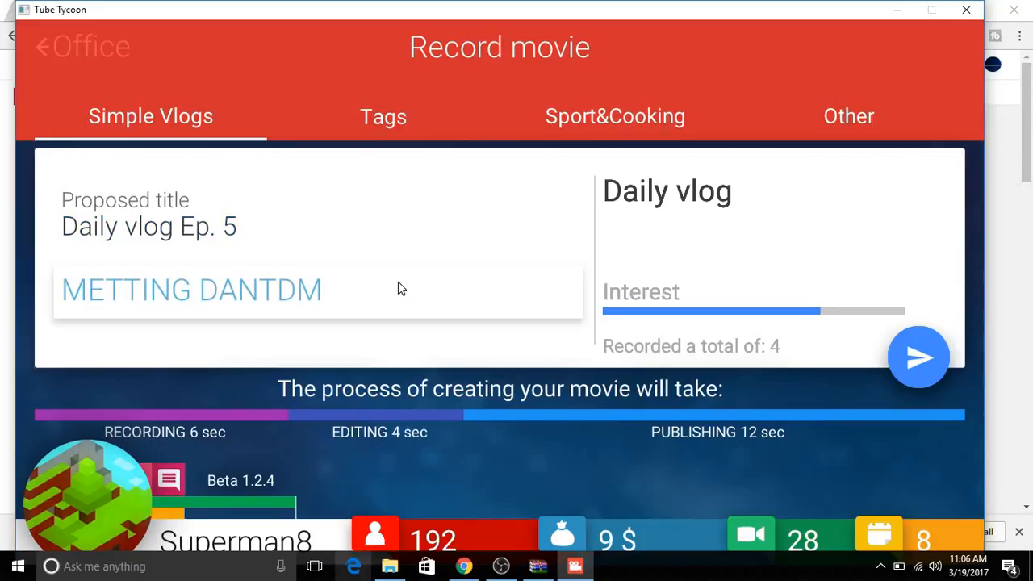
text(!)
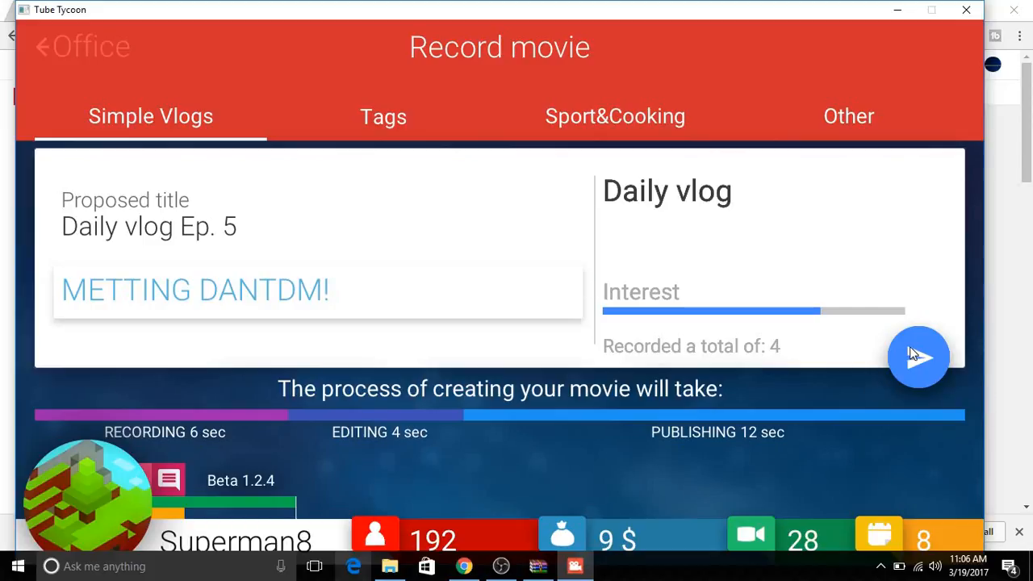
Record 'METTING DANTDM!' and the Basic Vlog 'About epic glitter', then view comments
click(919, 356)
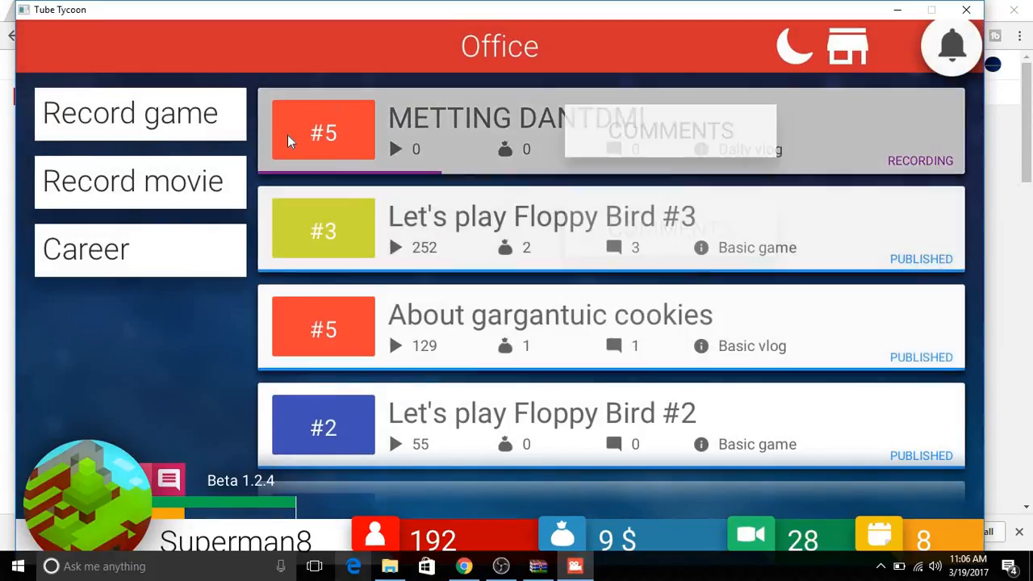
click(129, 112)
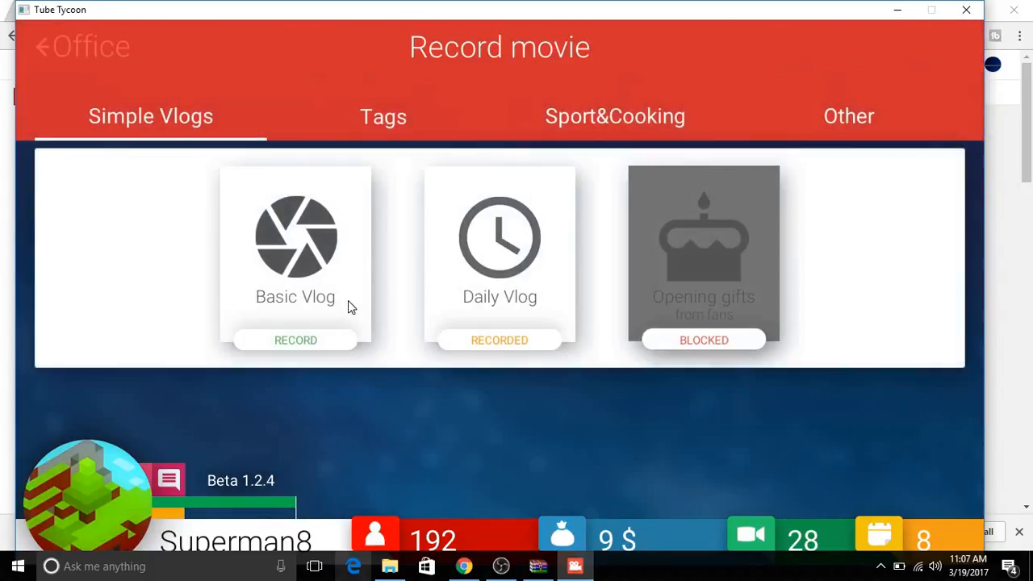
click(295, 340)
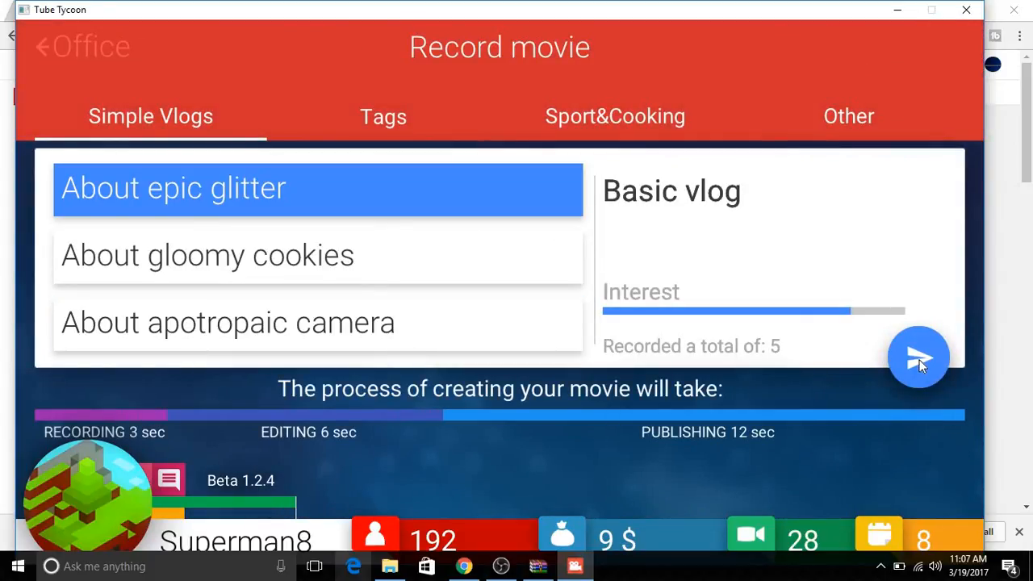
click(919, 358)
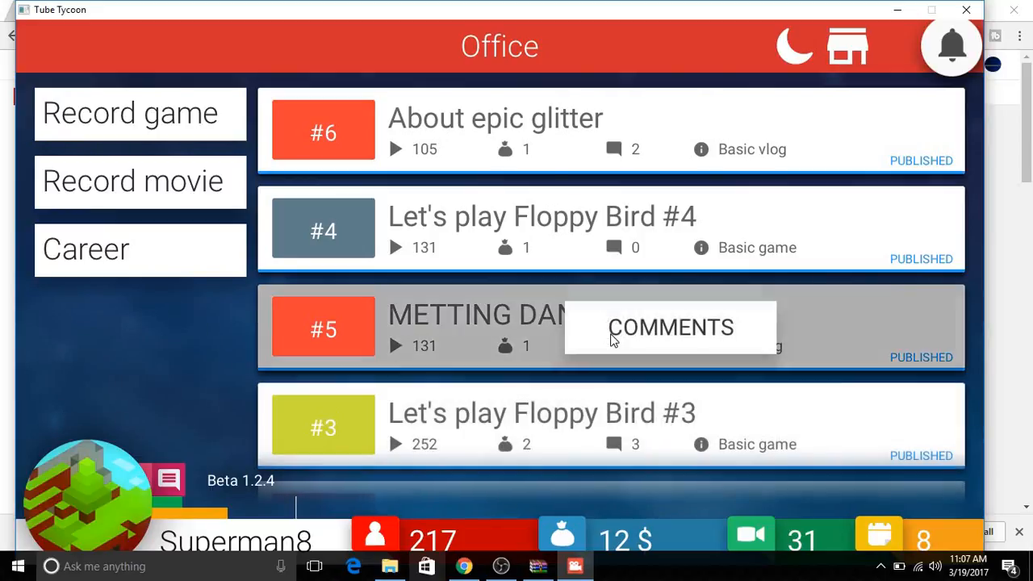
click(670, 327)
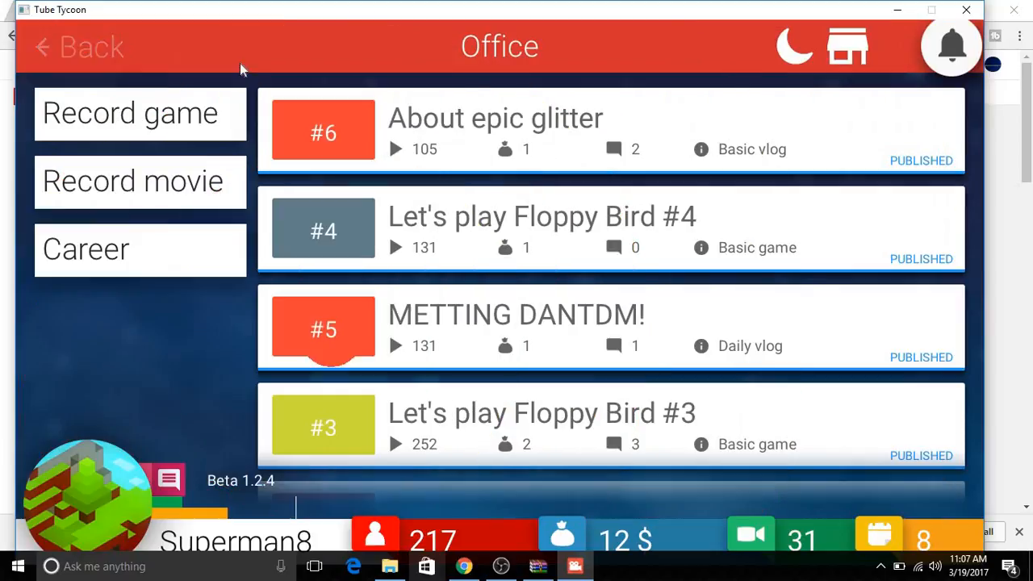
mouse_move(614, 149)
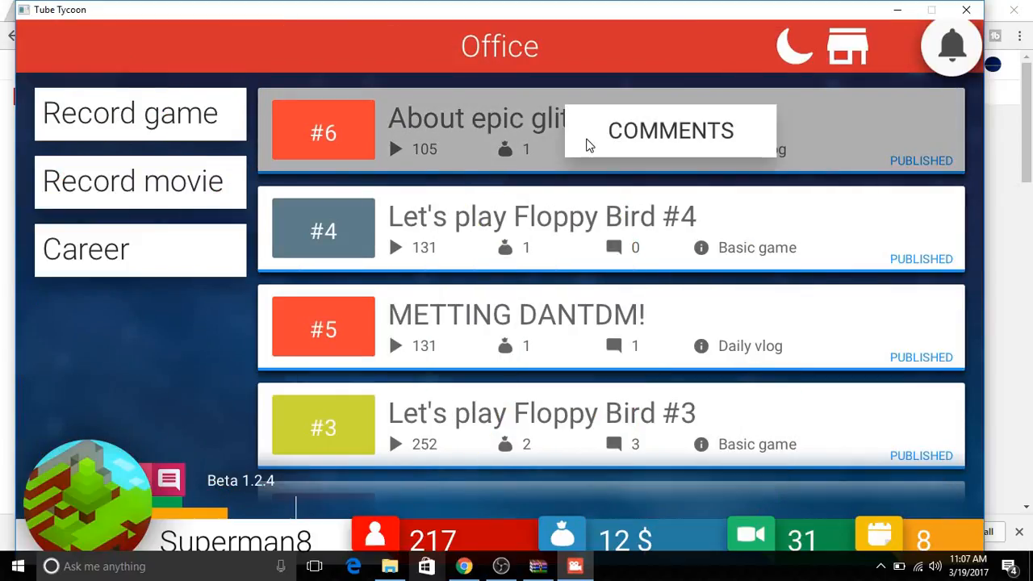
Read the About epic glitter comments, go back to the Office, and reopen them
click(670, 131)
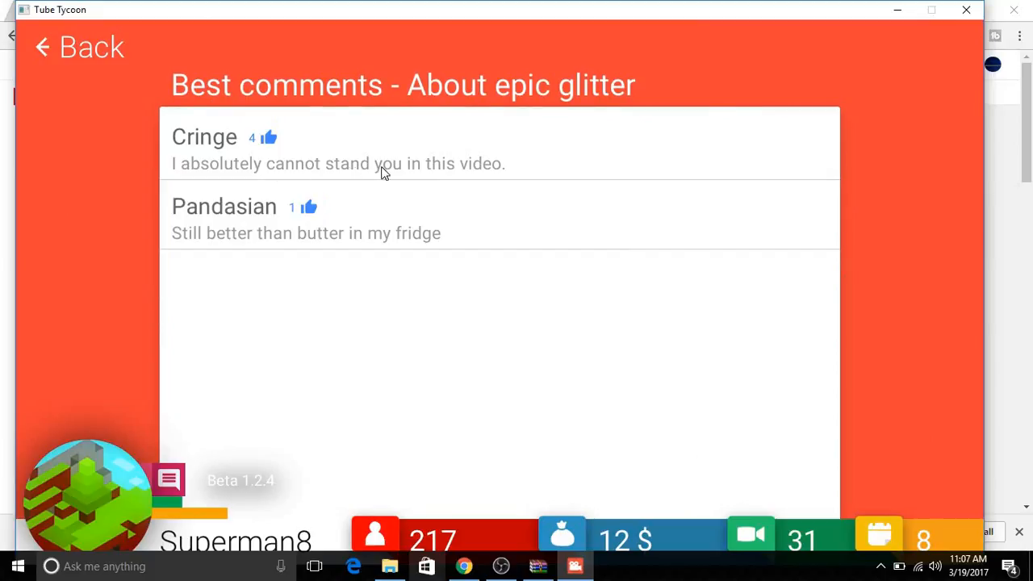
mouse_move(394, 178)
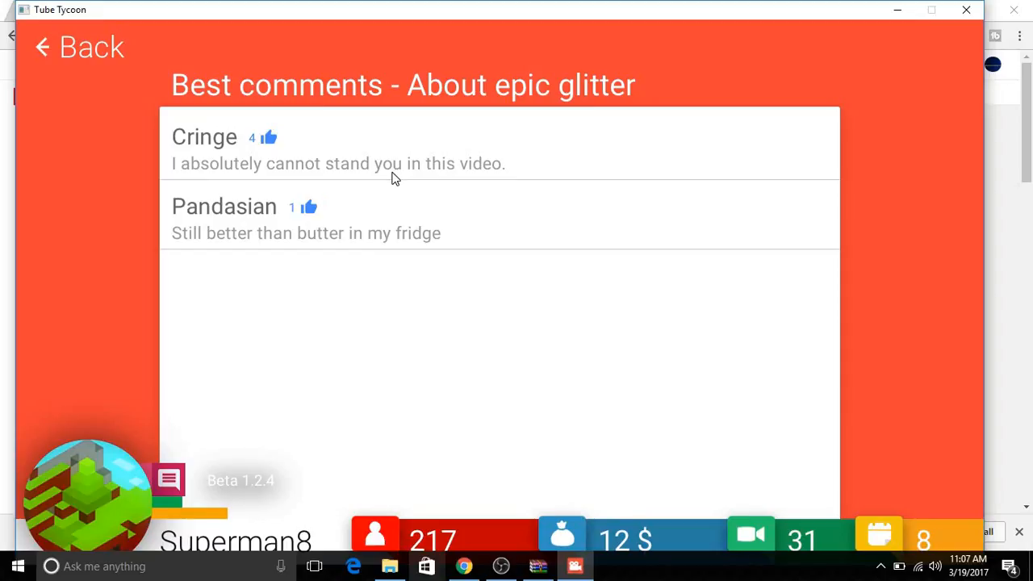
mouse_move(173, 139)
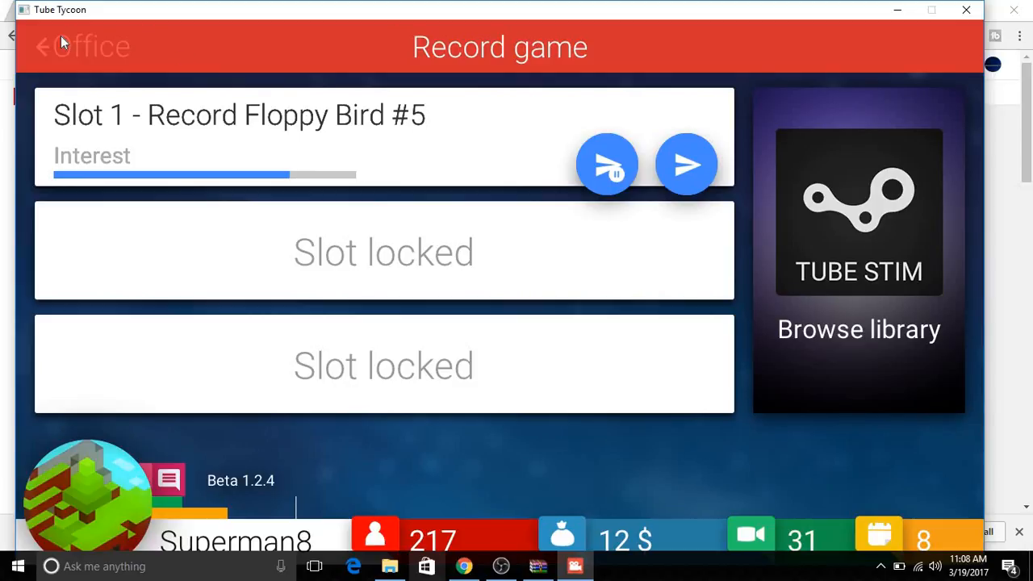
click(42, 46)
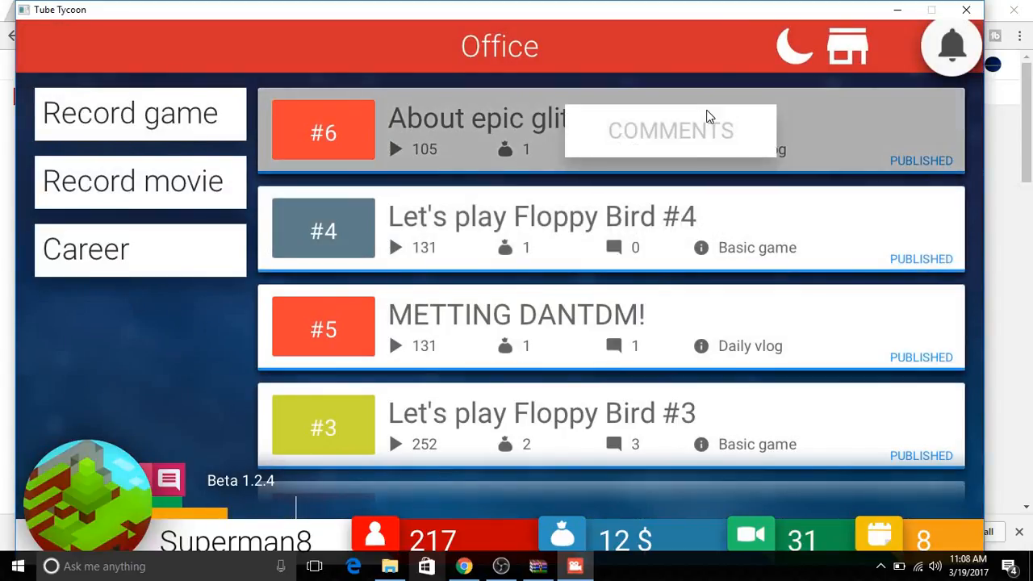
click(670, 131)
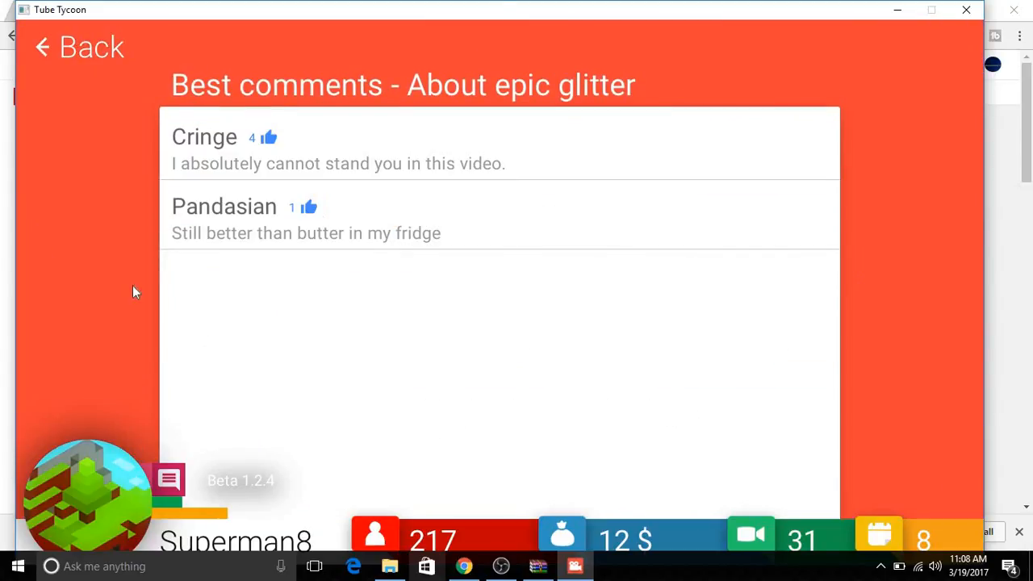
mouse_move(331, 258)
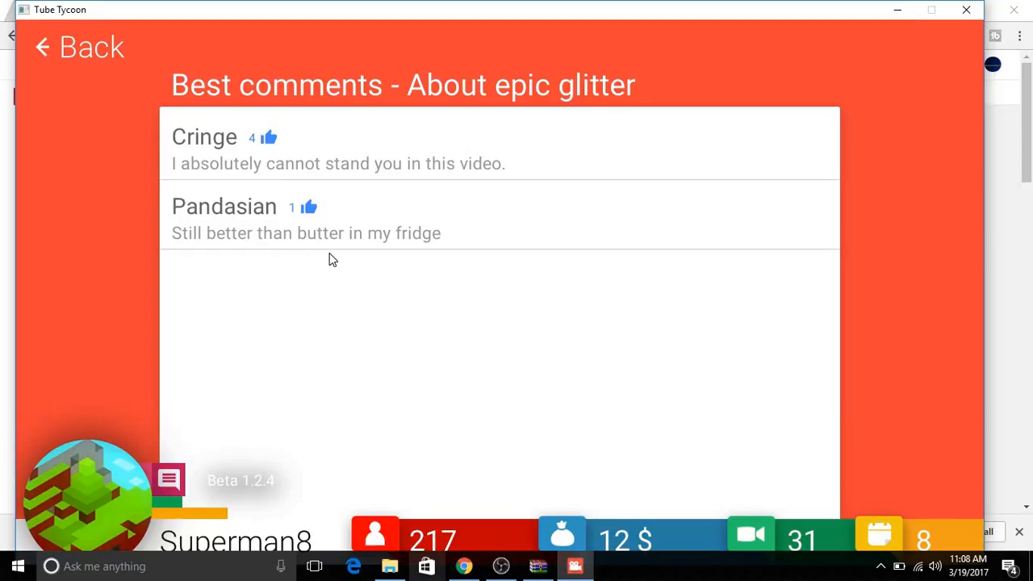
mouse_move(202, 48)
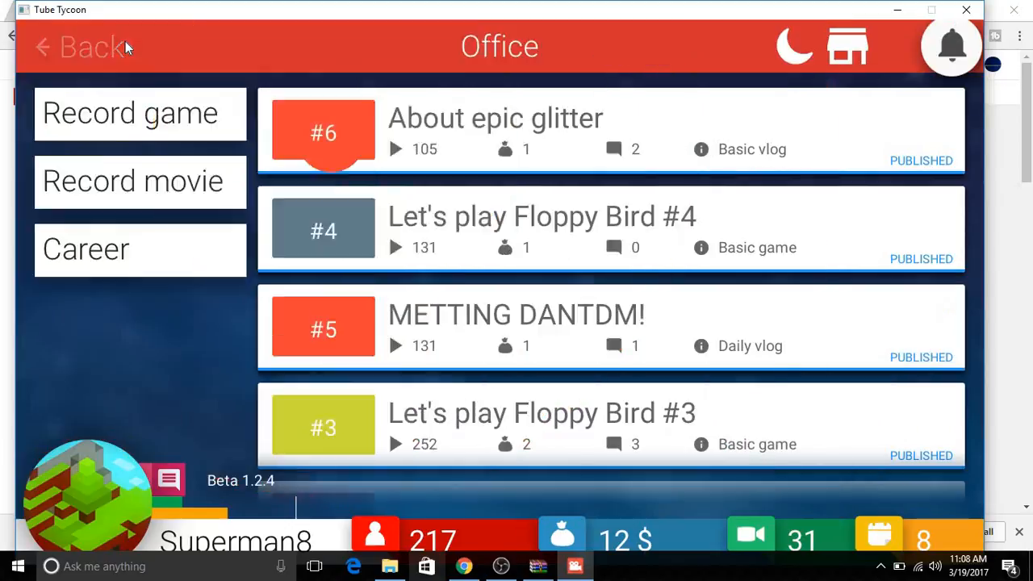
mouse_move(940, 22)
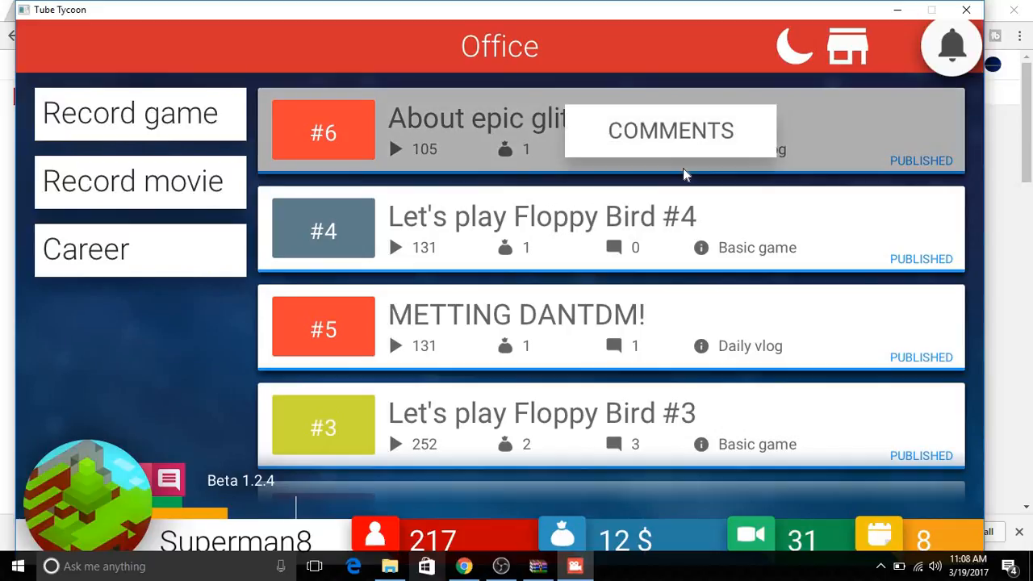
Record Let's play Floppy Bird #5 from game Slot 1
click(140, 113)
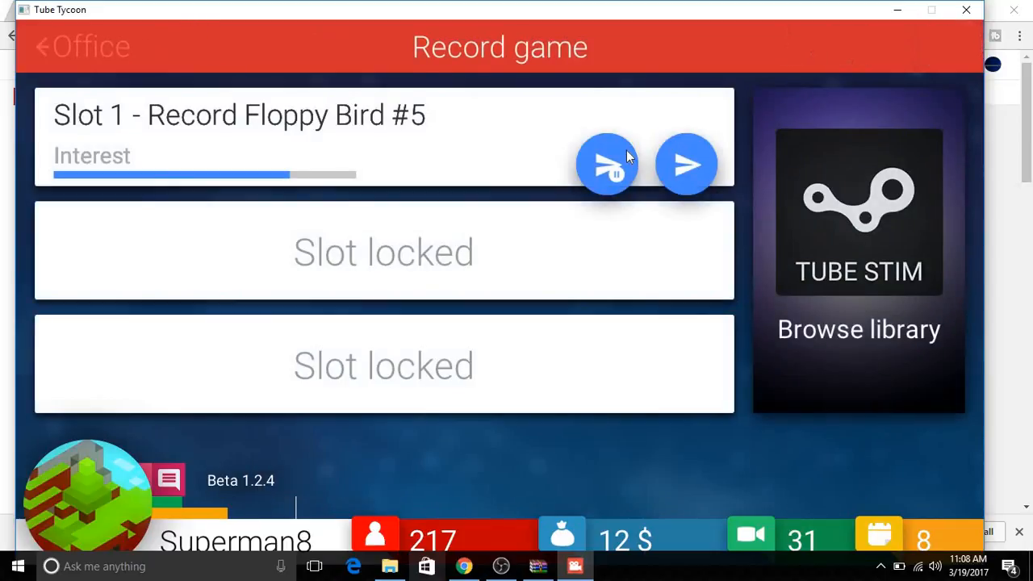
click(607, 164)
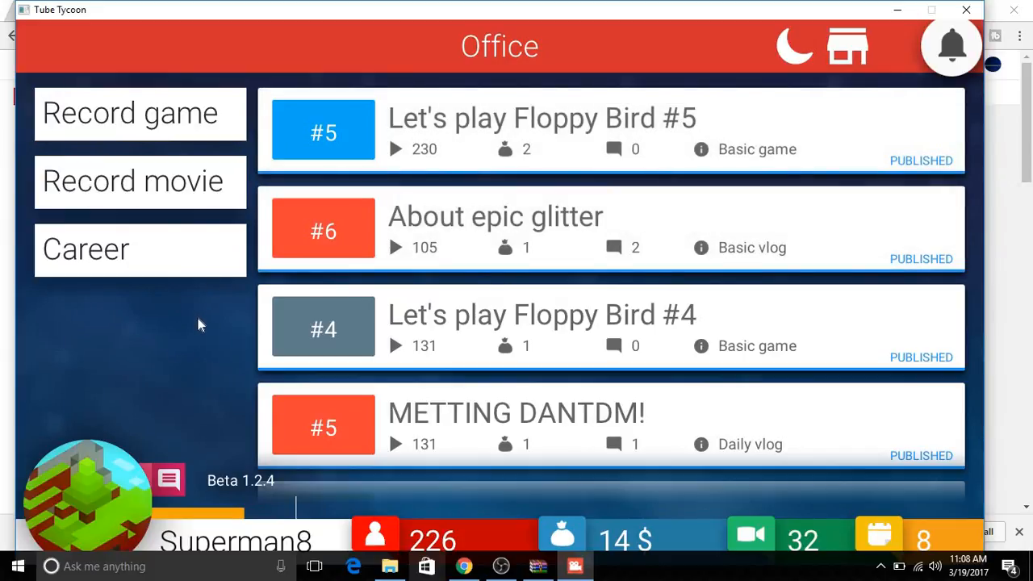
mouse_move(202, 323)
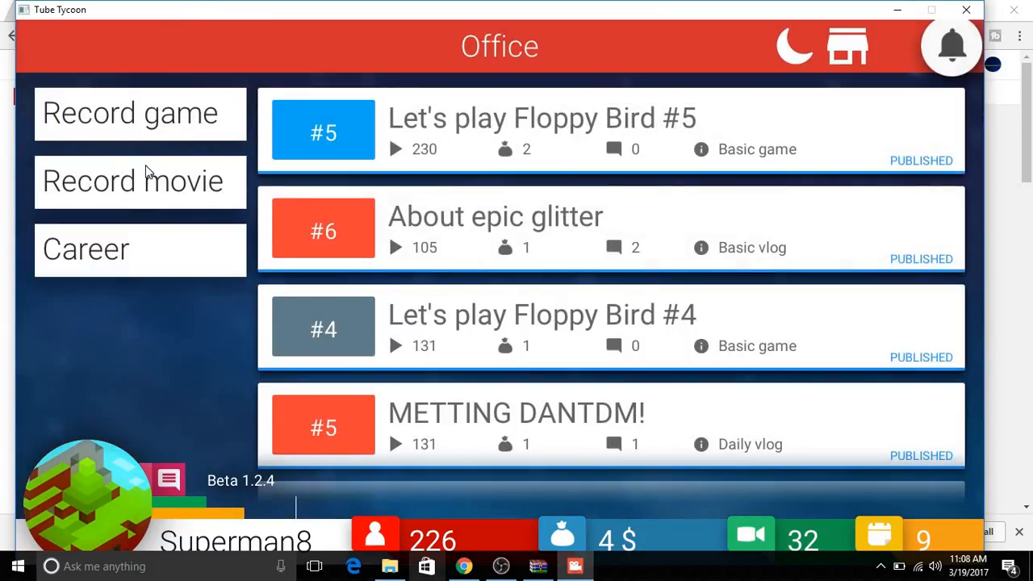
Record a Daily Vlog titled 'NEW SHOES BUT THERE nikes.....'
click(139, 180)
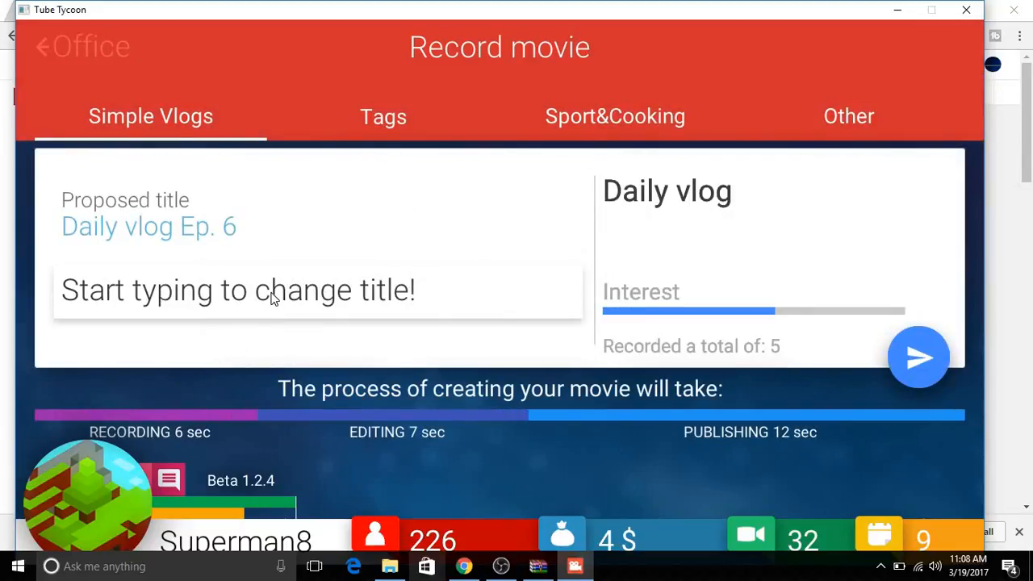
text(NEW SHO)
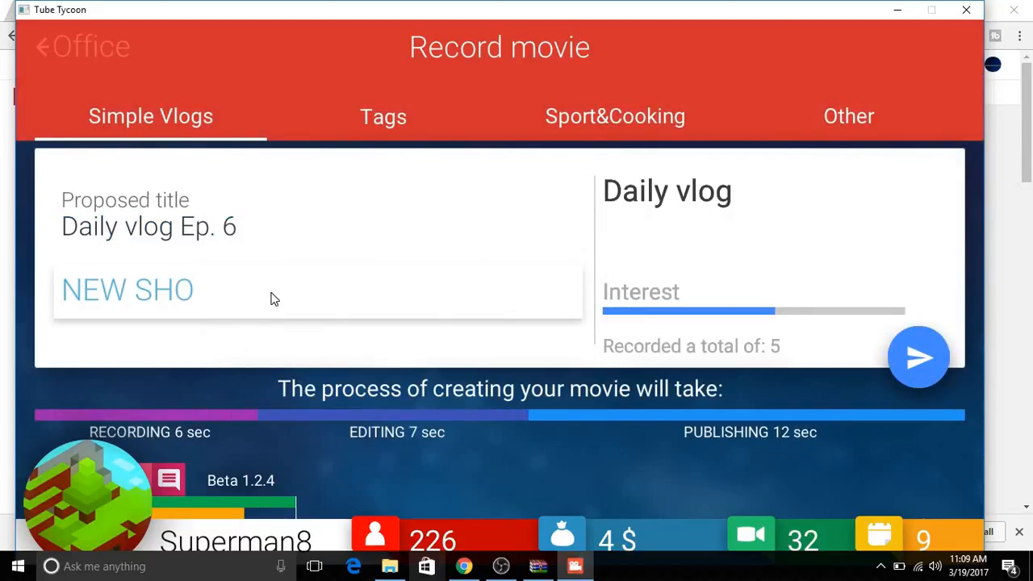
text(ES)
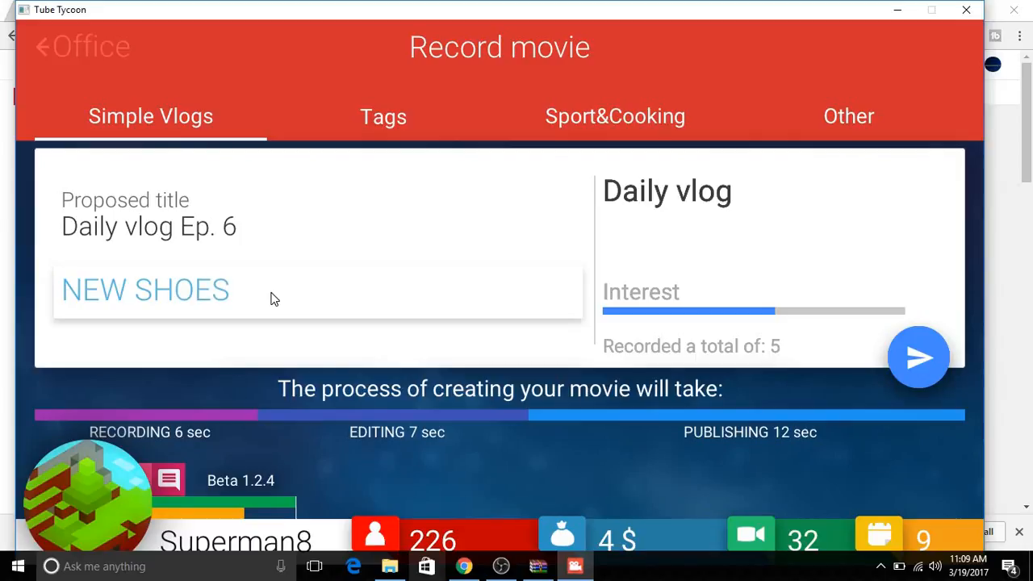
text(BUT THE)
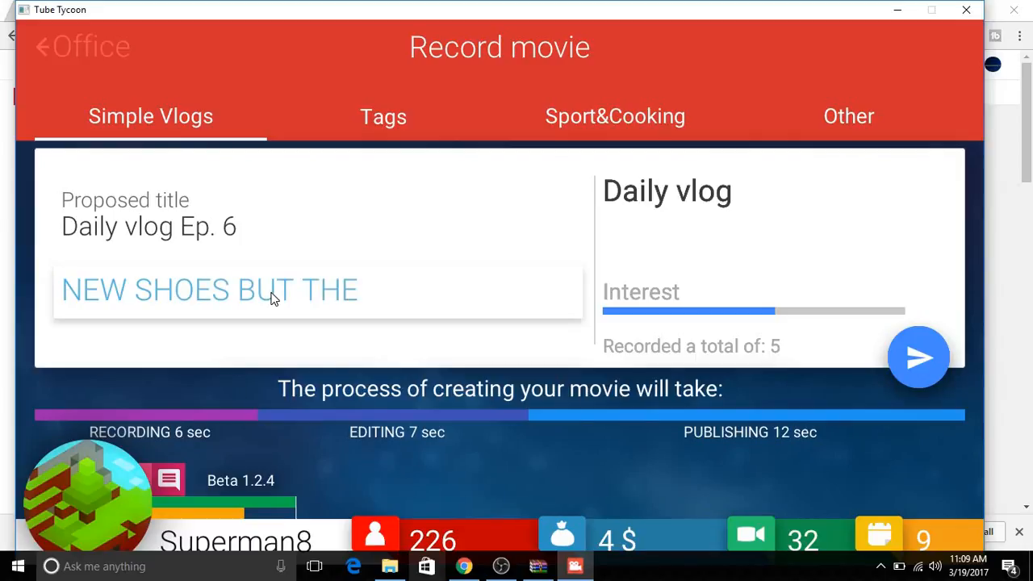
text(RE n)
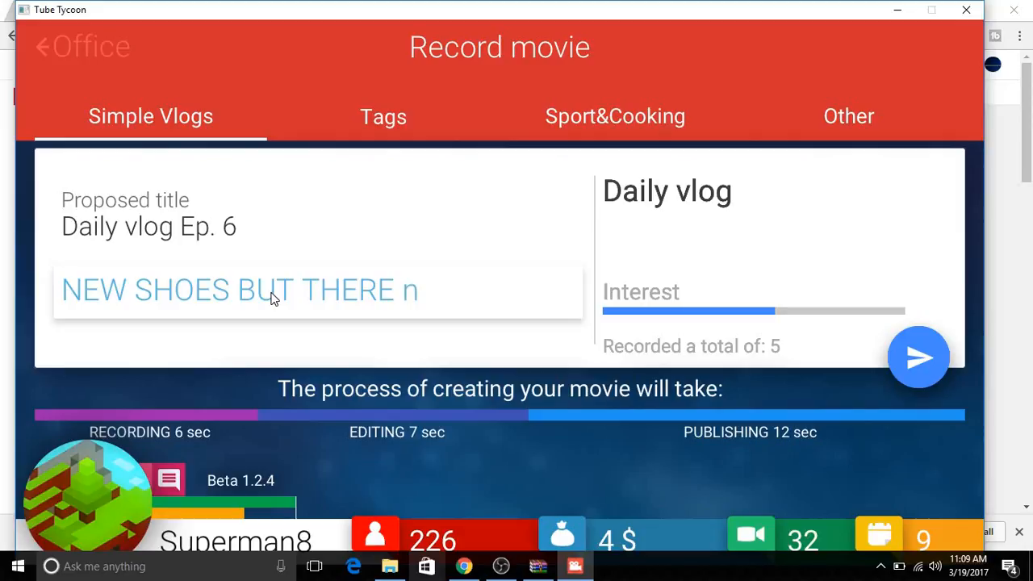
text(ikes)
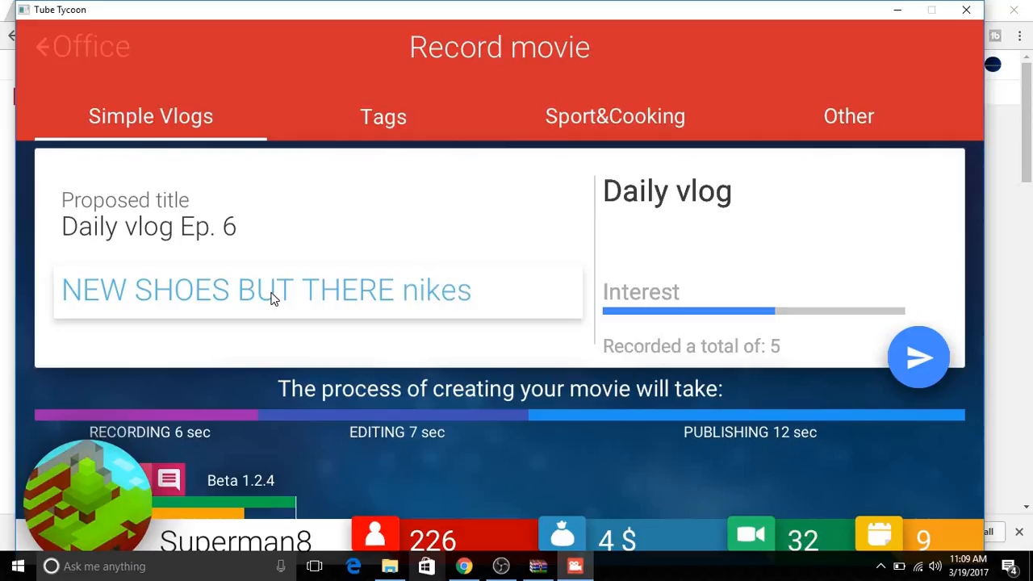
text(.....)
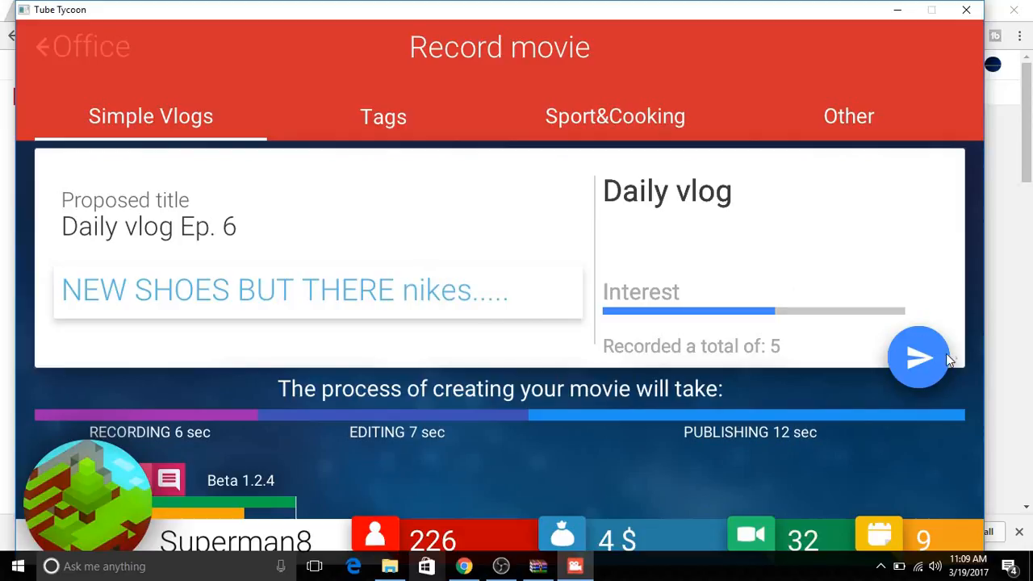
click(918, 358)
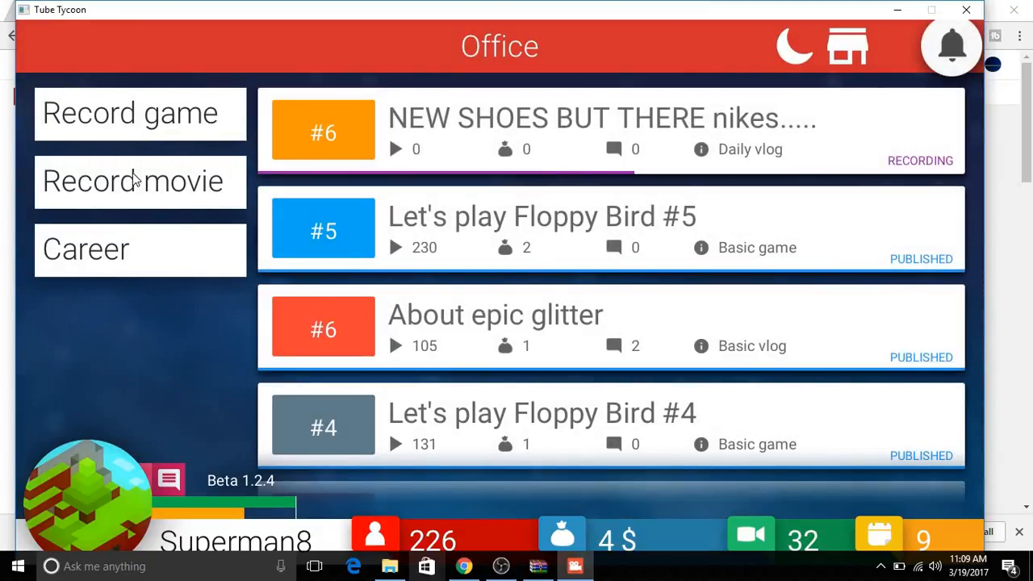
Record Let's play Saper #8 and the vlog 'About blue Facebook'
click(129, 113)
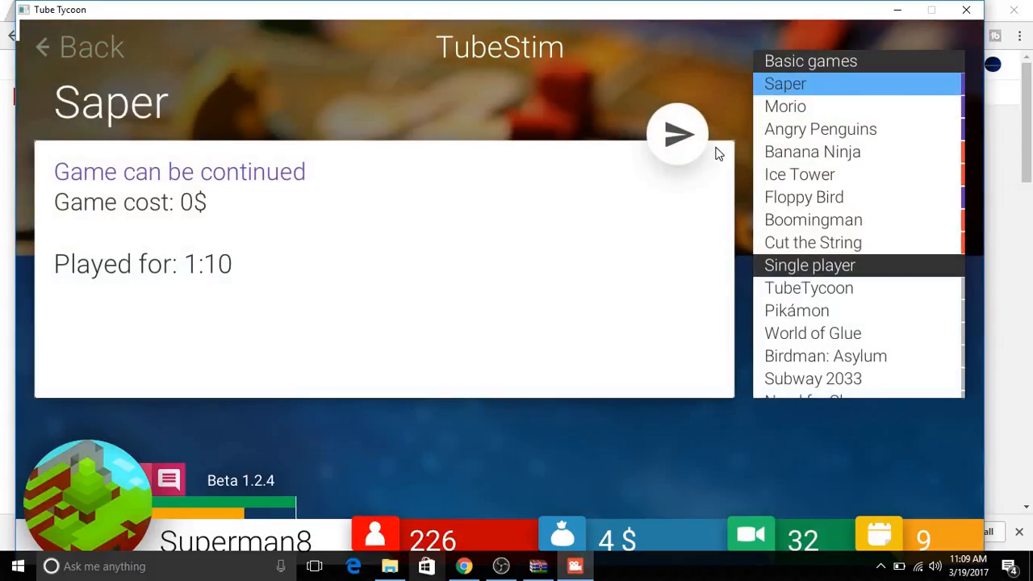
click(677, 134)
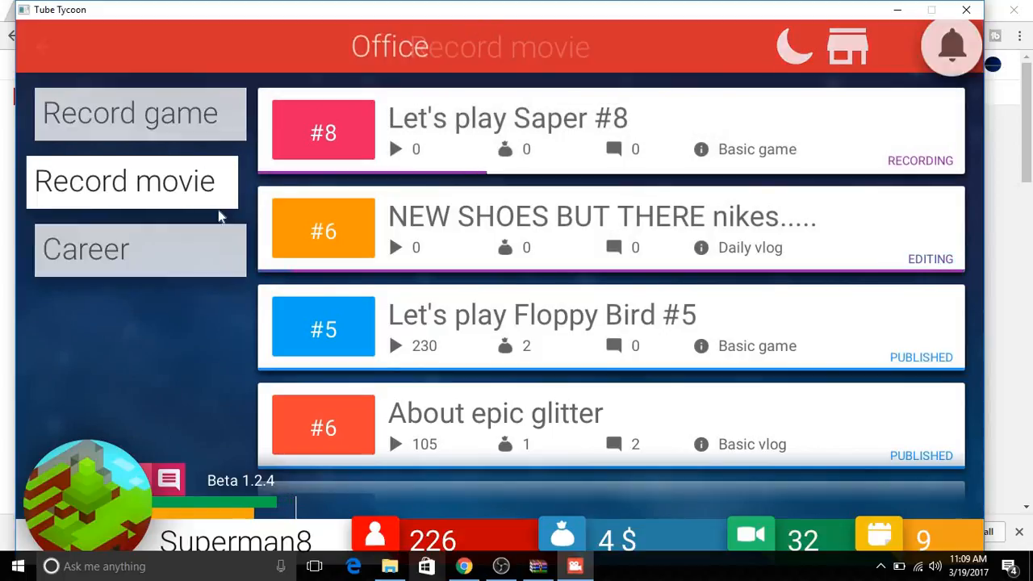
click(132, 181)
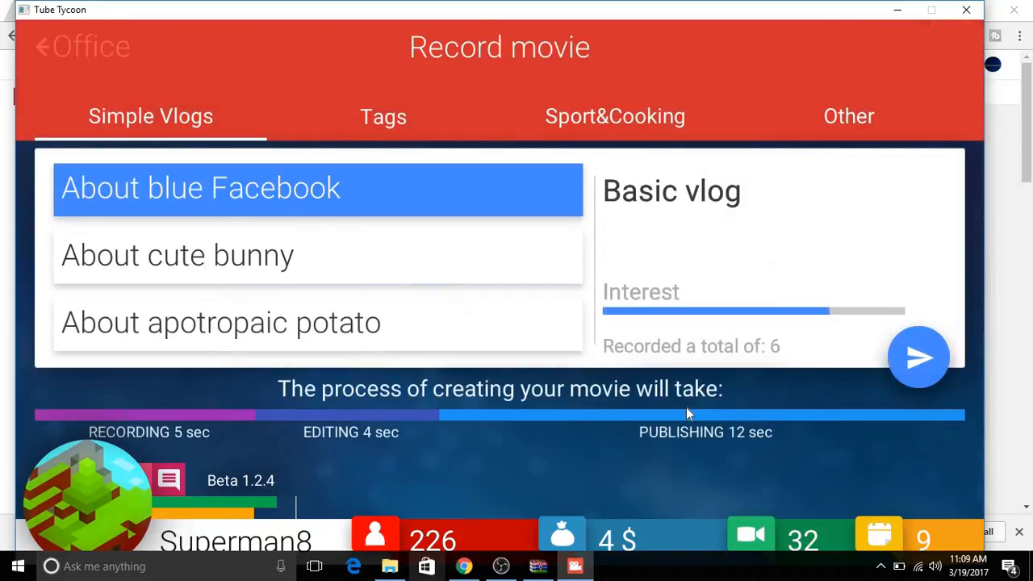
click(919, 358)
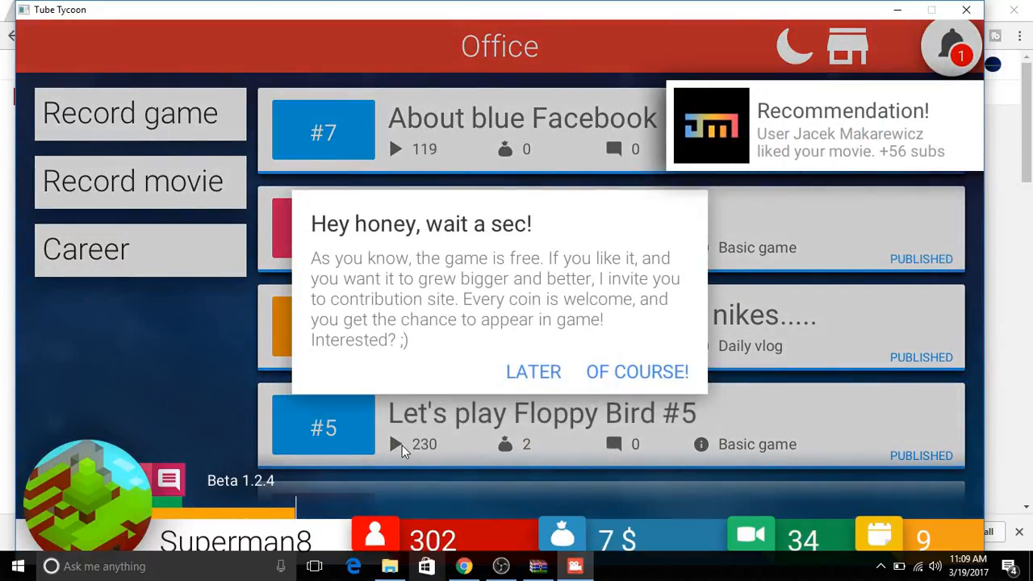
Postpone the contribution request with LATER and review the notifications panel
click(533, 372)
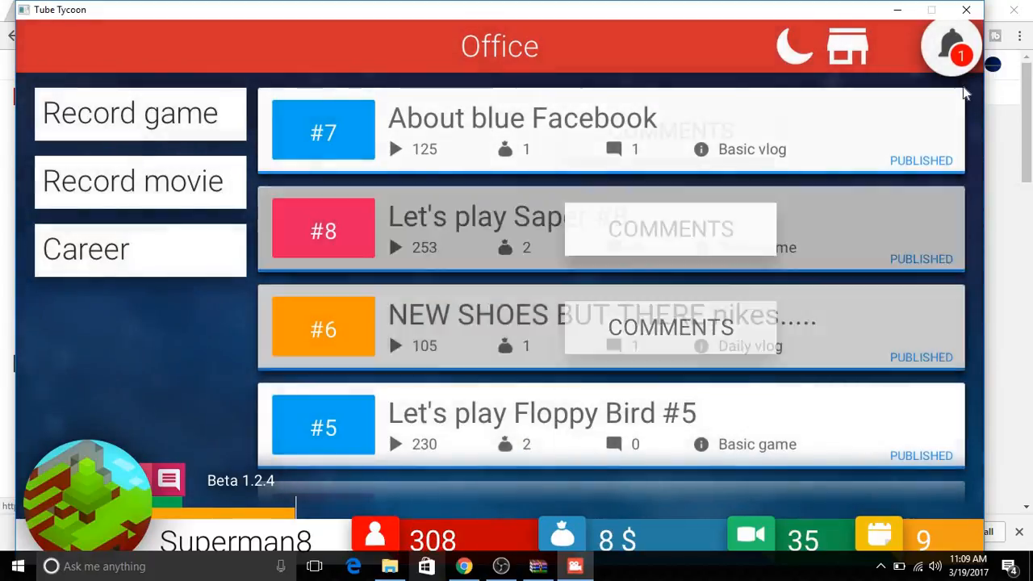
click(951, 46)
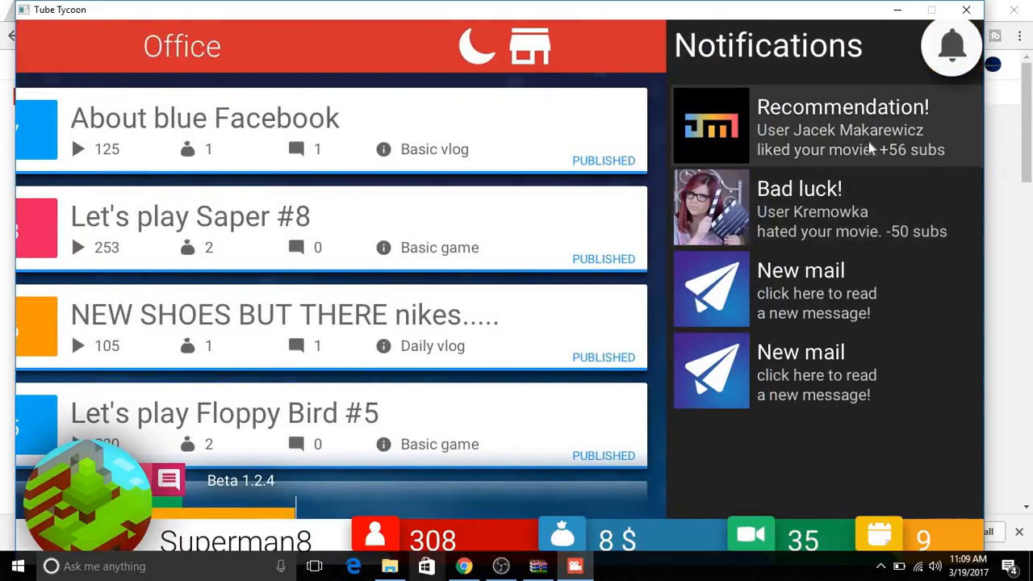
mouse_move(923, 160)
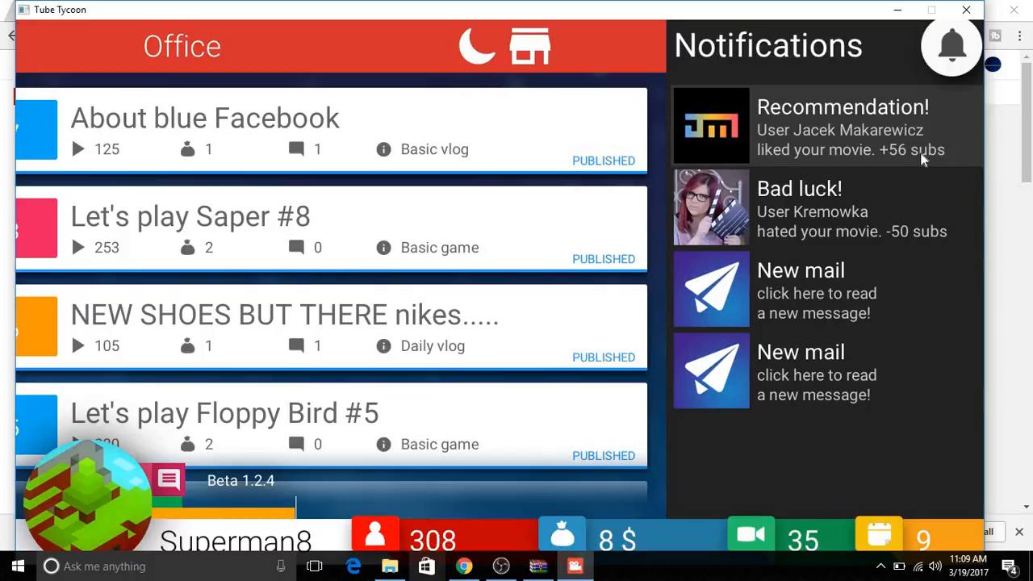
mouse_move(937, 6)
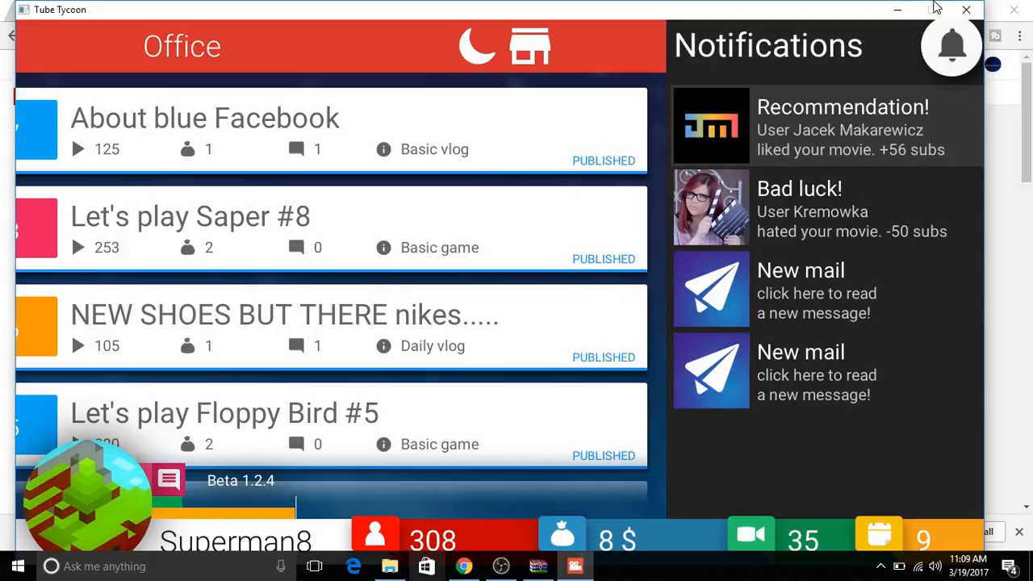
click(951, 46)
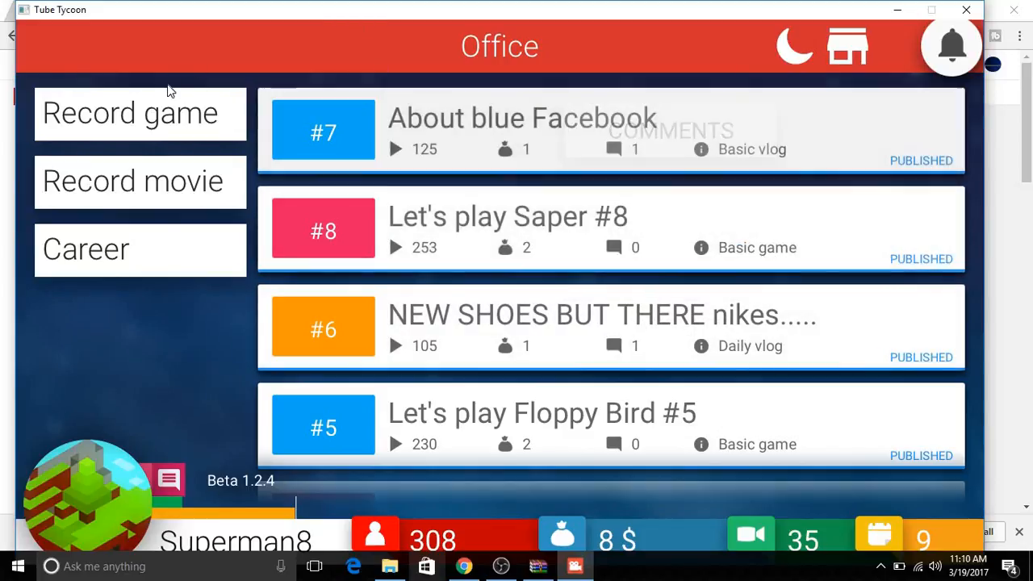
Read the About blue Facebook comments, then end day 9 after Saper #9 publishes
click(128, 113)
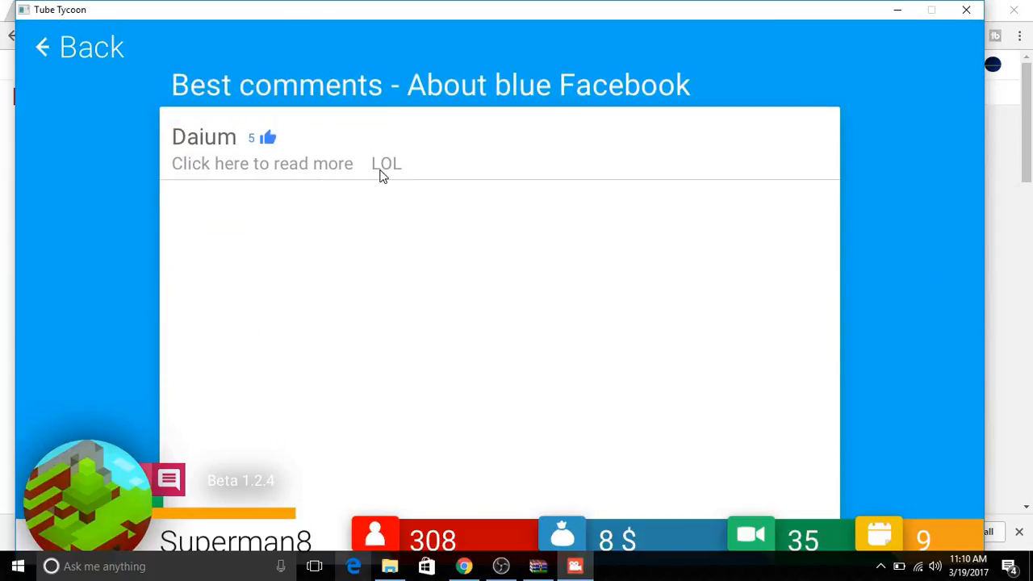
mouse_move(297, 172)
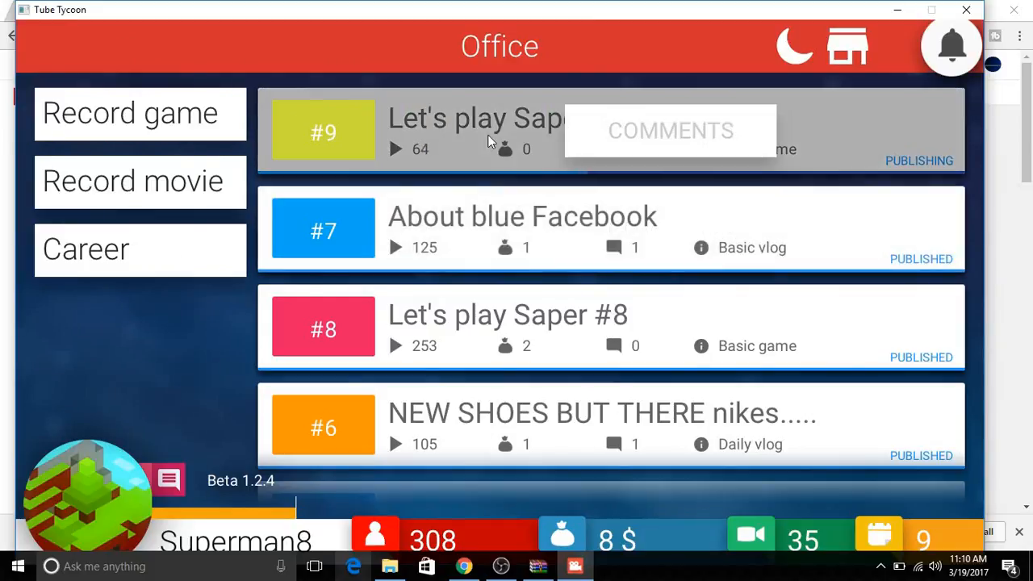
mouse_move(258, 355)
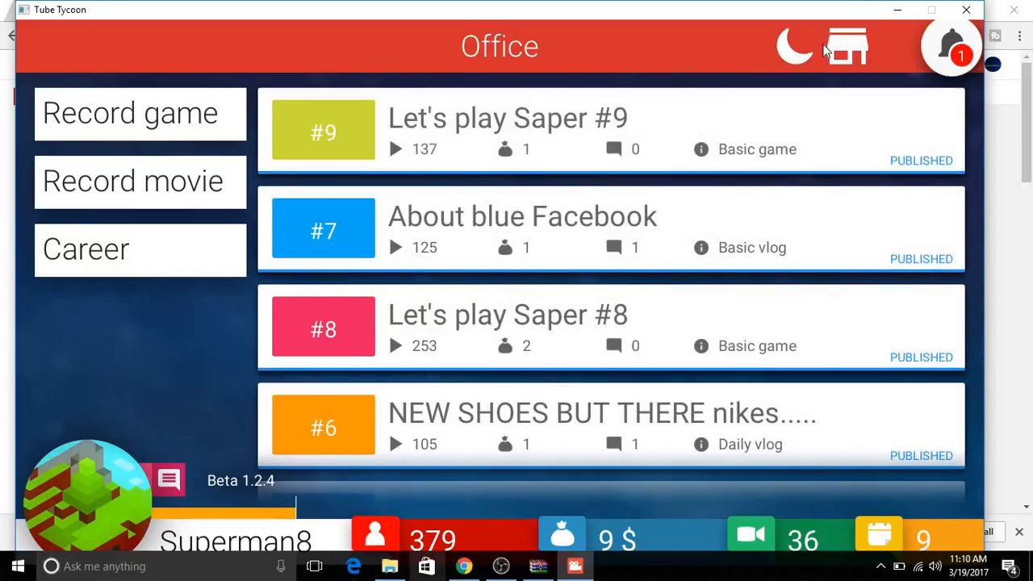
click(794, 46)
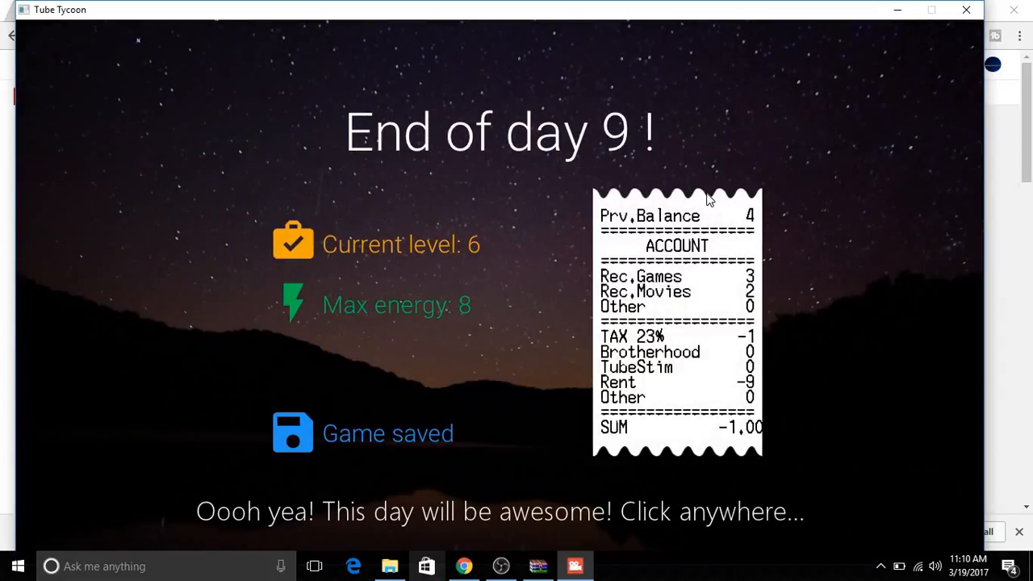
click(501, 323)
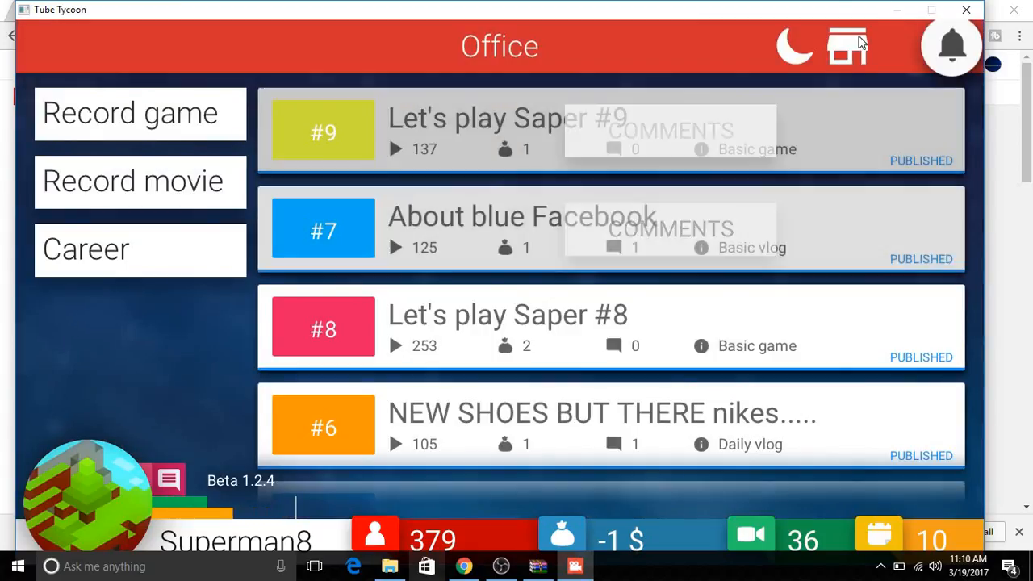